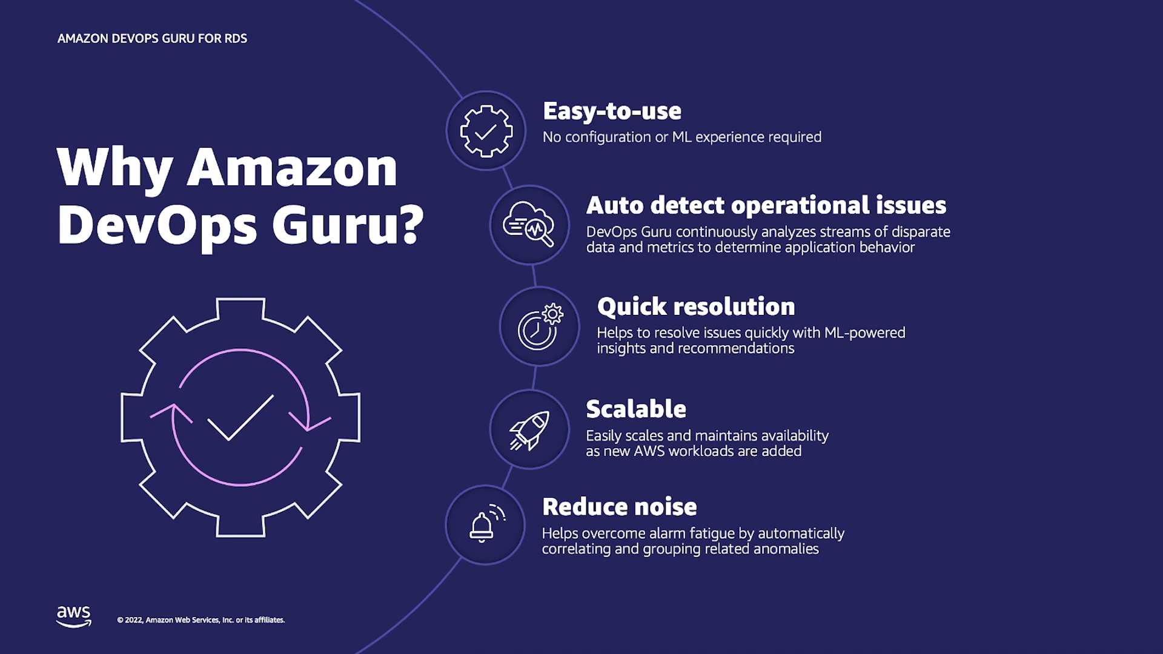
Advance from the 'Why Amazon DevOps Guru?' slide to the 'How it works?' pipeline slide.
key(Right)
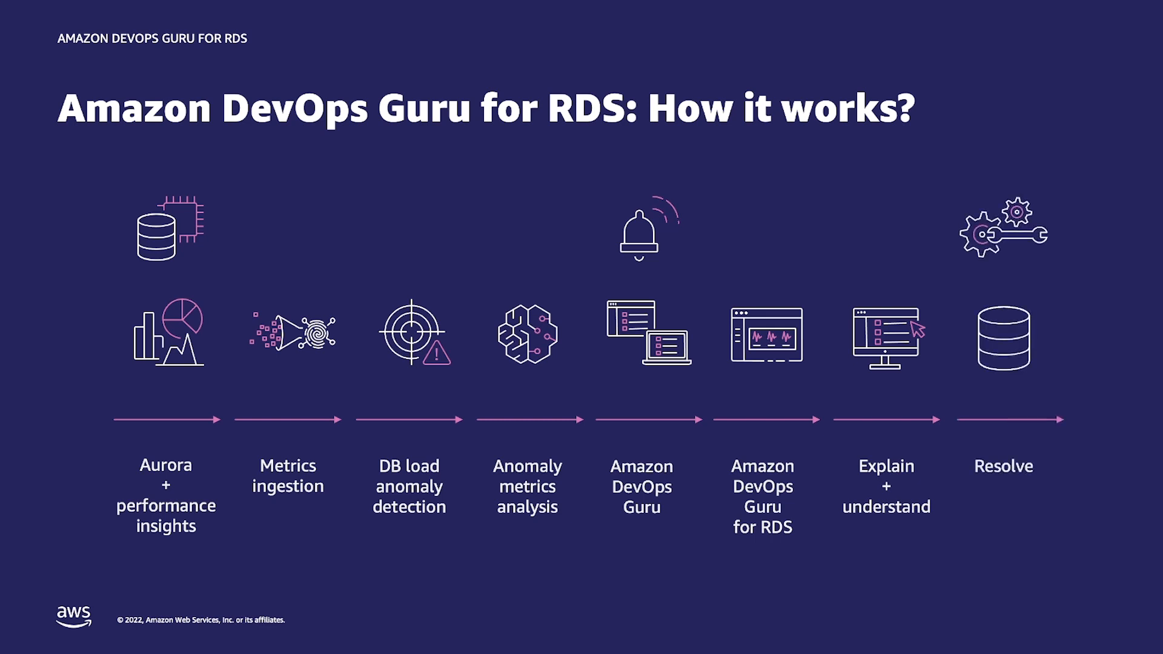
key(Right)
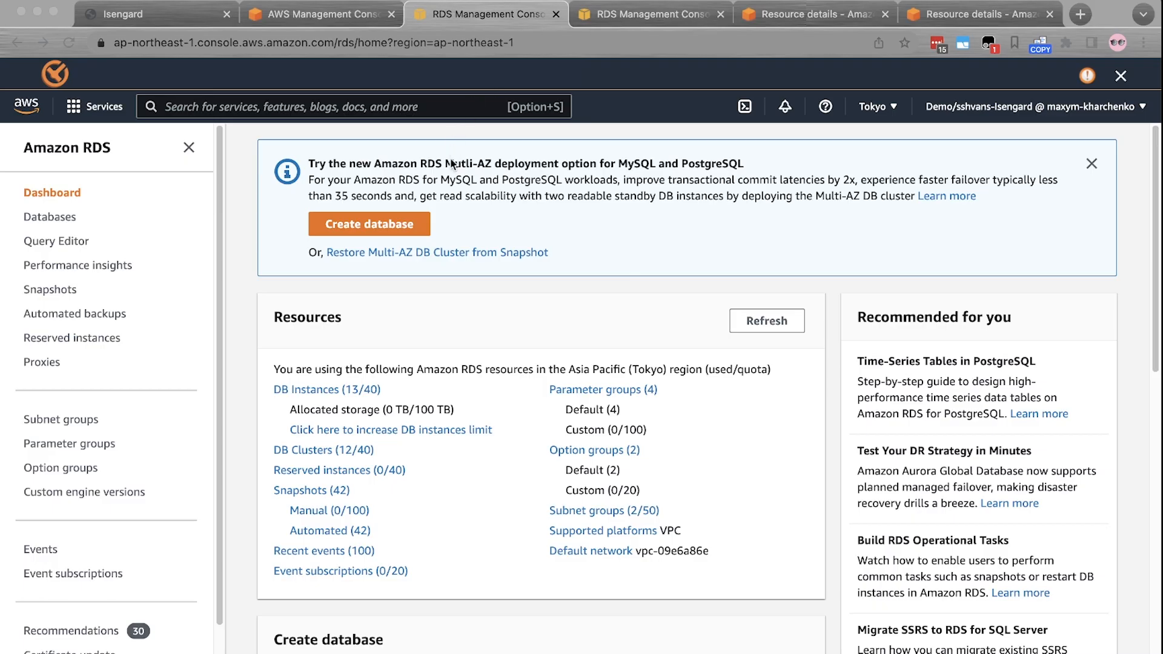
mouse_move(497, 164)
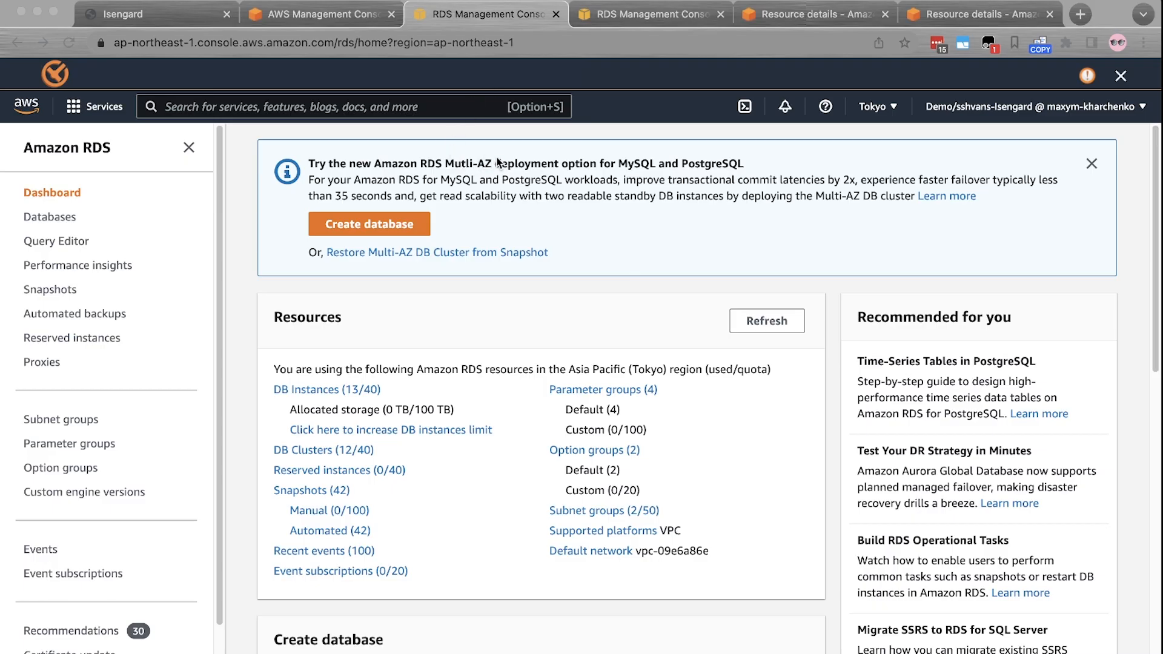
mouse_move(588, 115)
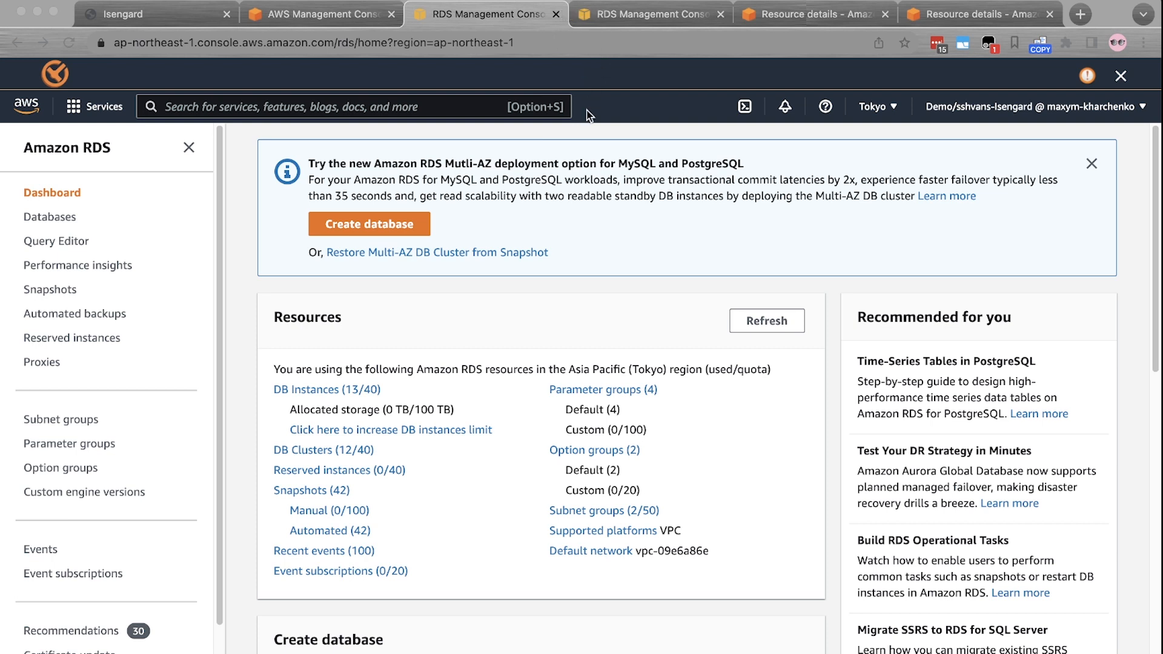
mouse_move(517, 137)
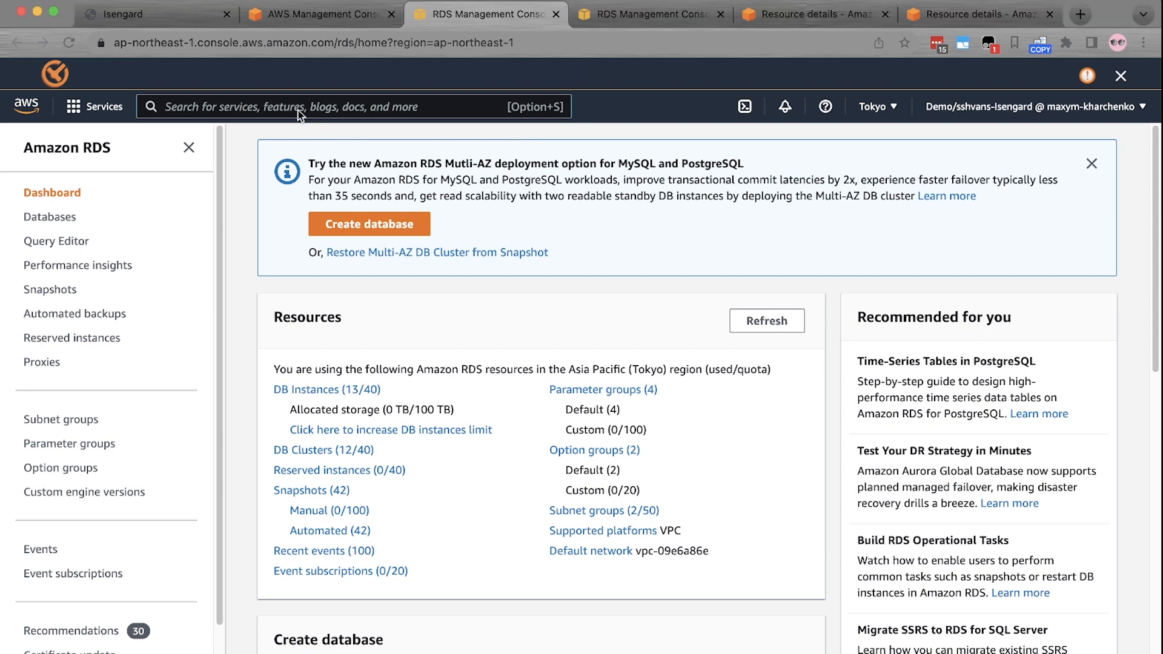
Visit the AWS console home, then return to the Amazon RDS console's Databases list.
click(320, 14)
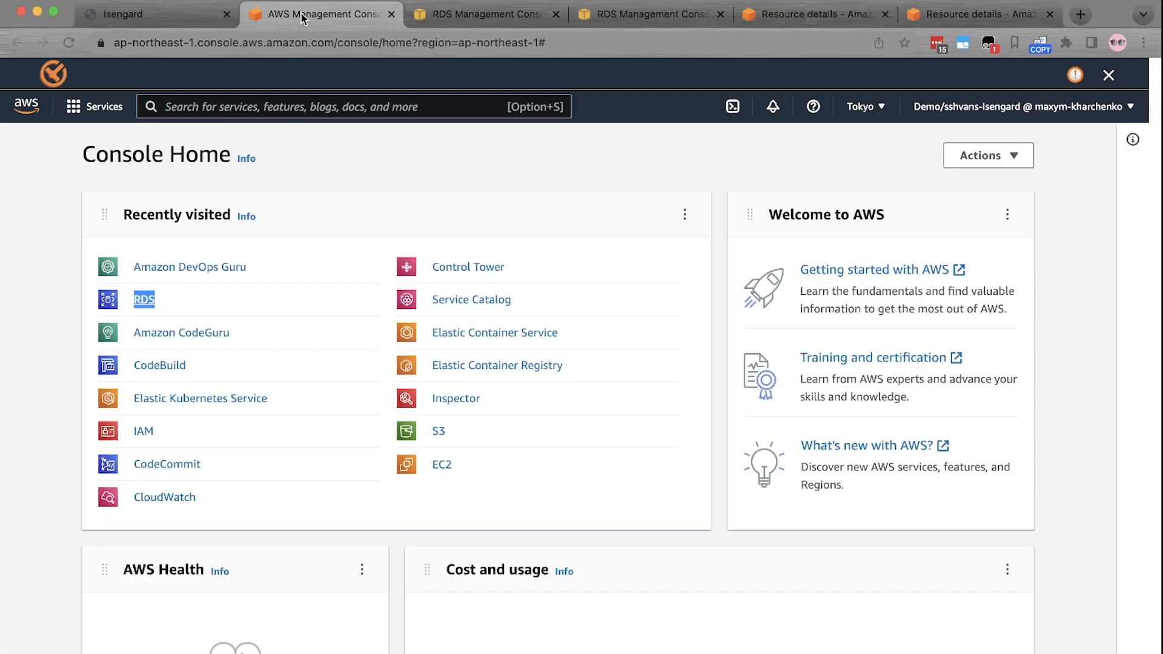
mouse_move(239, 336)
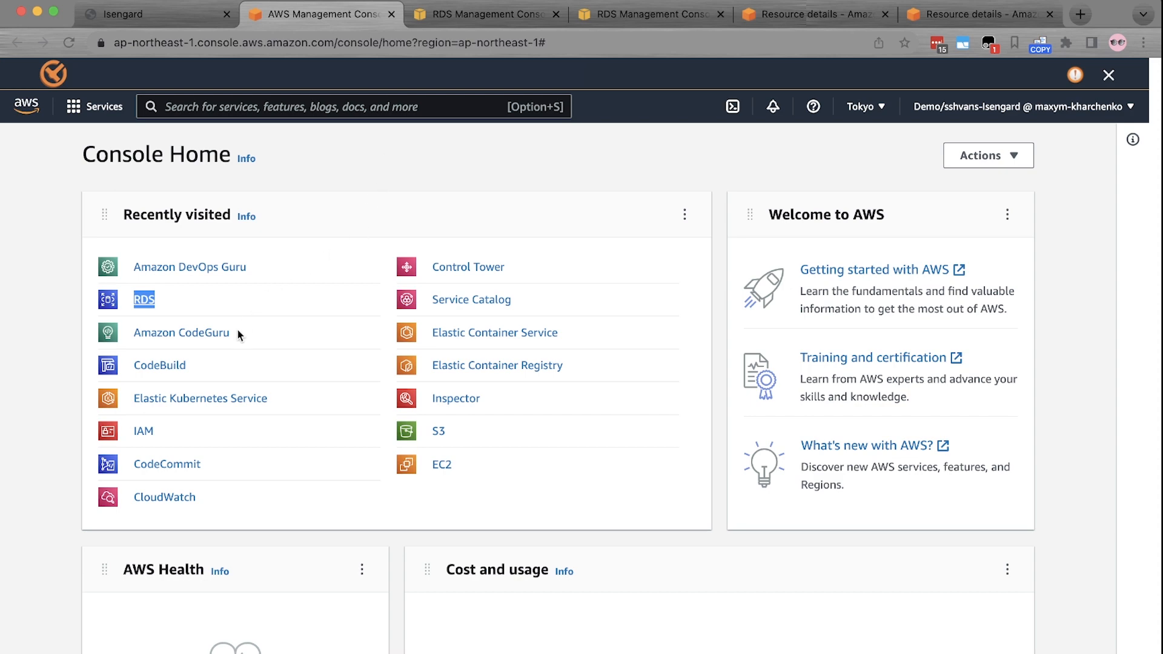
click(145, 299)
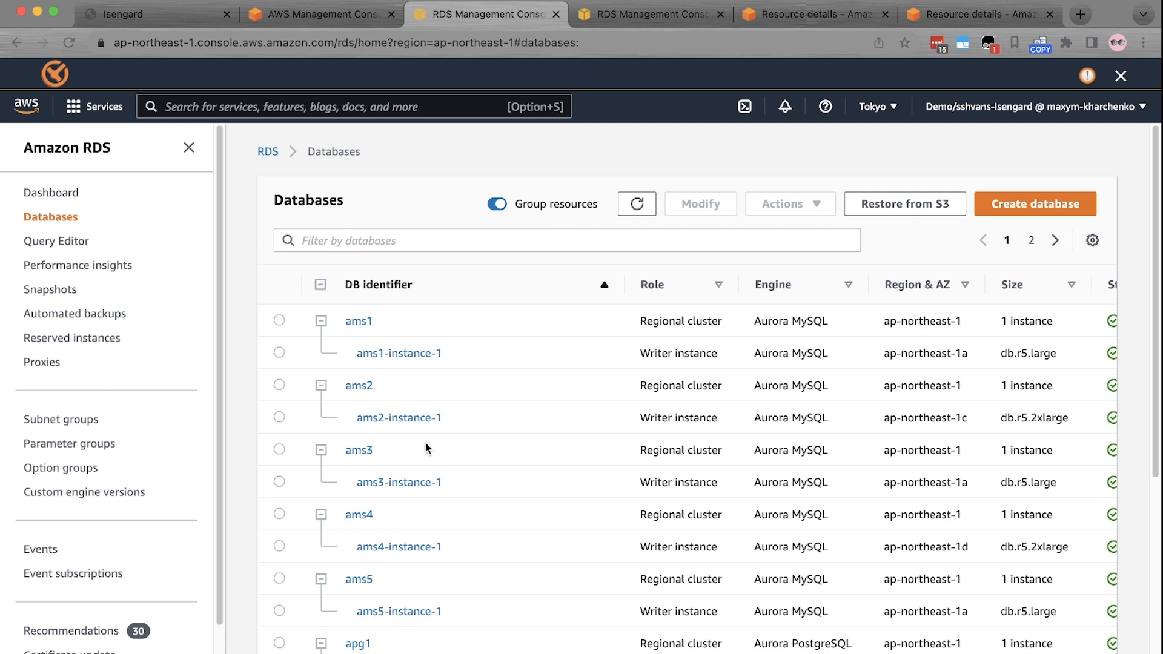
mouse_move(379, 367)
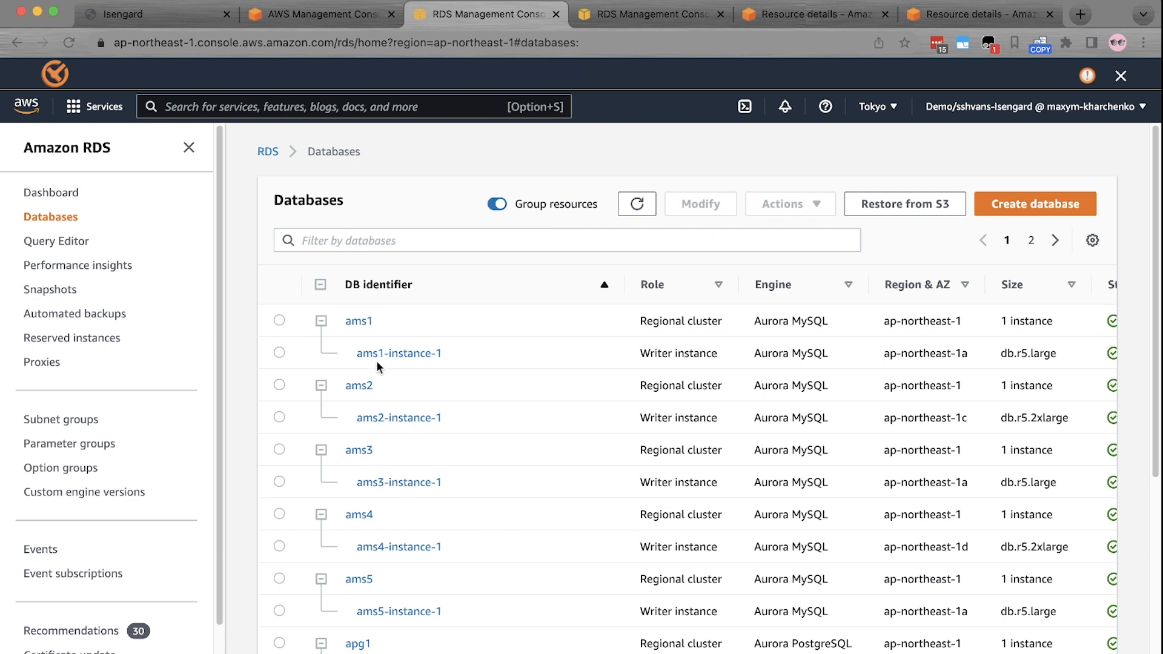
Go to the RDS Performance Insights page with no DB instance selected yet.
click(77, 266)
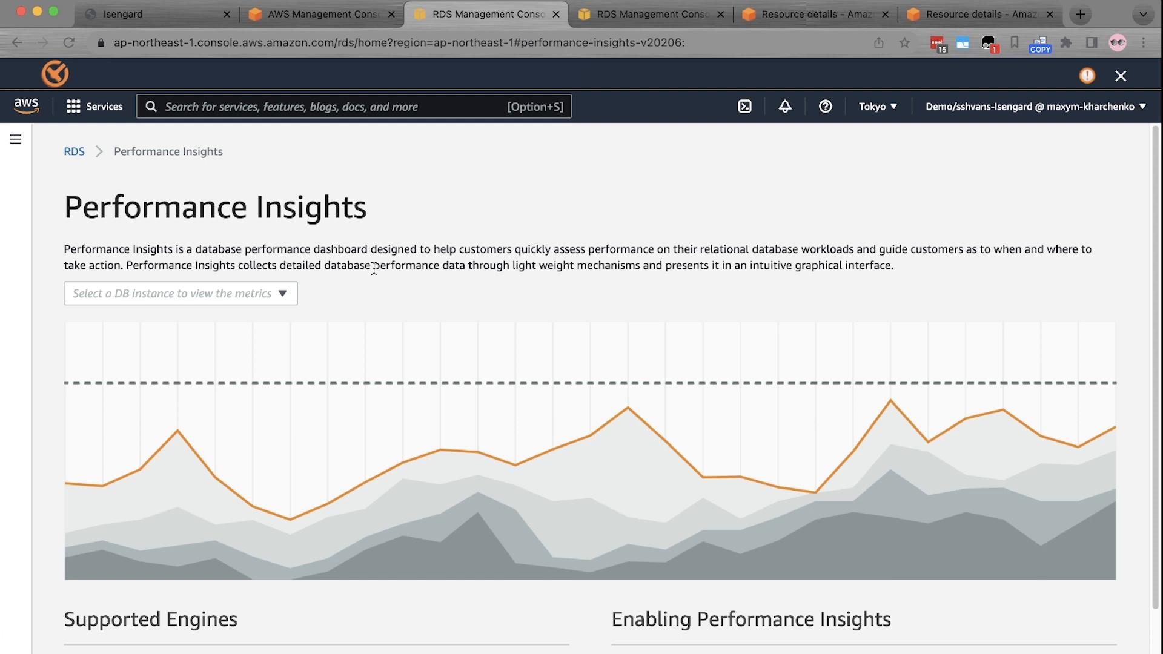
mouse_move(600, 107)
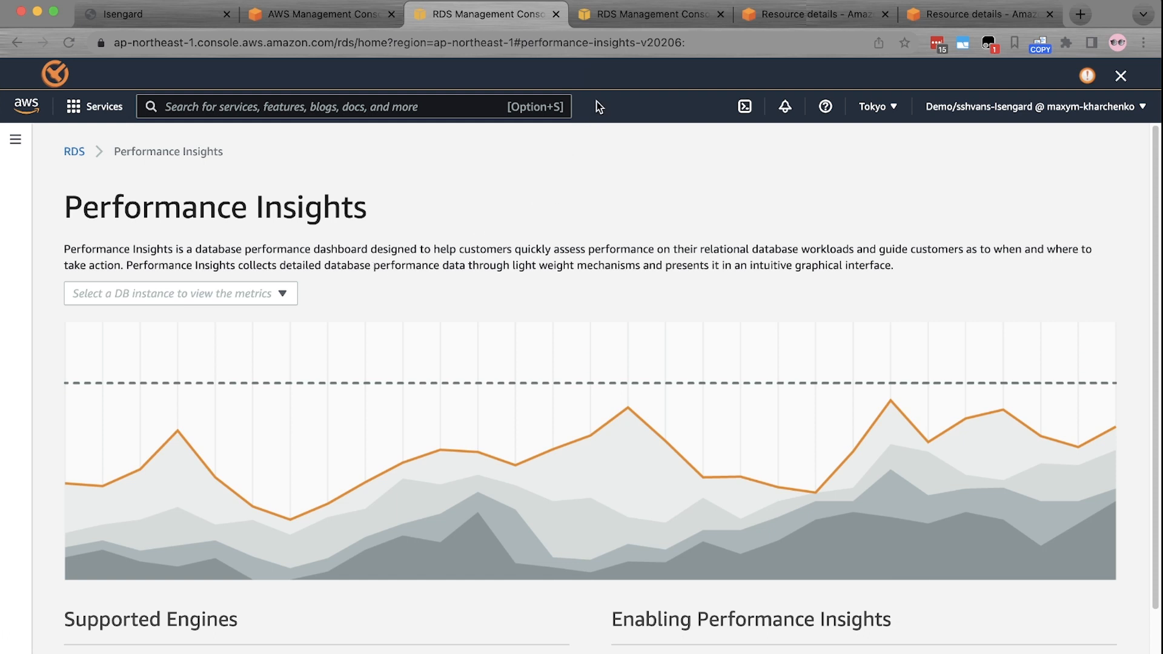
mouse_move(571, 289)
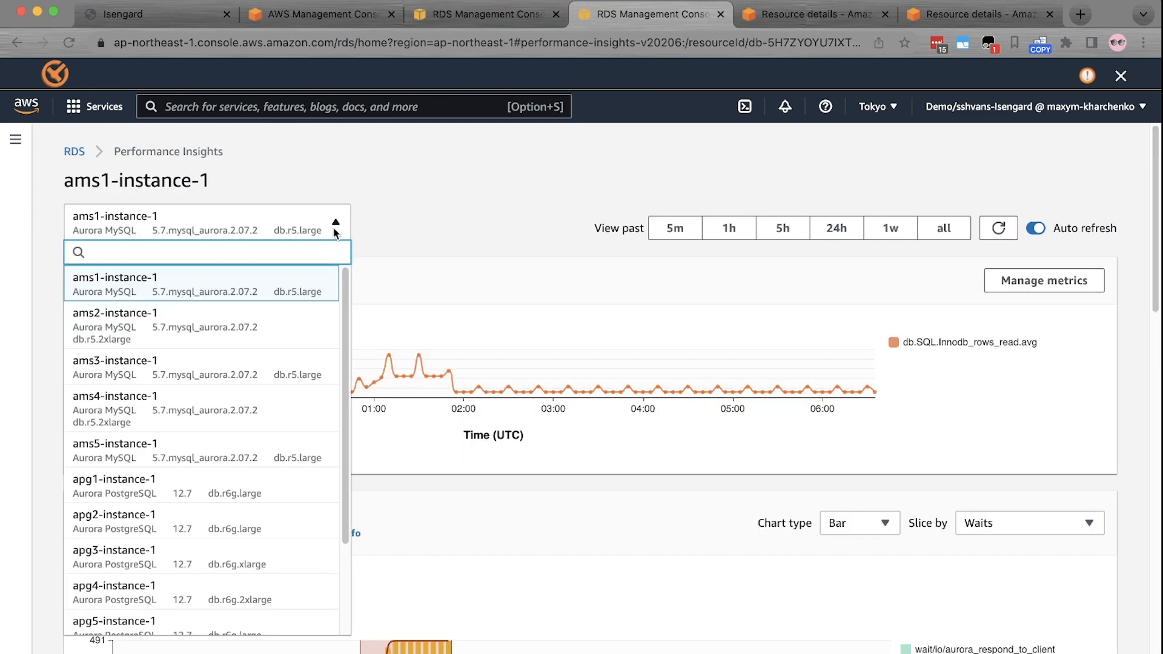
mouse_move(358, 247)
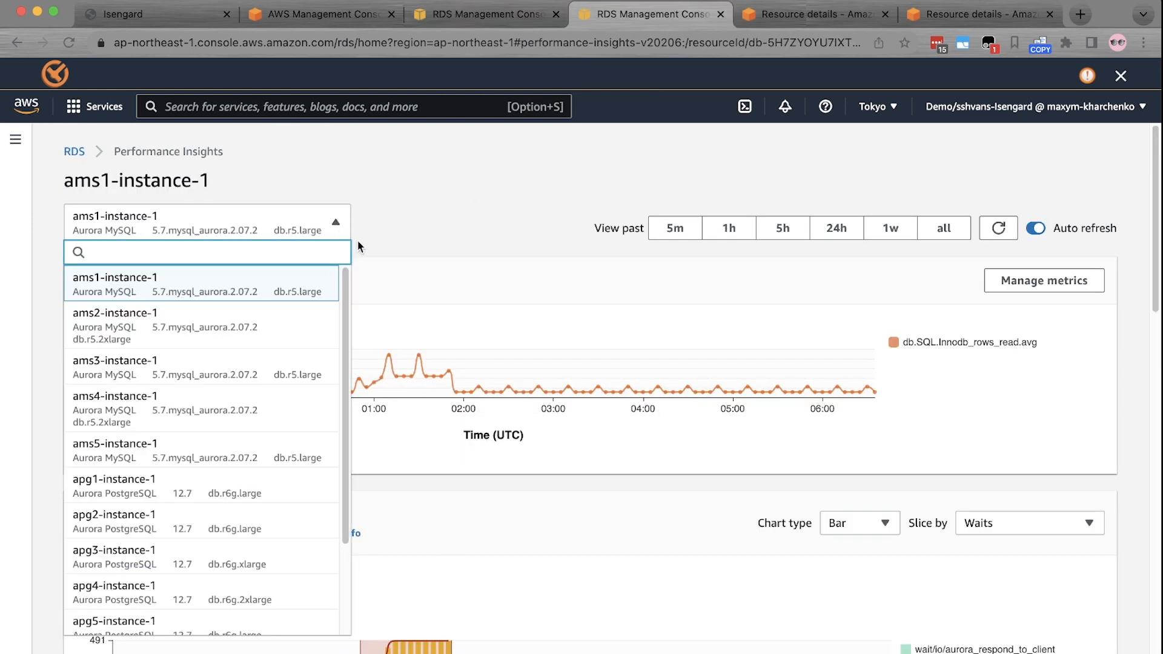
click(115, 284)
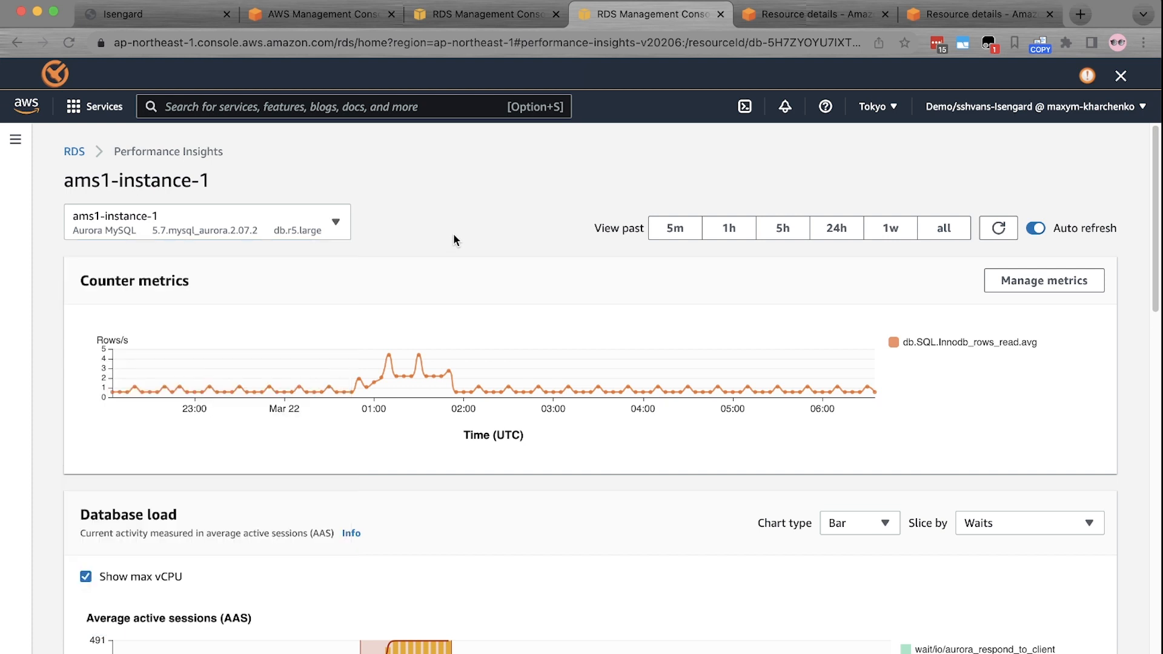
mouse_move(715, 404)
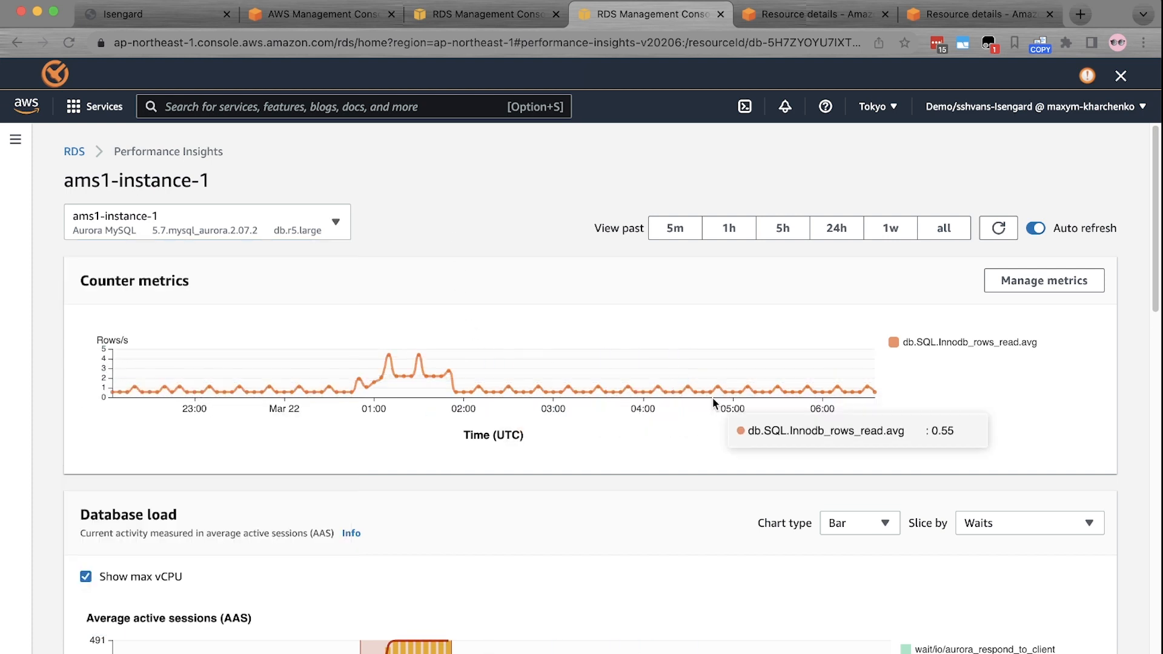
mouse_move(716, 435)
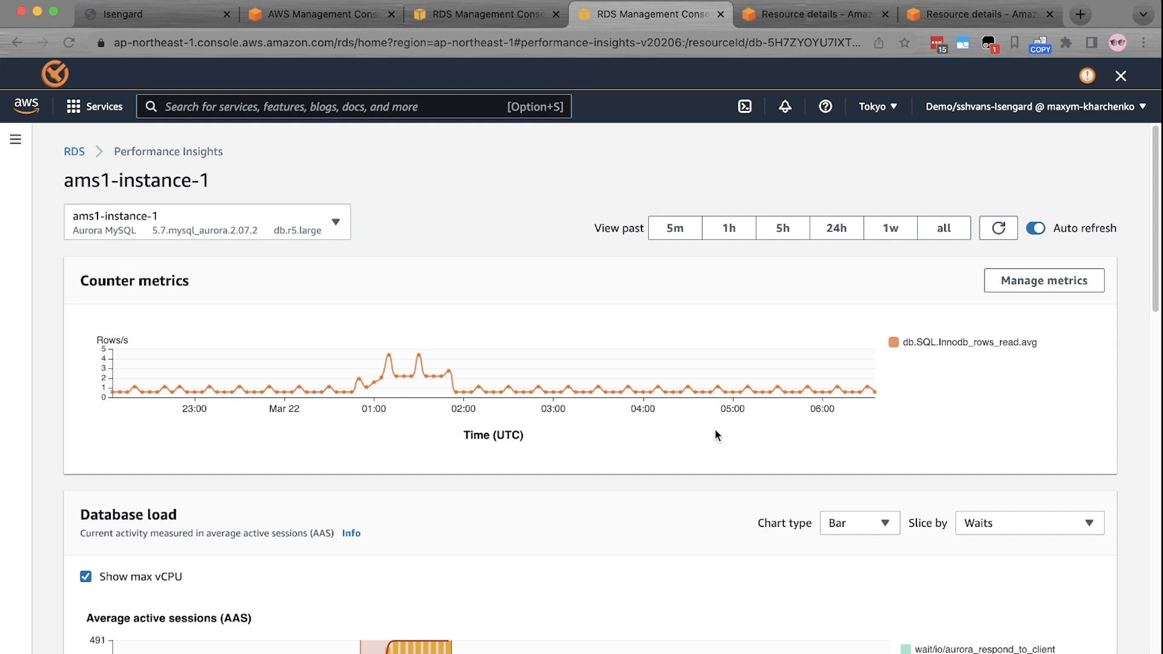
scroll(down, 3)
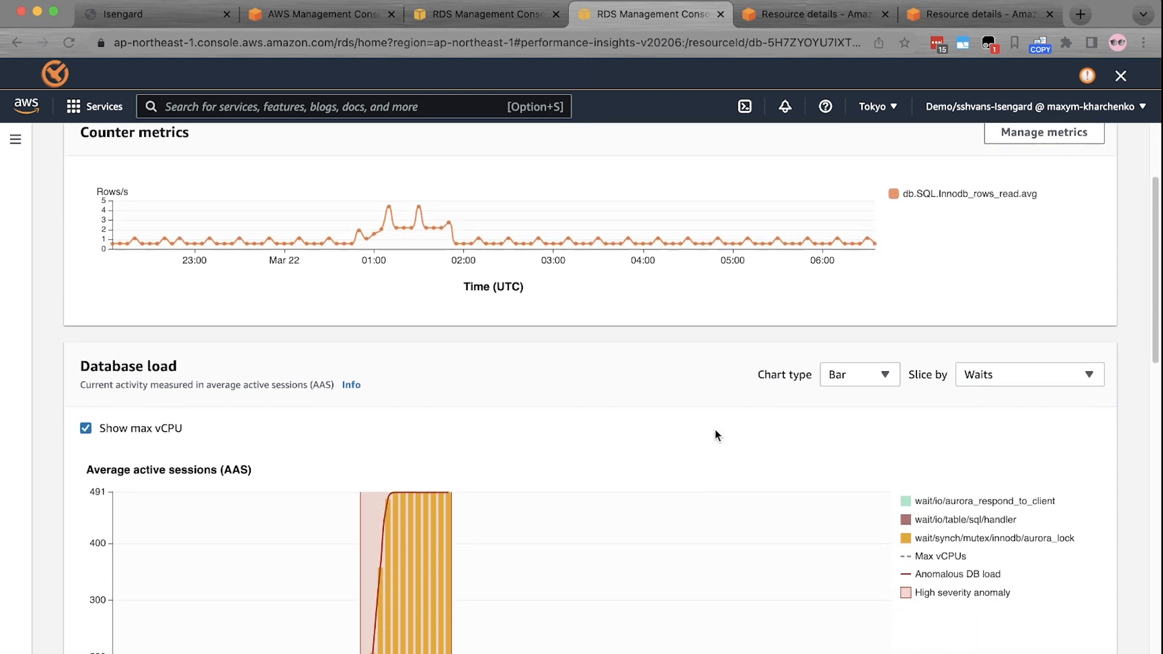
scroll(down, 3)
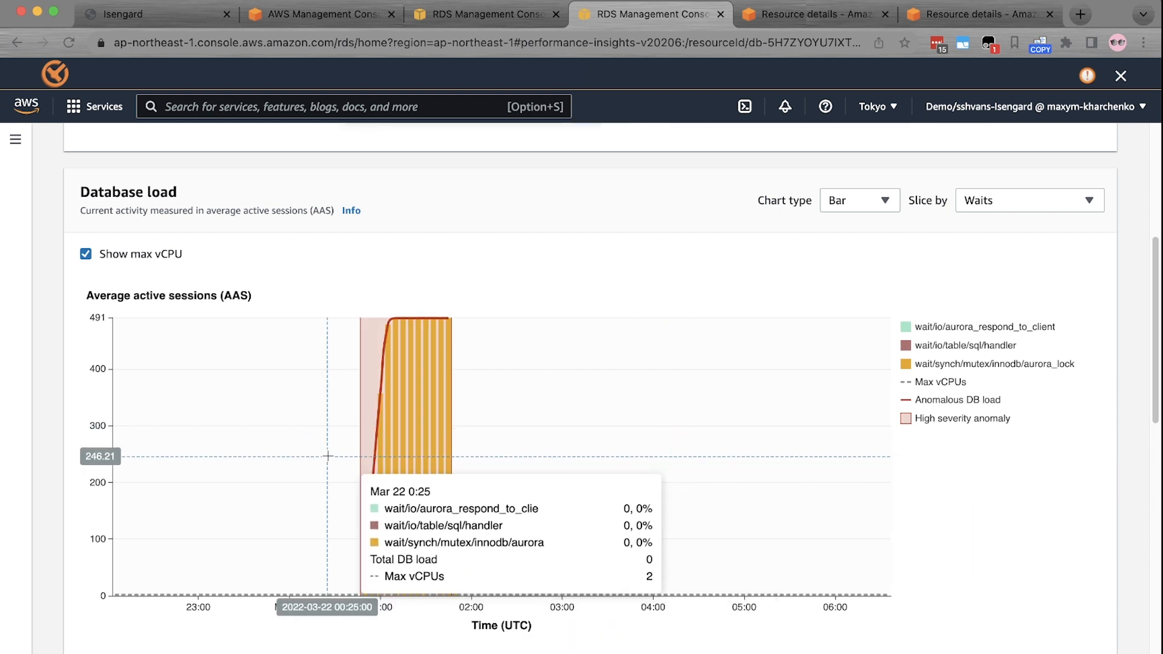
mouse_move(521, 462)
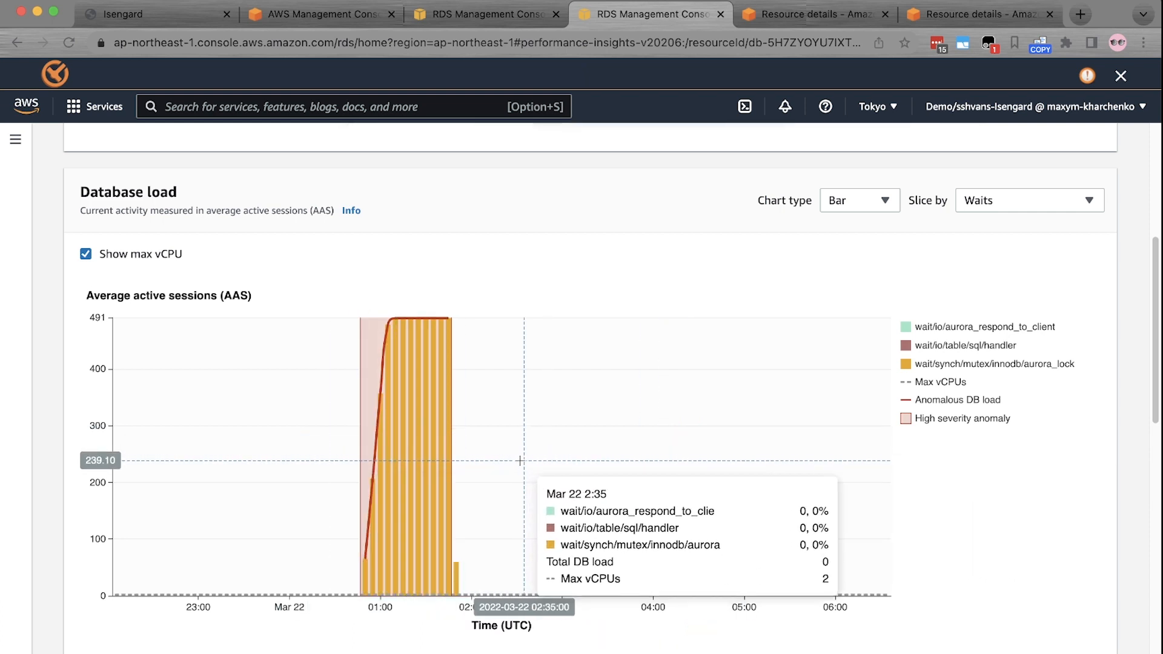
mouse_move(472, 460)
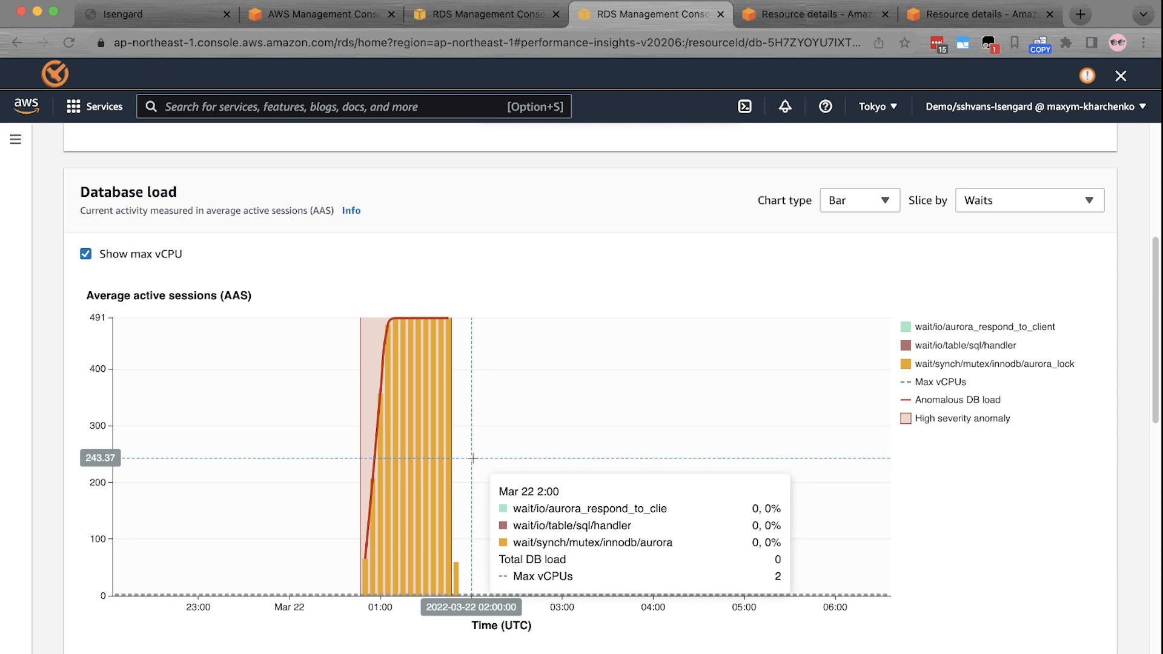
mouse_move(450, 457)
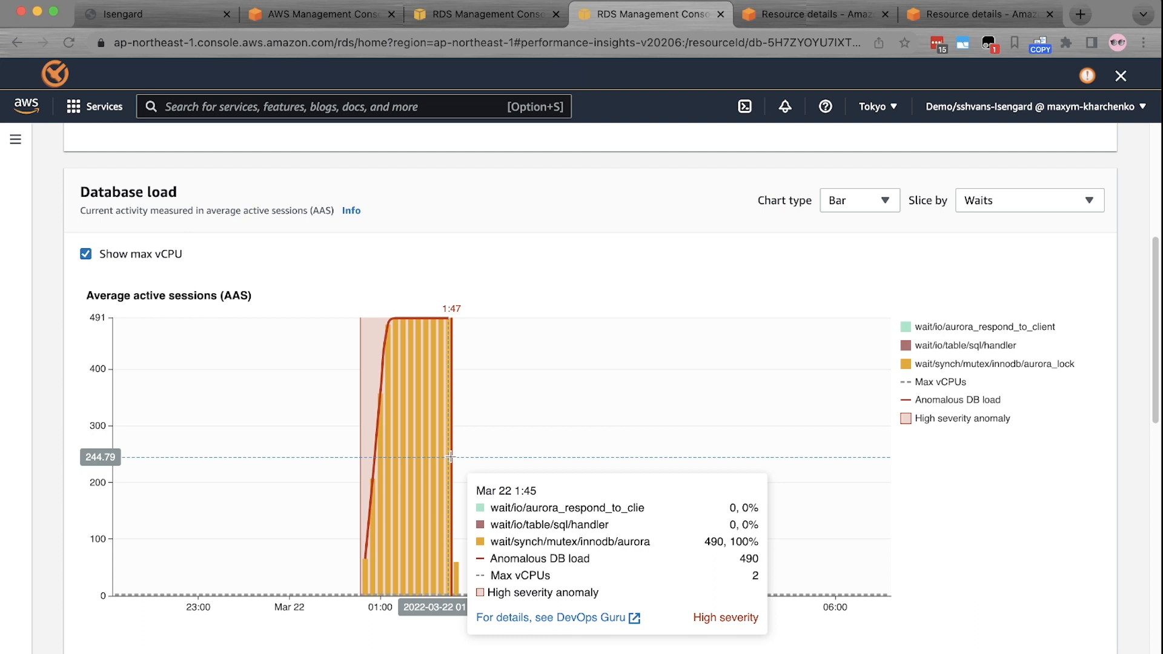
mouse_move(404, 512)
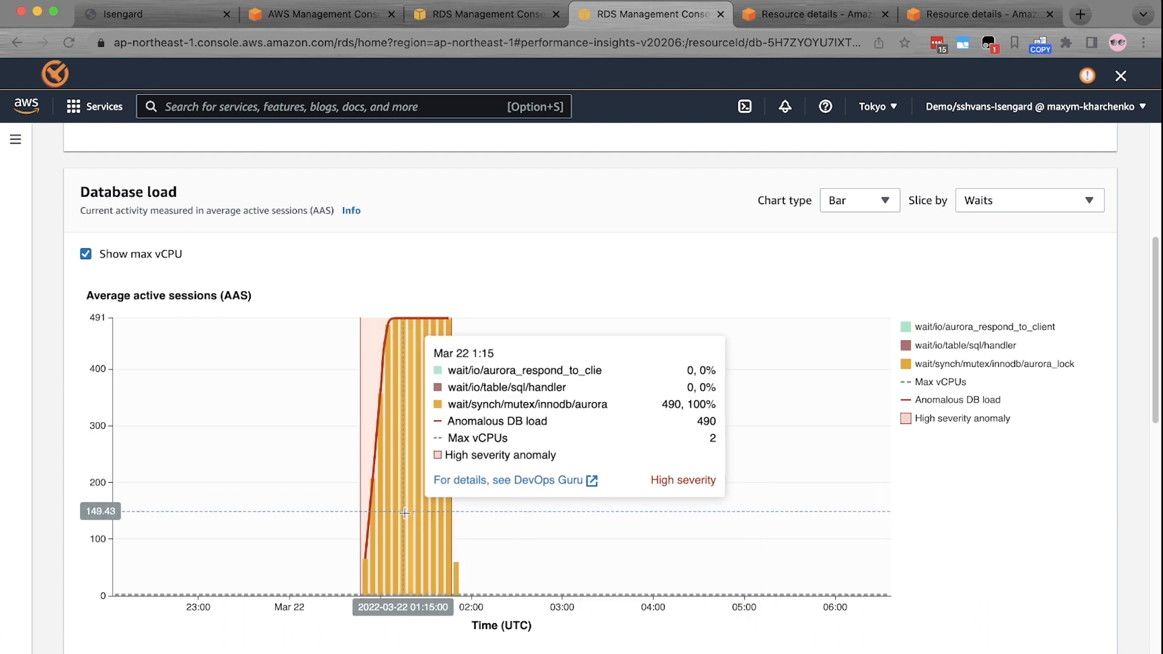
mouse_move(399, 309)
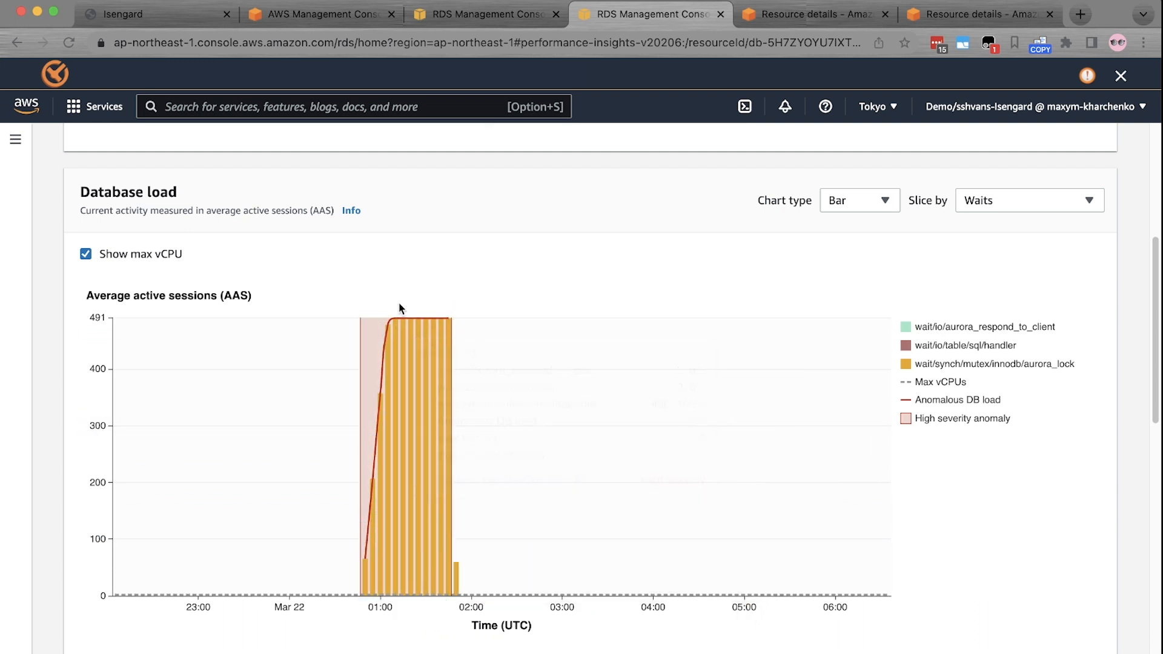
mouse_move(425, 322)
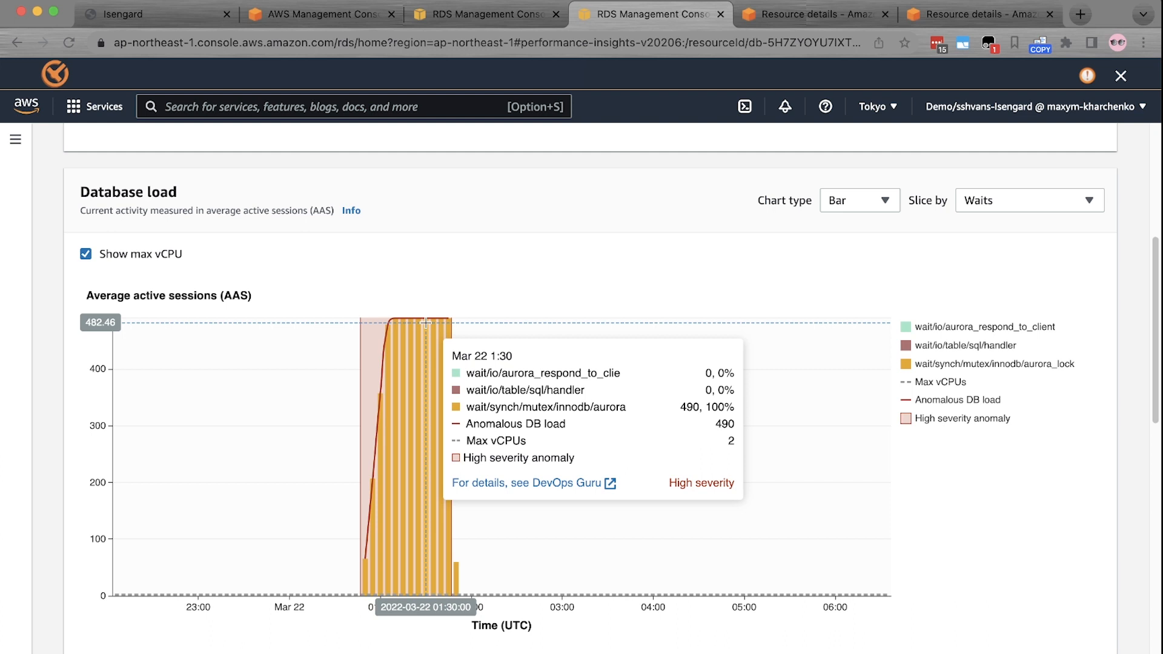
mouse_move(441, 330)
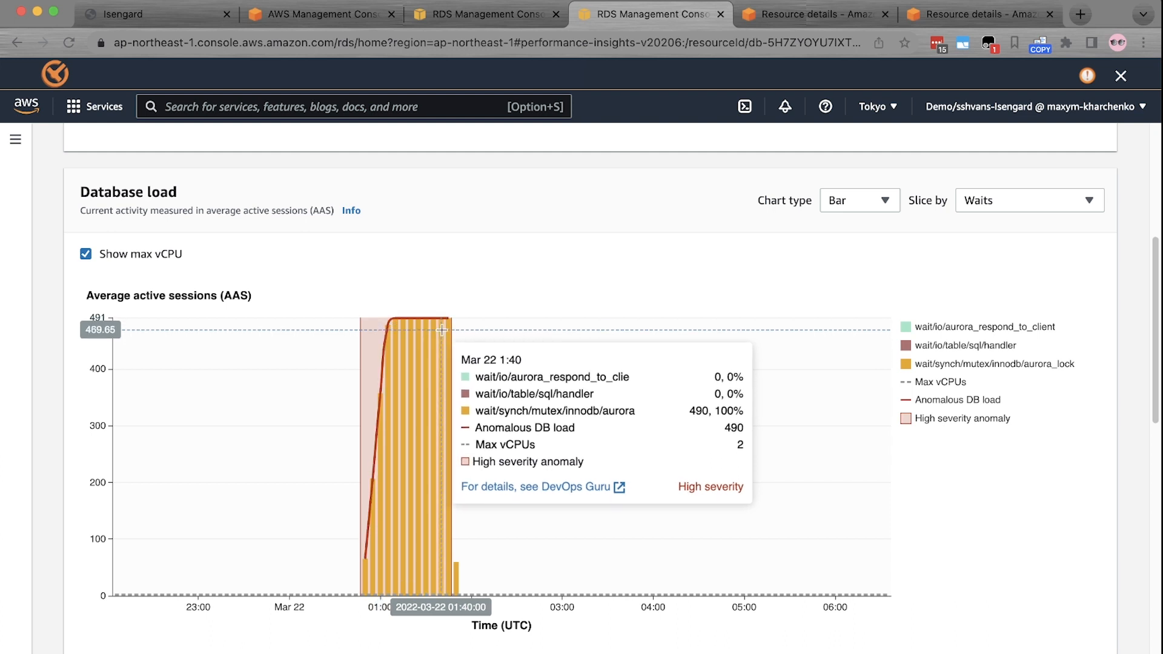
mouse_move(450, 334)
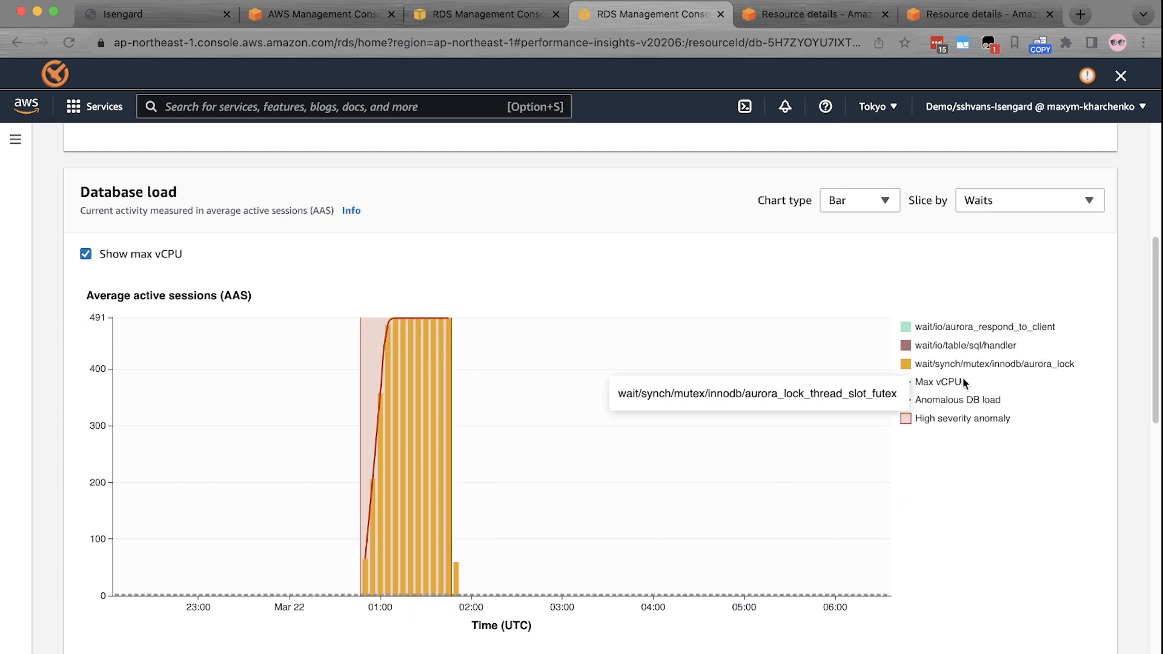
Scroll the database load chart to view the Mar 22 high-severity anomaly spike.
scroll(down, 3)
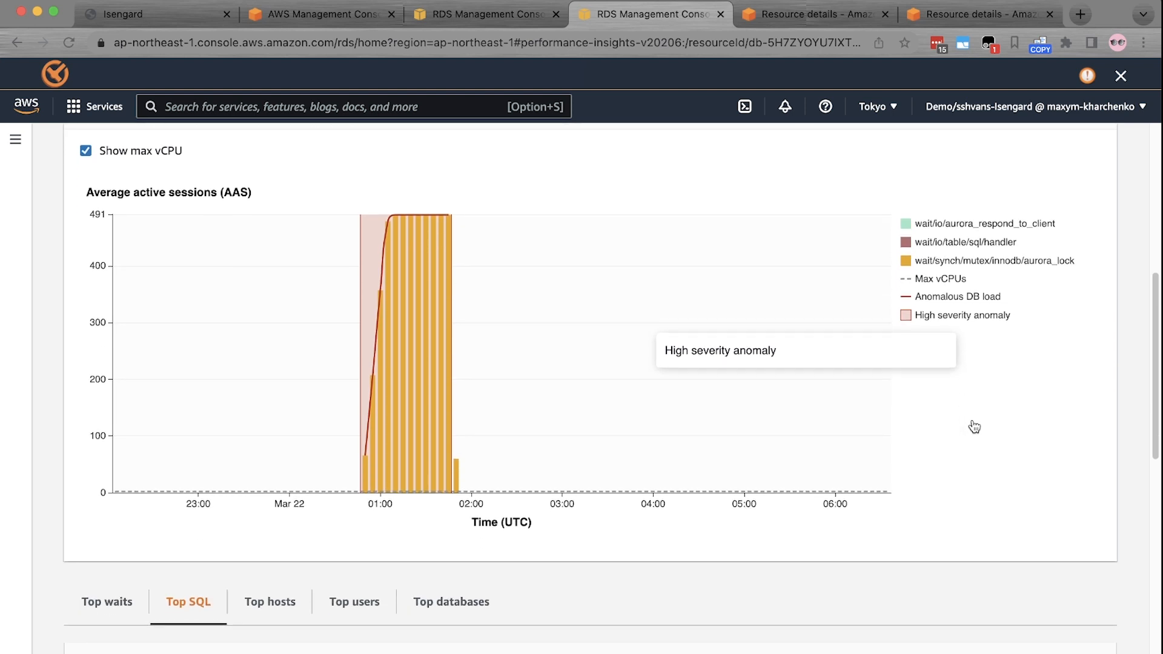
scroll(up, 3)
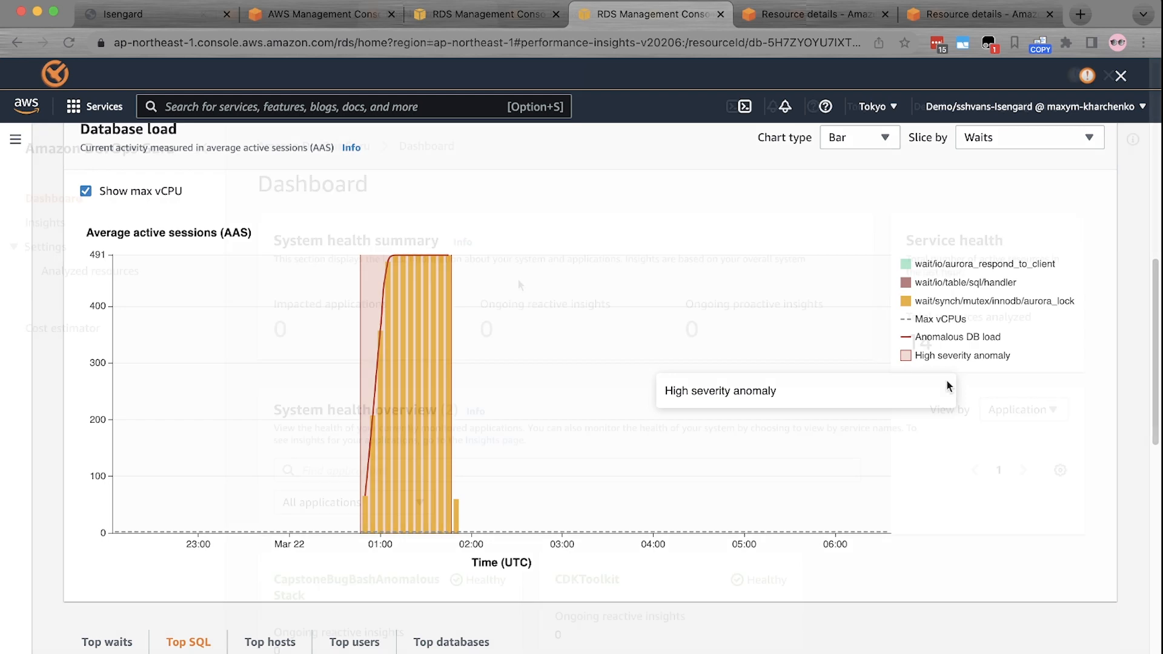
Switch to the DevOps Guru dashboard and review the system health summary.
click(426, 15)
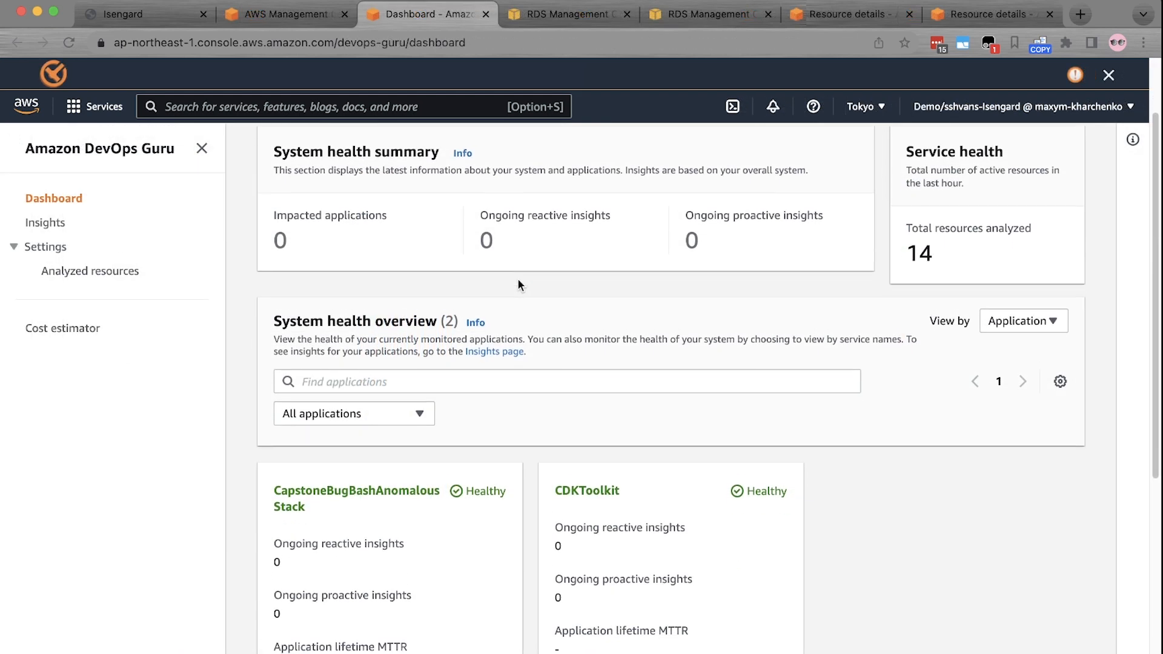
scroll(down, 3)
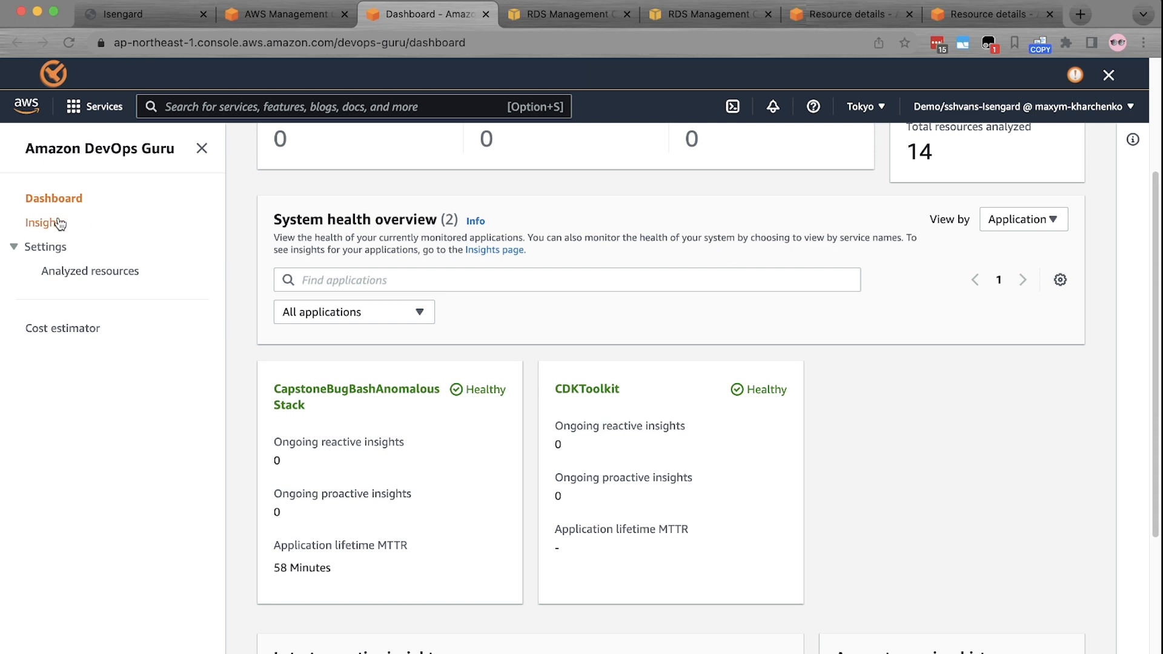
From the Insights list, open the Mar 22 RDS DB Load Anomalous reactive insight.
click(46, 223)
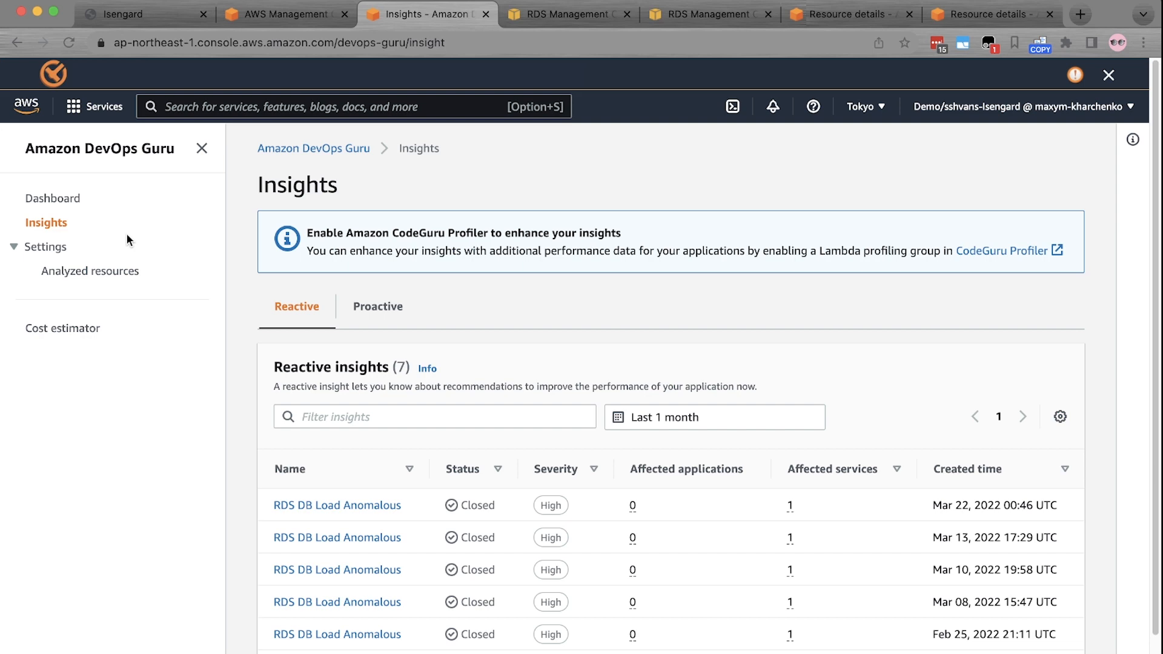
scroll(down, 3)
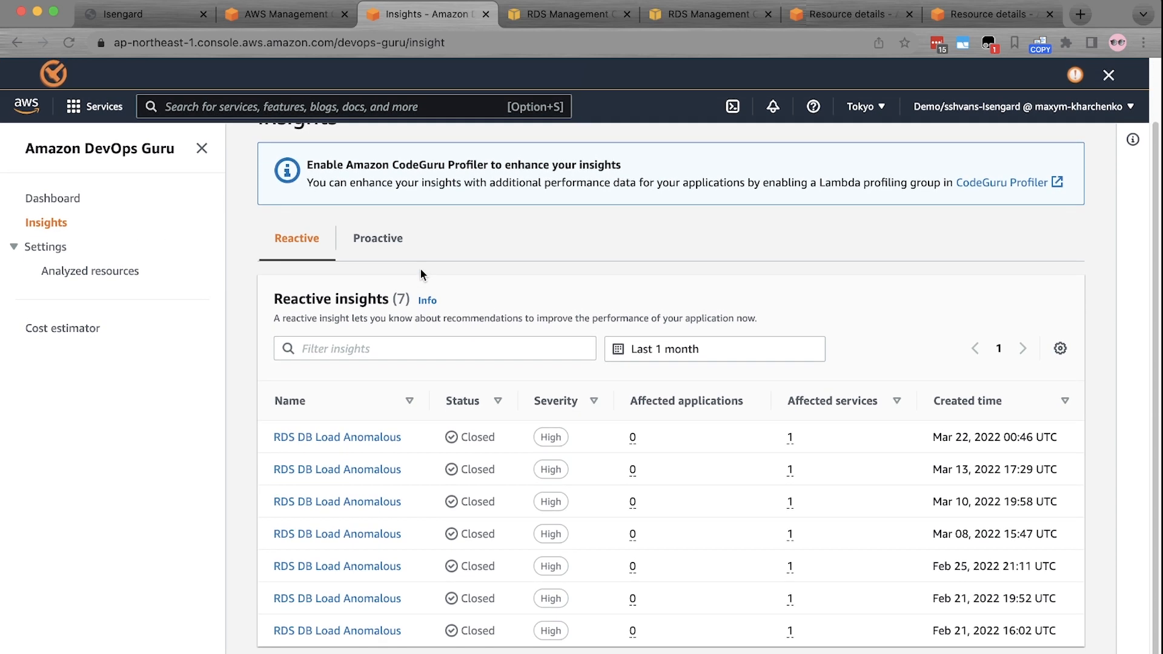
mouse_move(692, 267)
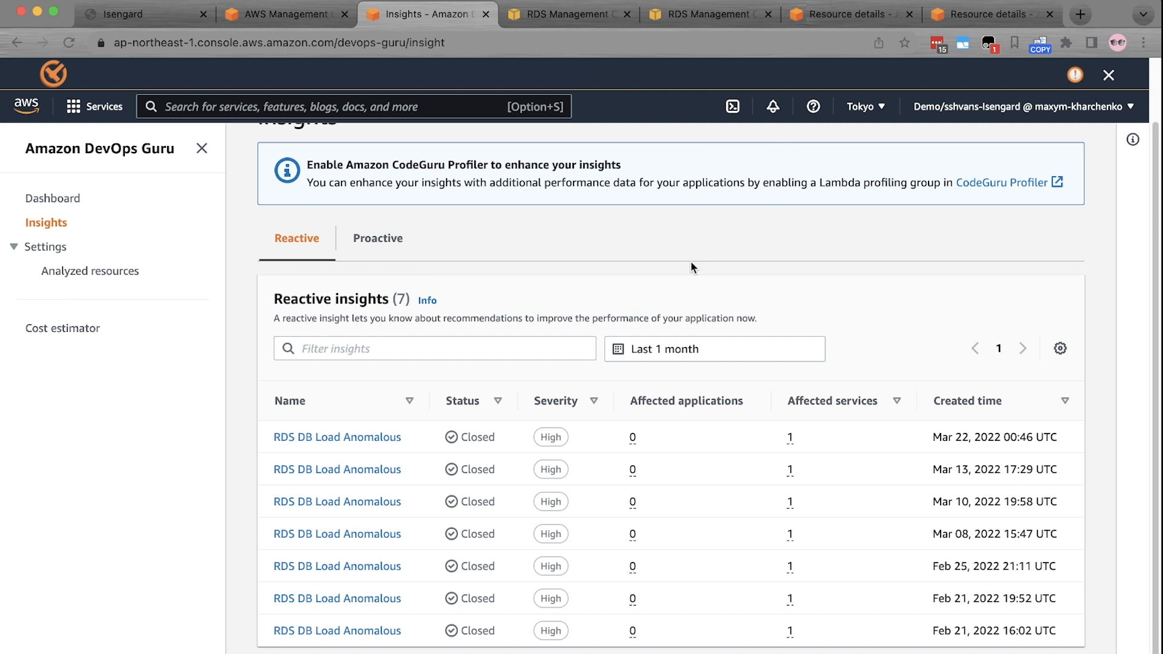
mouse_move(487, 338)
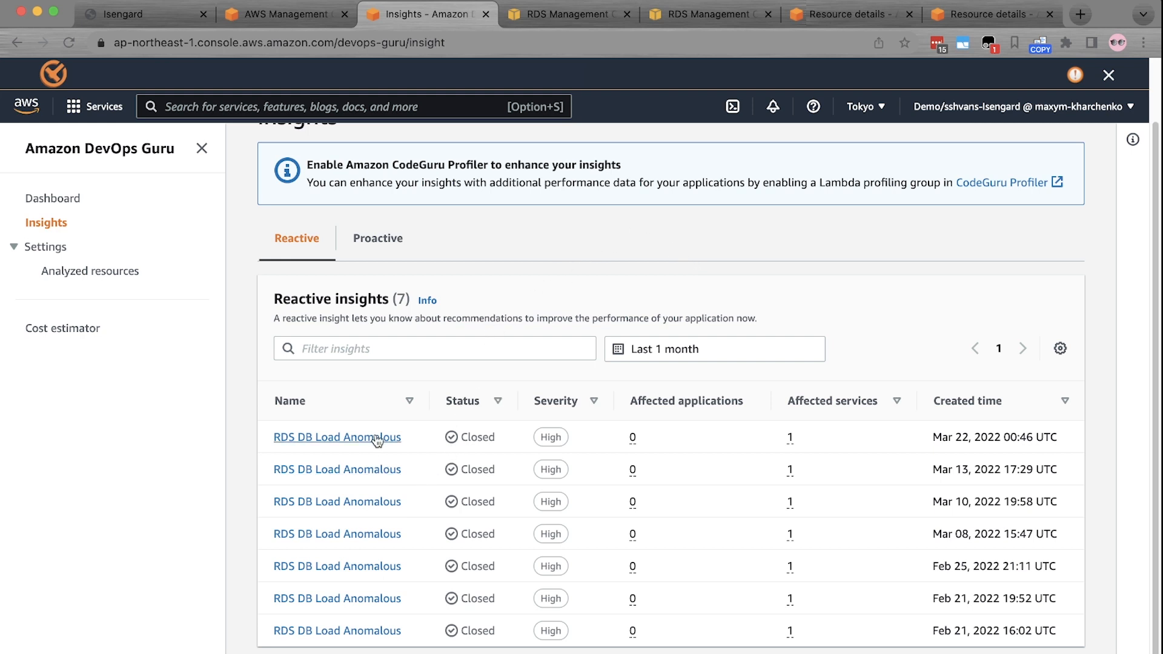
click(335, 437)
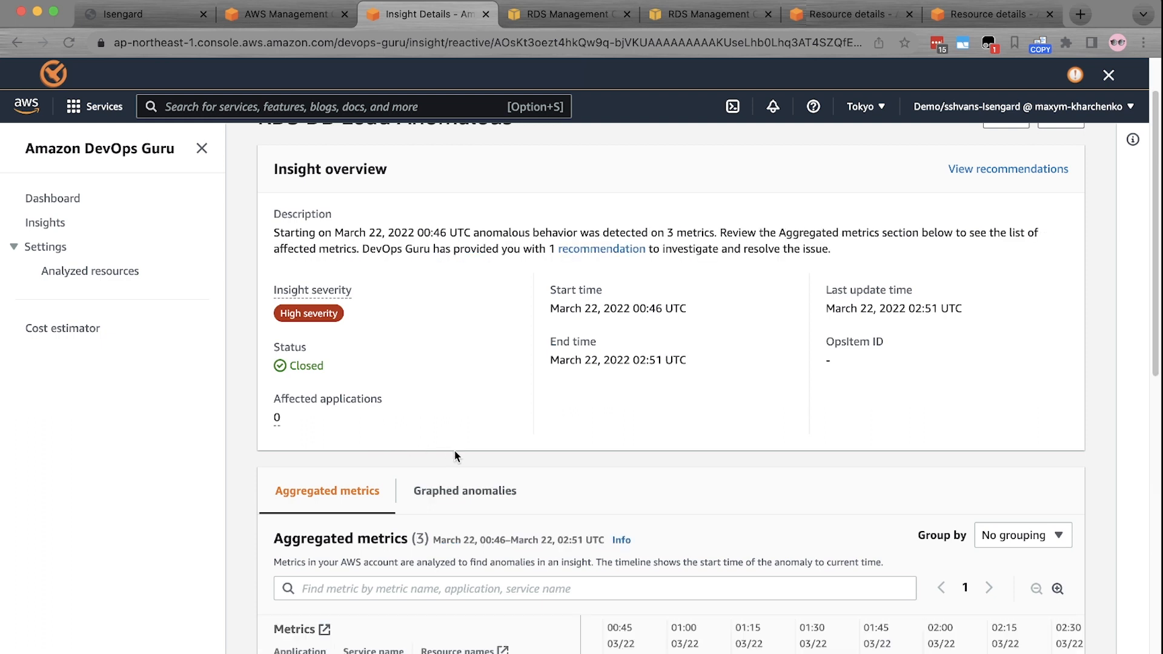
mouse_move(456, 456)
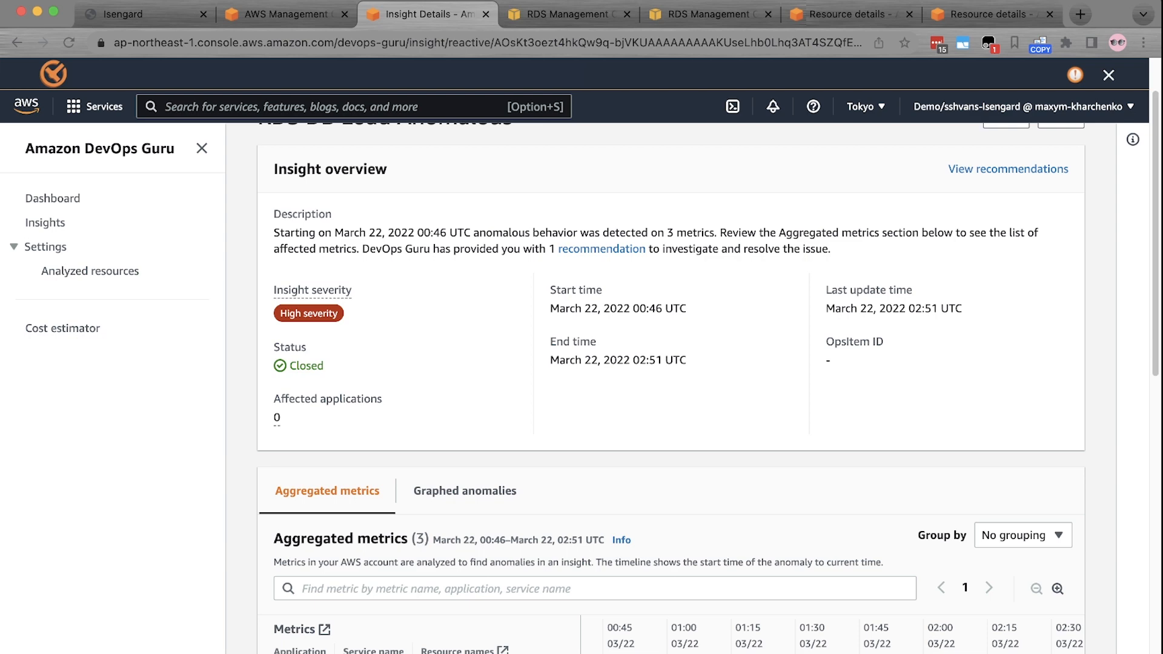
Scroll to Aggregated metrics and open the detailed analysis of the DB Load anomaly.
scroll(down, 3)
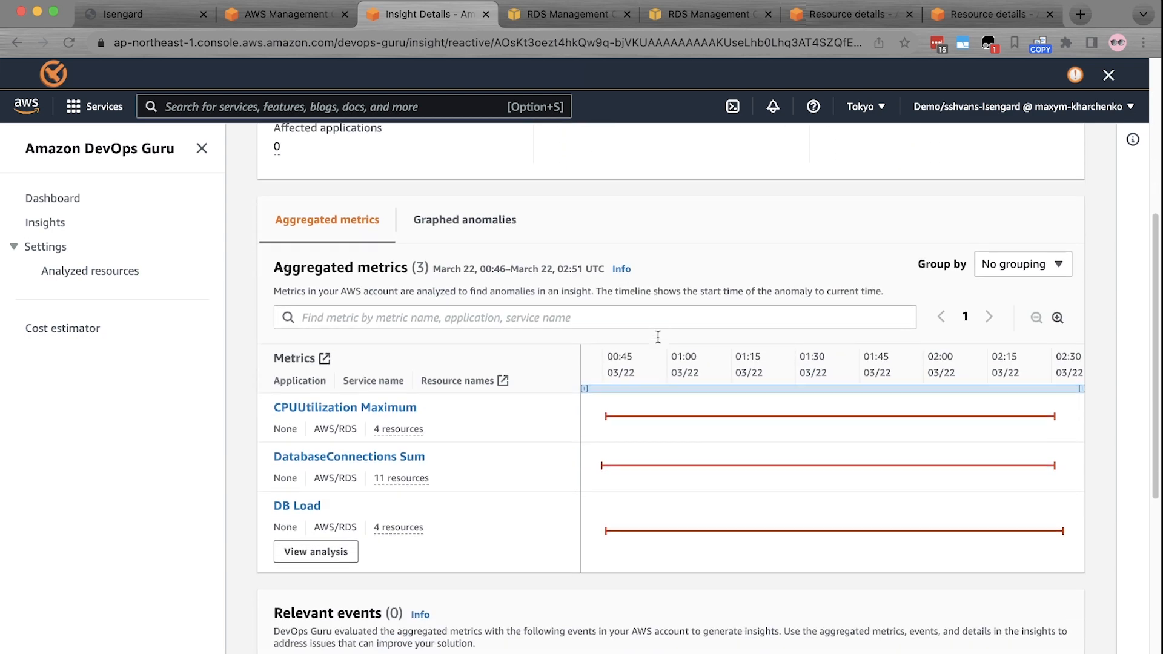
scroll(down, 3)
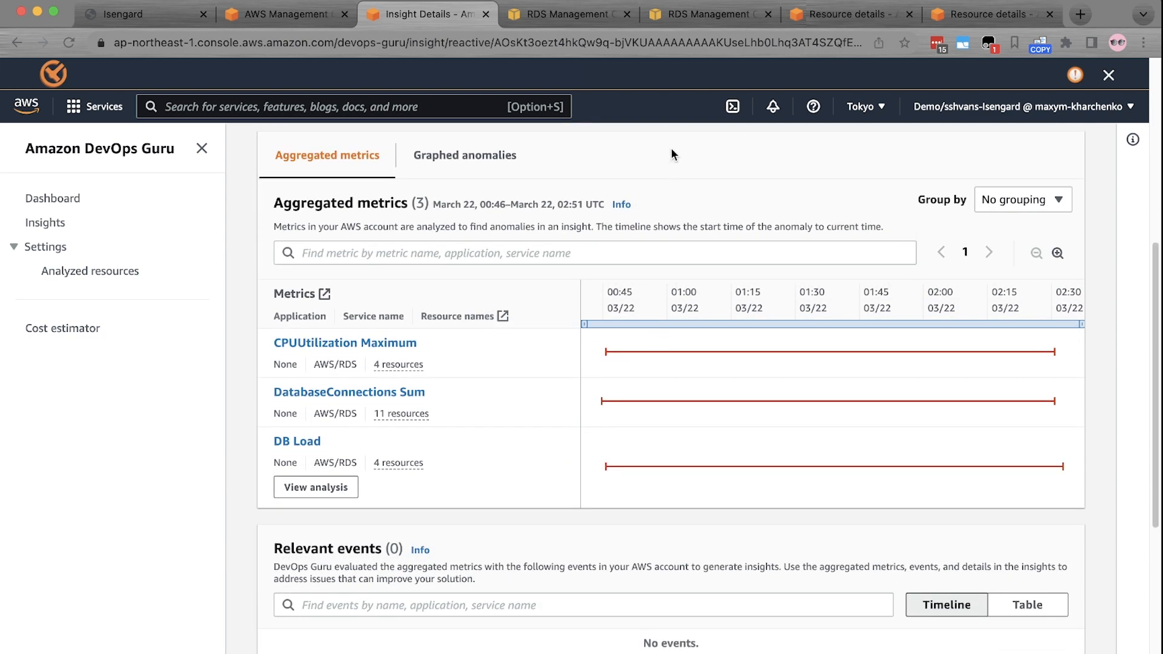
mouse_move(546, 306)
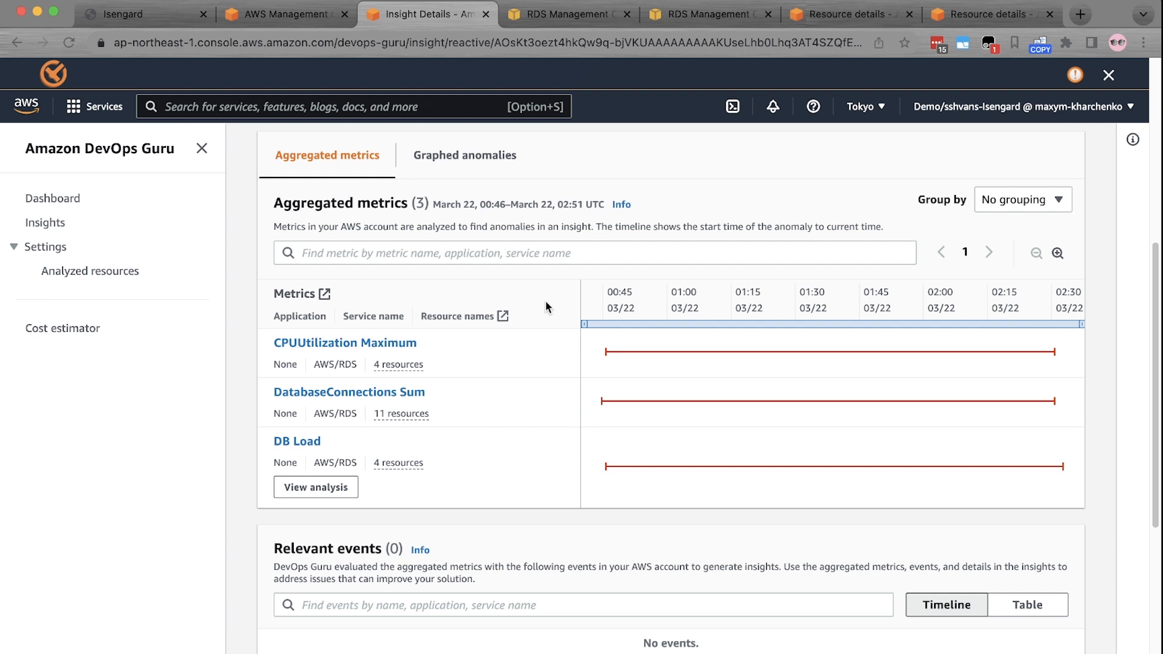
mouse_move(311, 470)
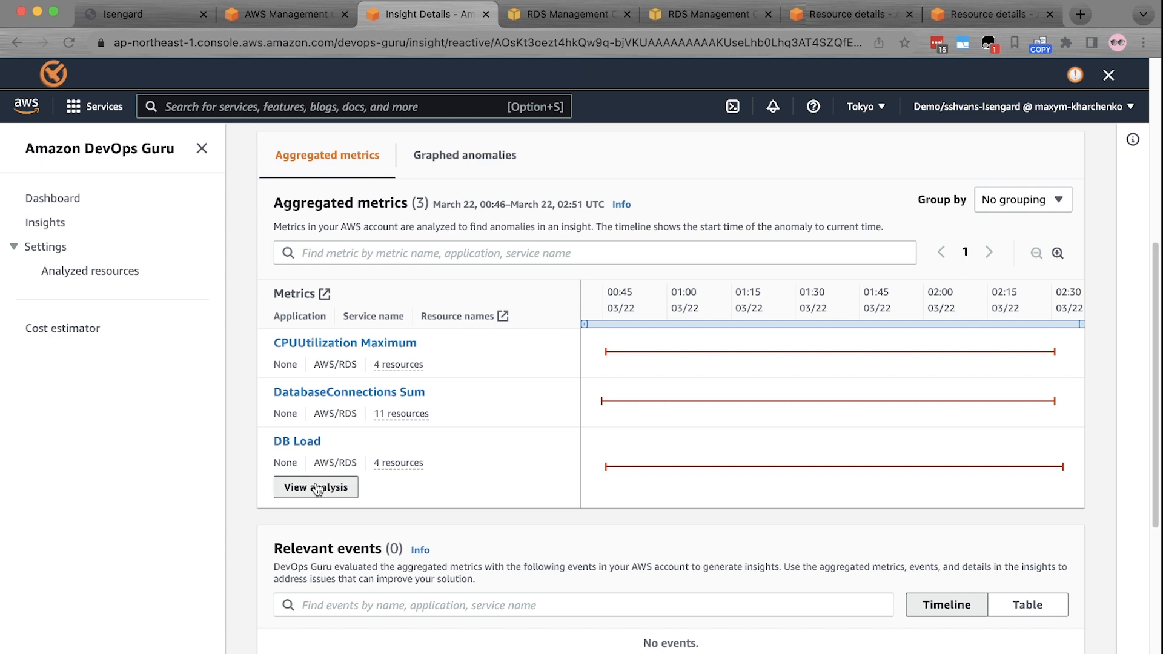
click(315, 487)
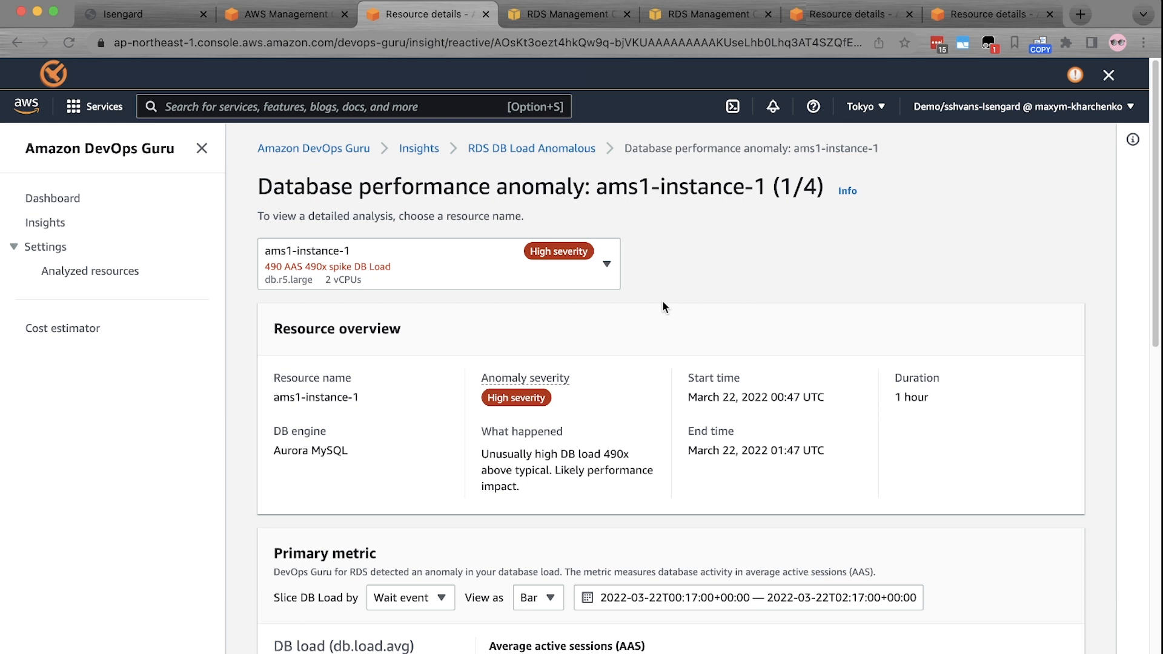
mouse_move(631, 384)
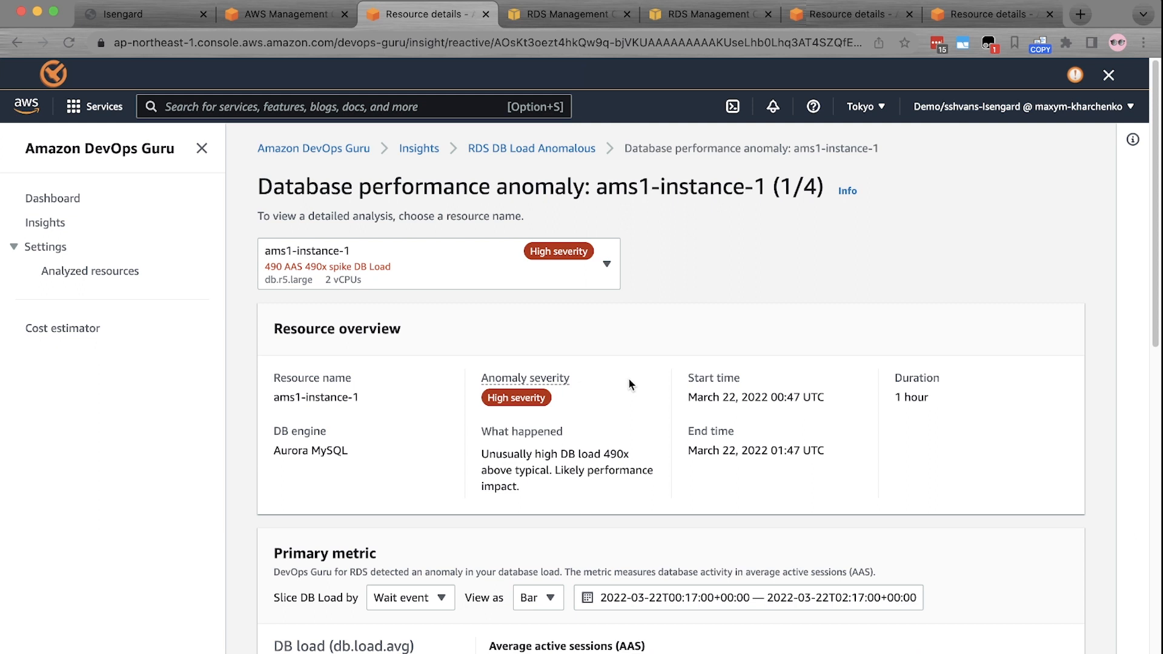
mouse_move(585, 462)
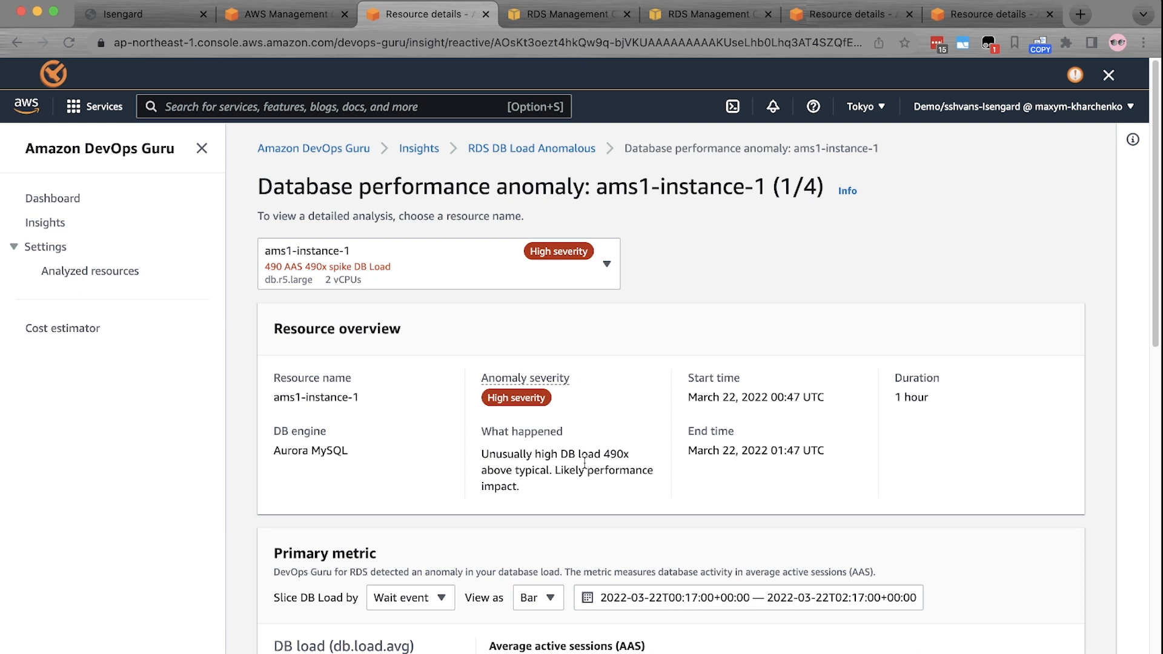
Scroll the ams1-instance-1 anomaly page toward the 490x DB load primary metric.
scroll(down, 3)
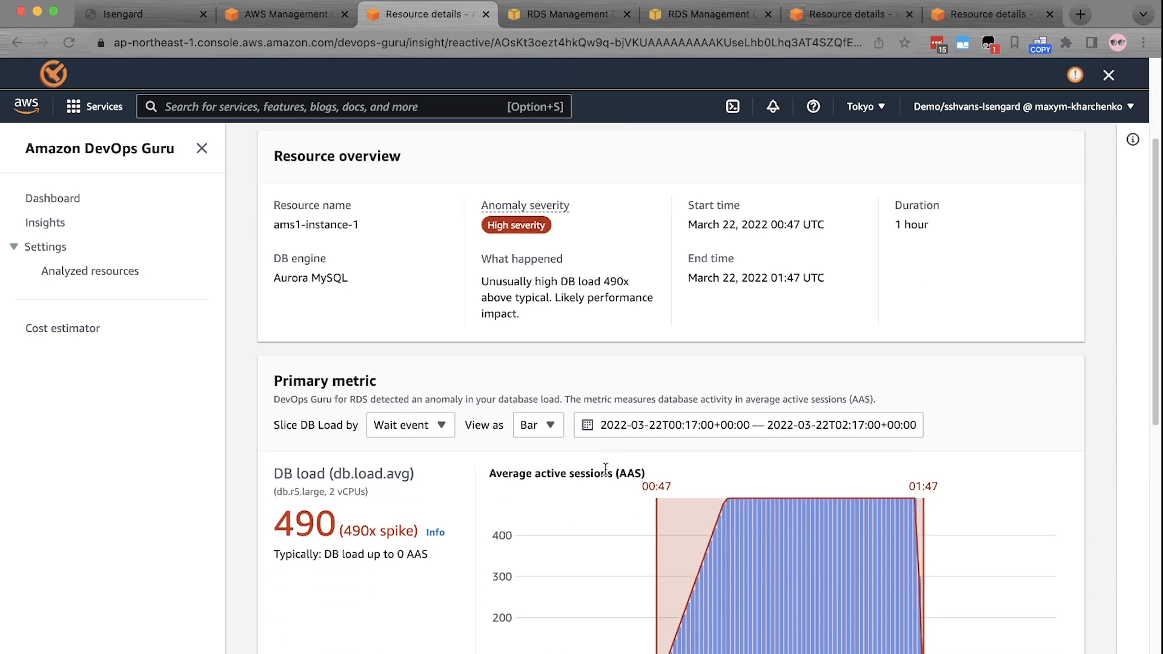
Scroll to the Primary metric chart showing DB load held at 490 AAS from aurora_lock waits.
scroll(down, 3)
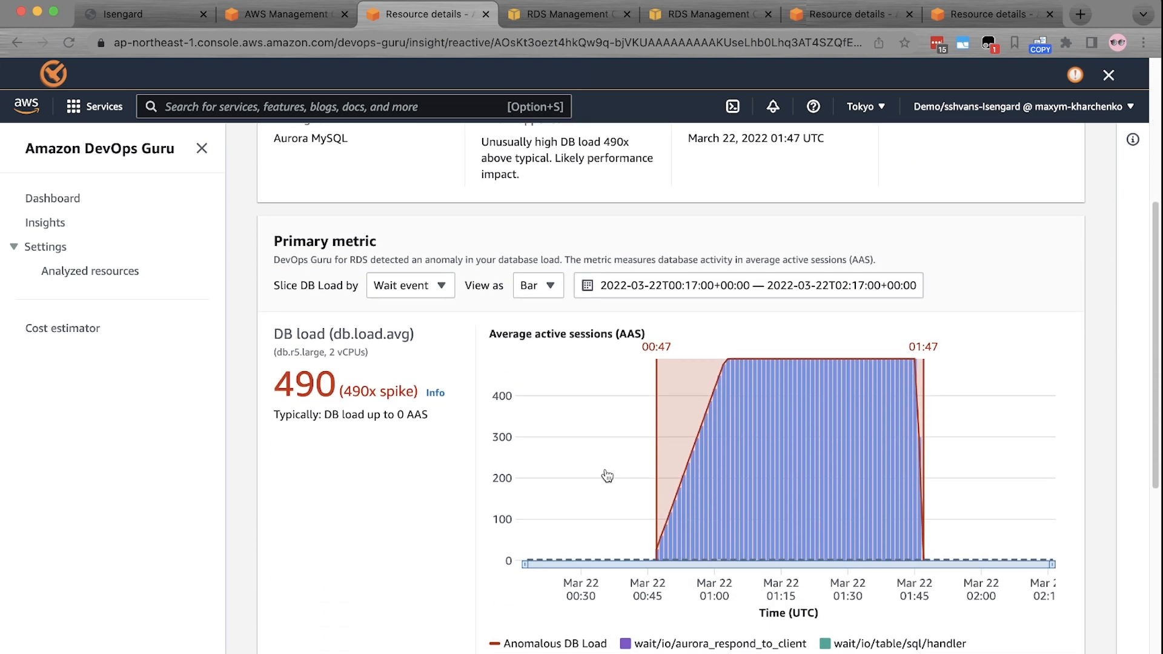
mouse_move(395, 448)
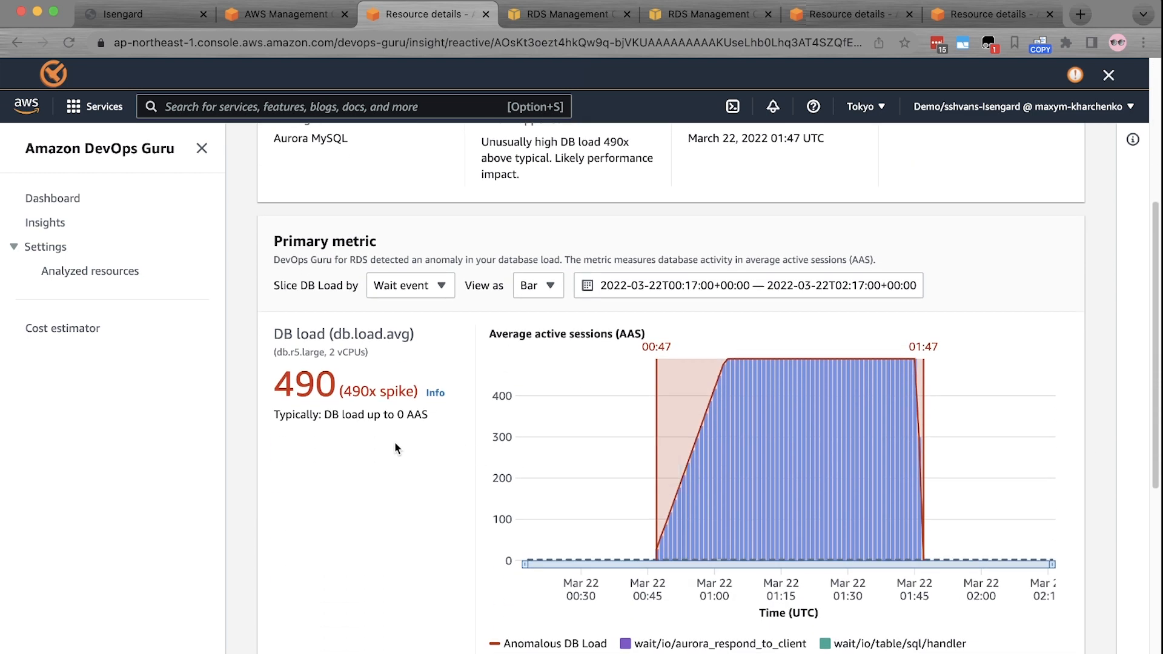
mouse_move(388, 451)
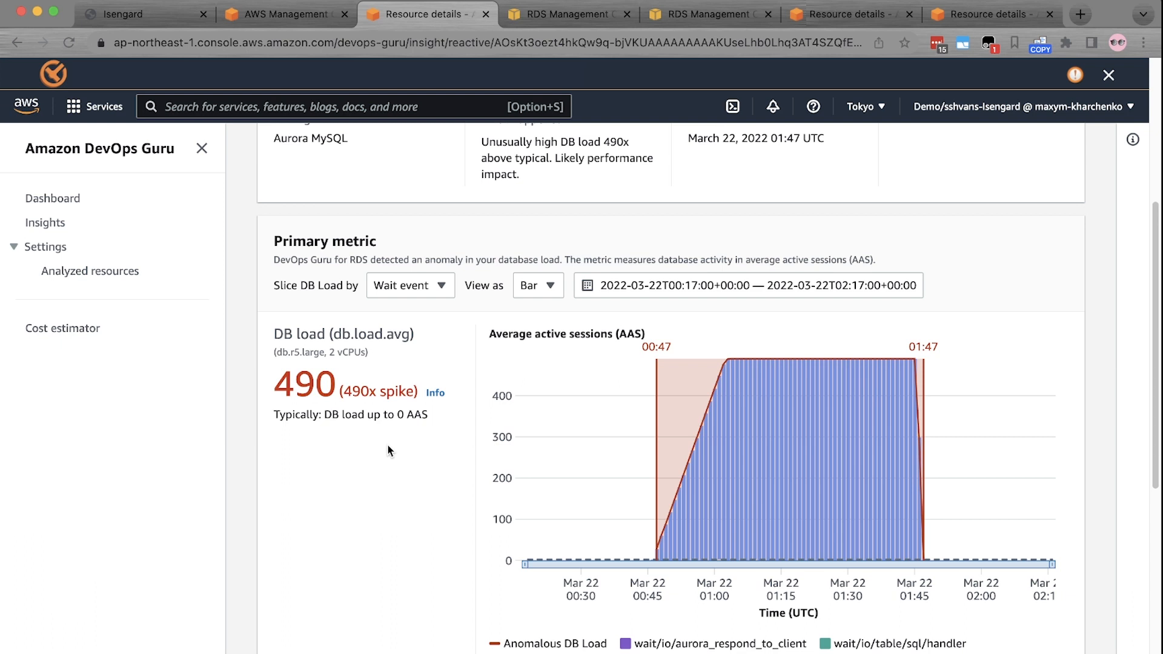
mouse_move(1089, 515)
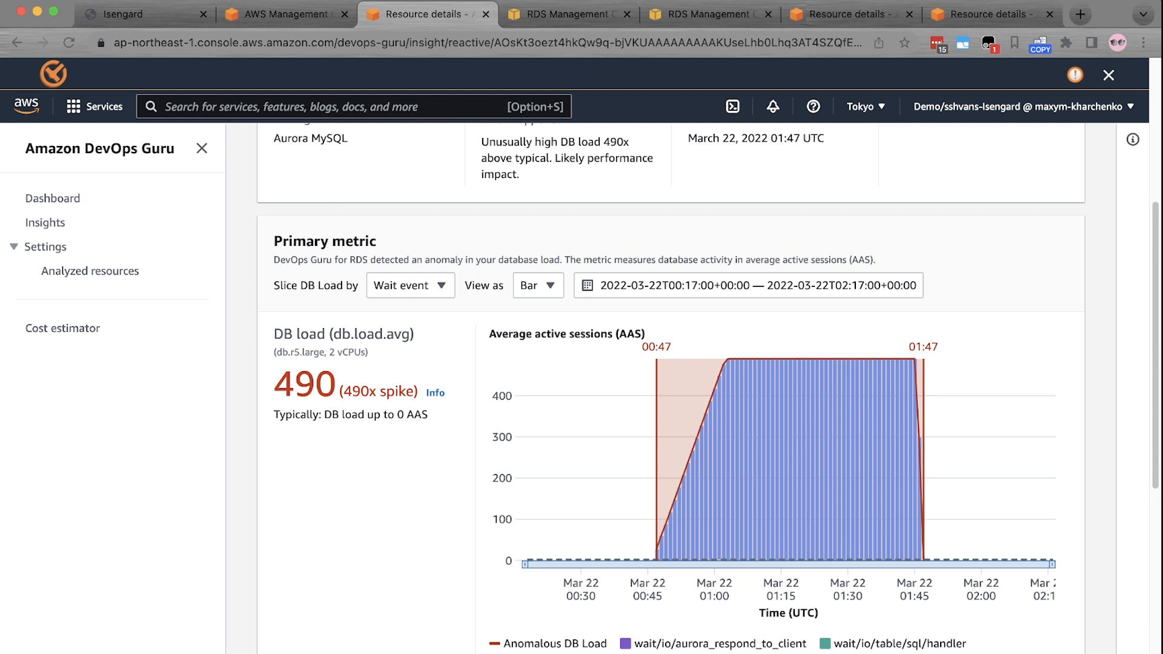
mouse_move(233, 314)
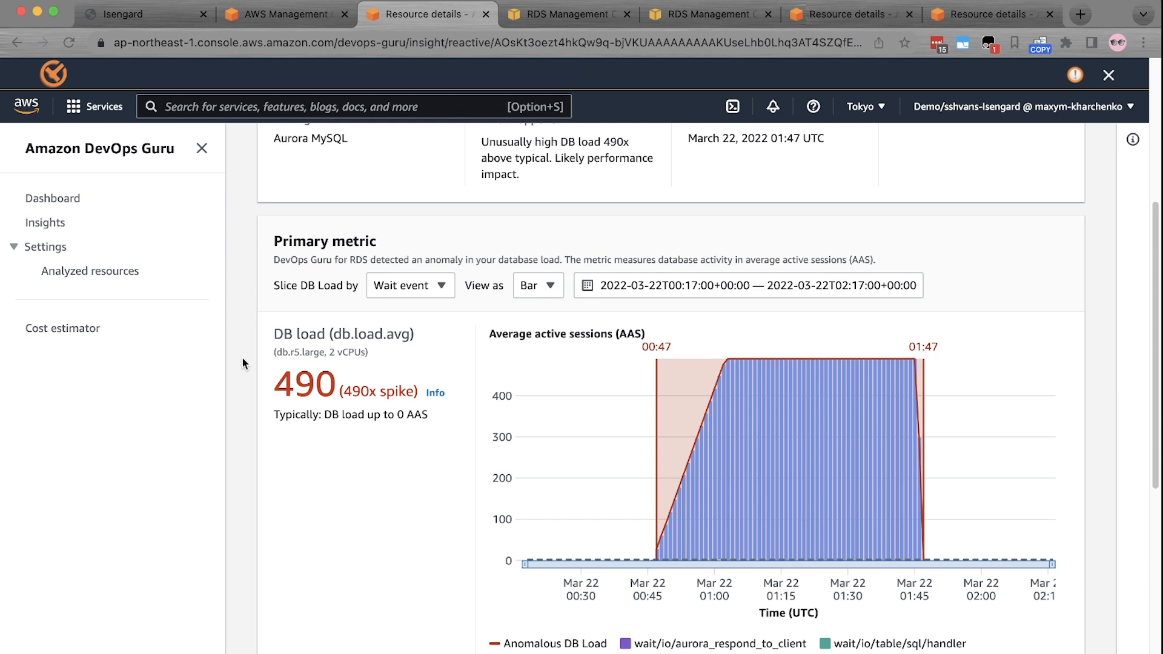
mouse_move(385, 356)
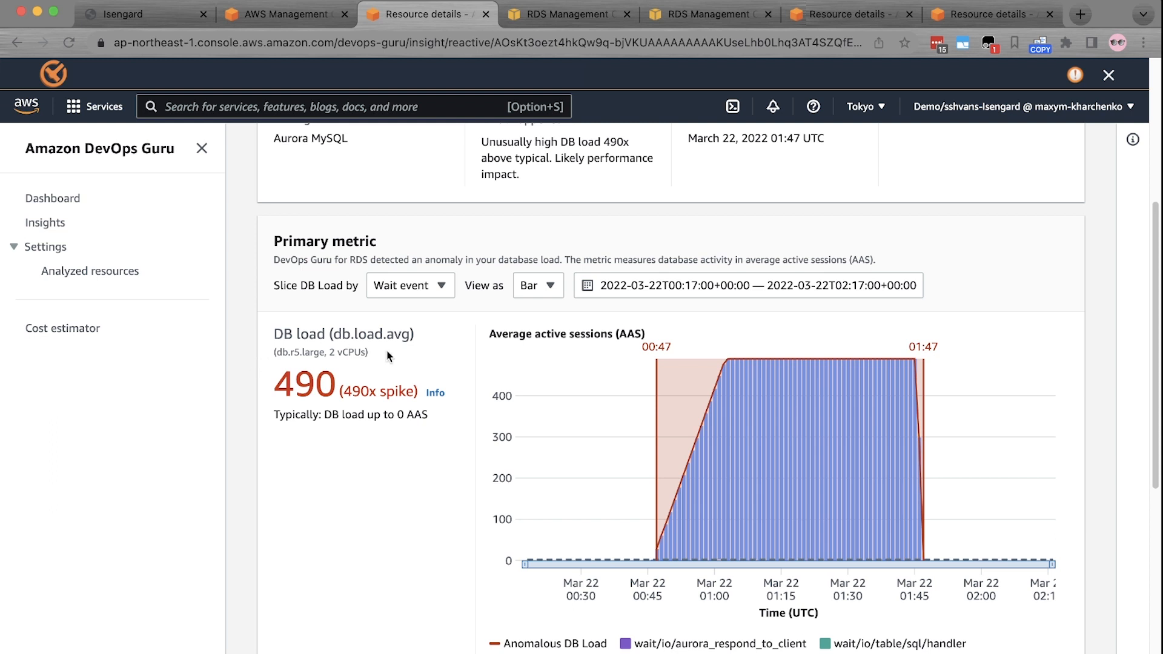
mouse_move(718, 391)
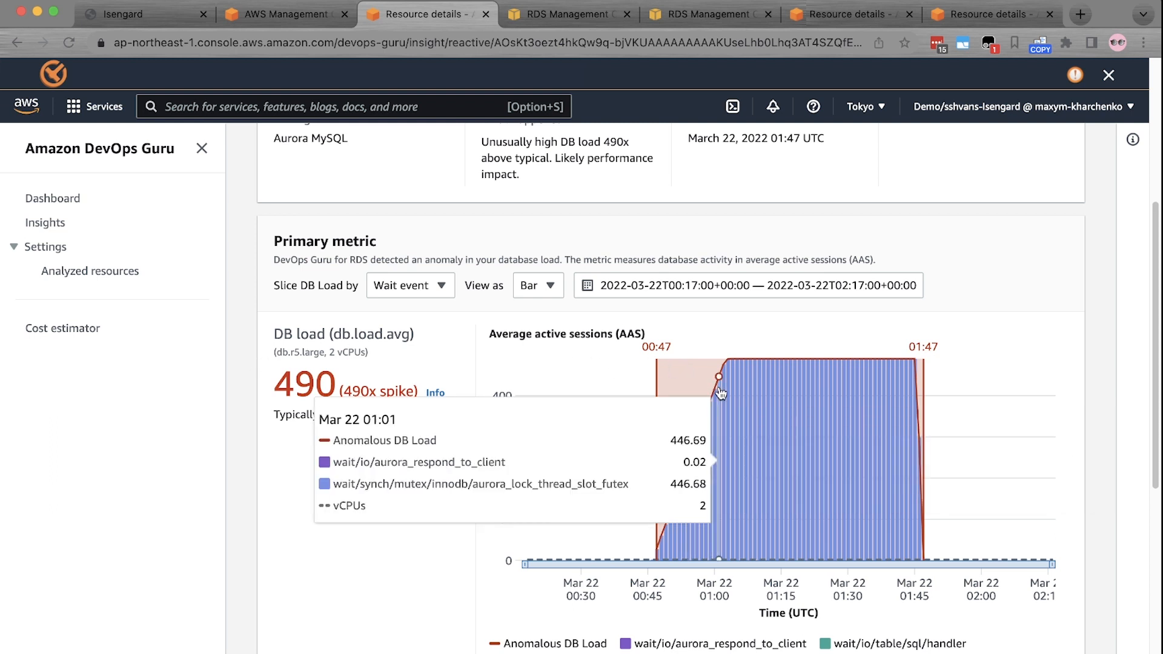
mouse_move(728, 399)
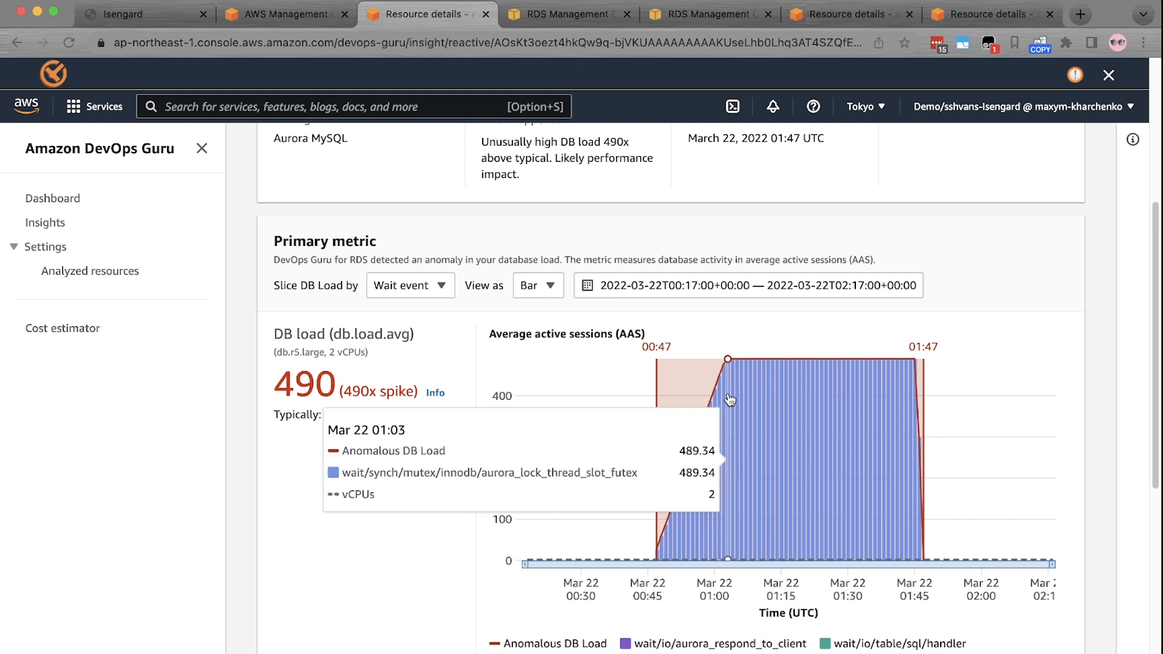
mouse_move(864, 412)
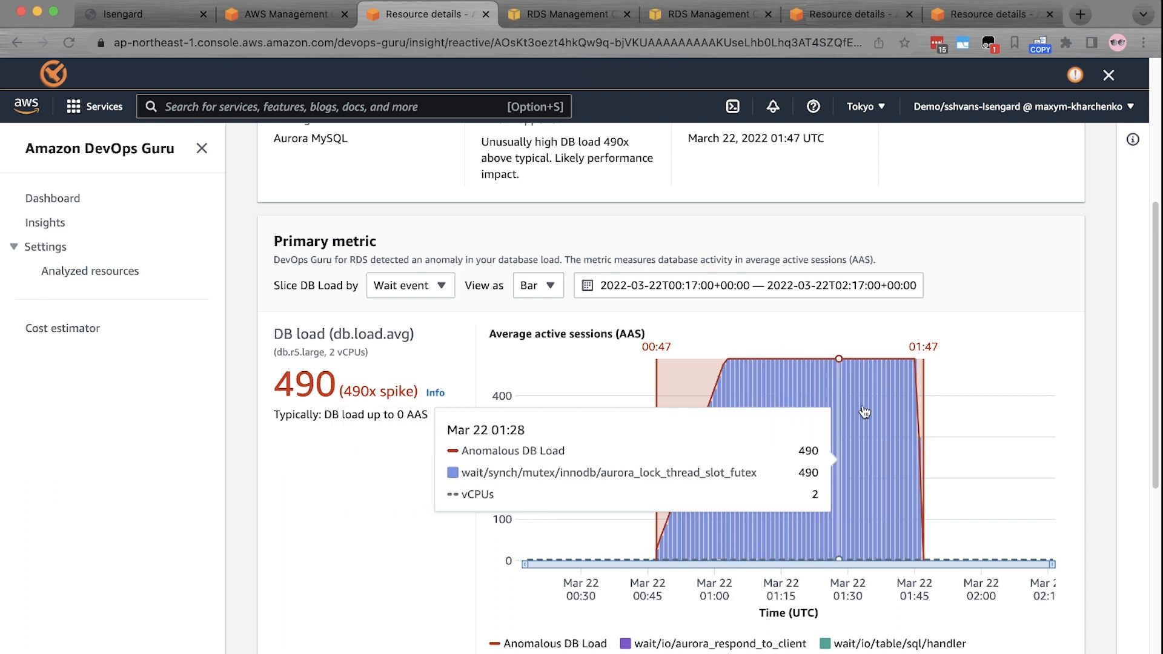
mouse_move(912, 398)
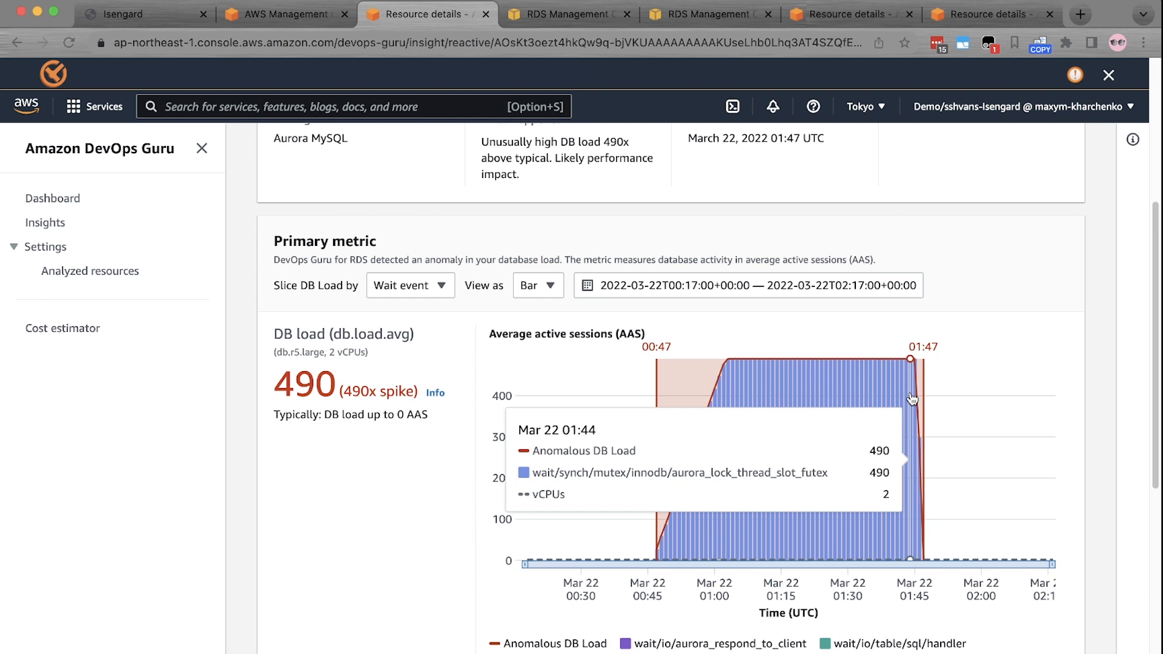
mouse_move(913, 401)
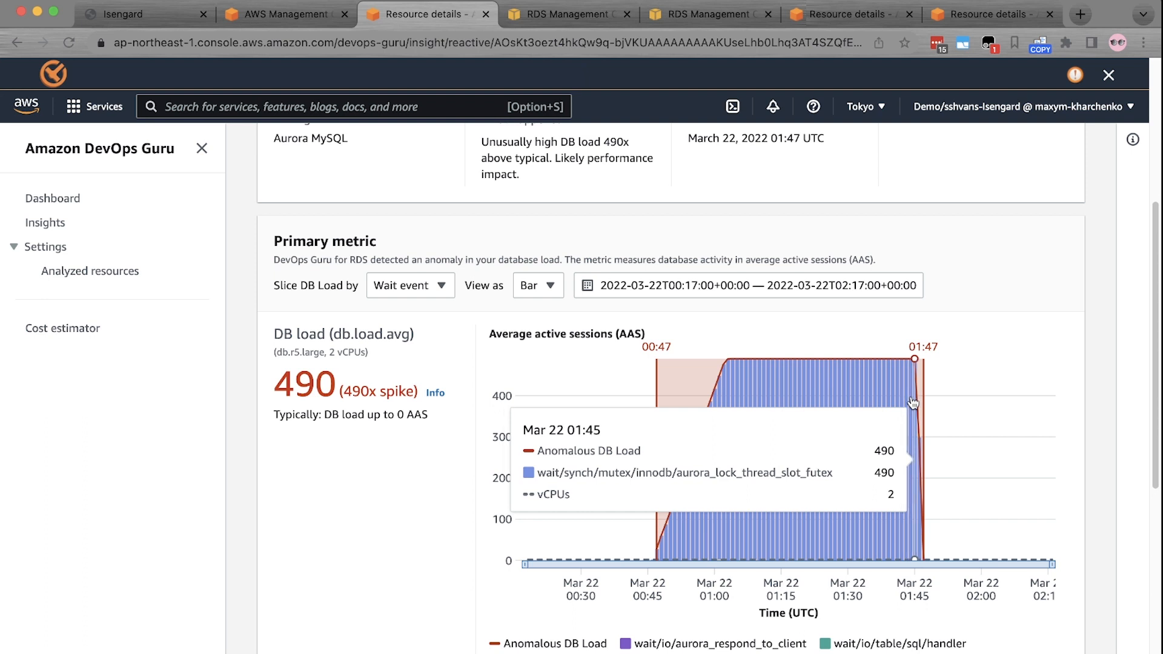
mouse_move(915, 416)
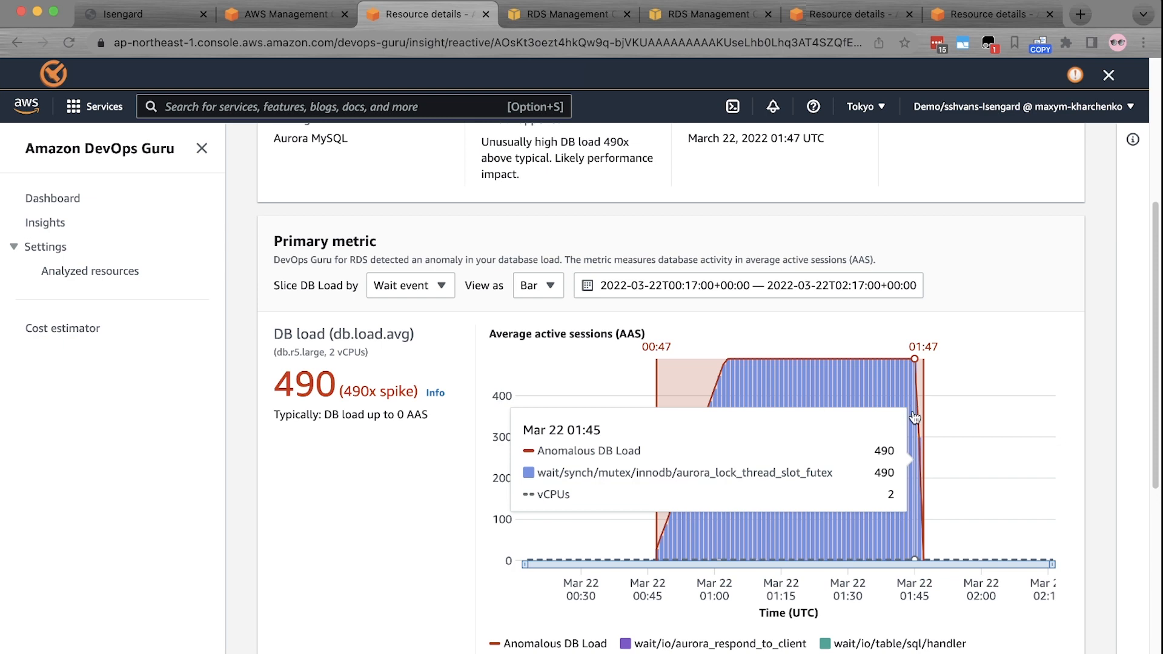
scroll(down, 3)
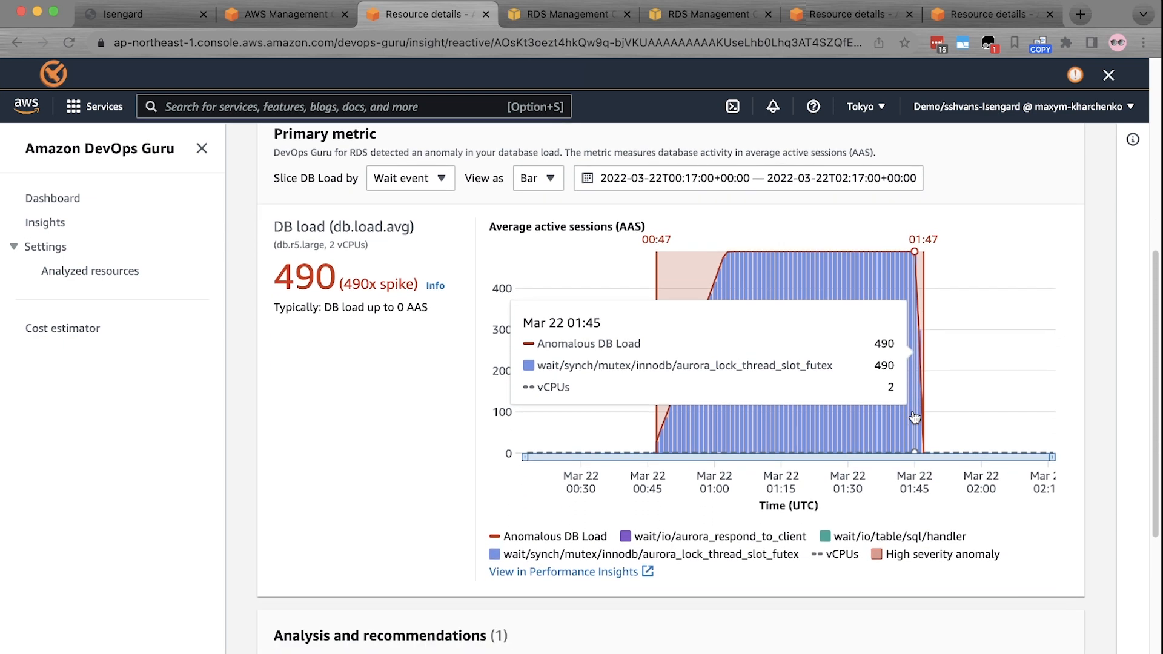
mouse_move(509, 320)
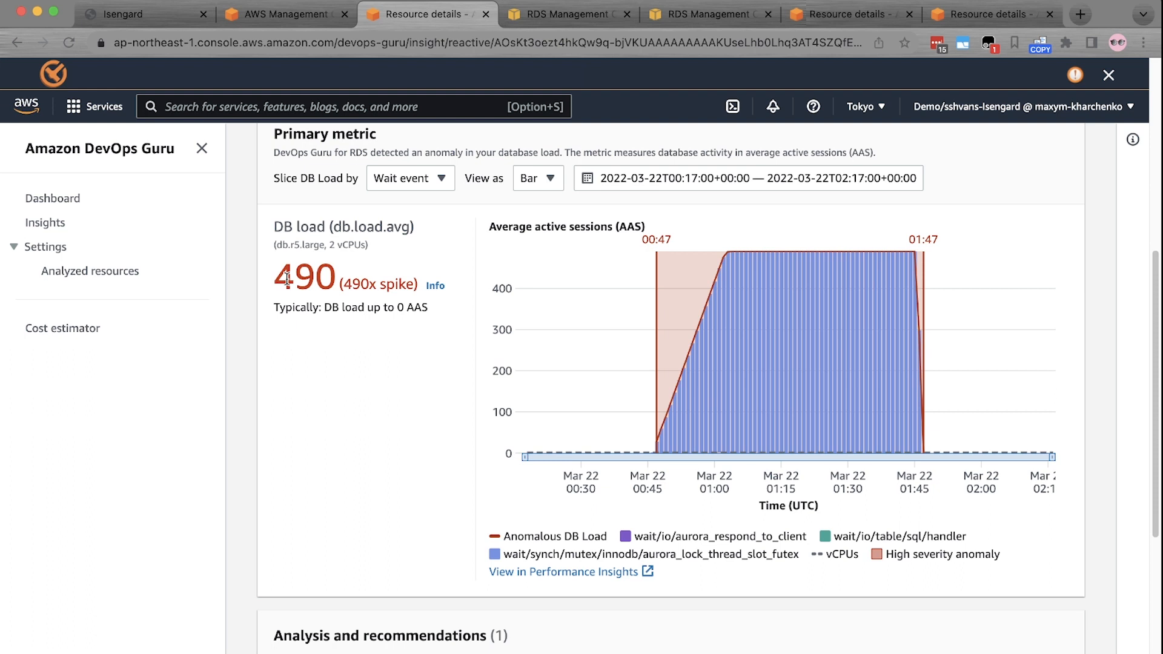
mouse_move(280, 280)
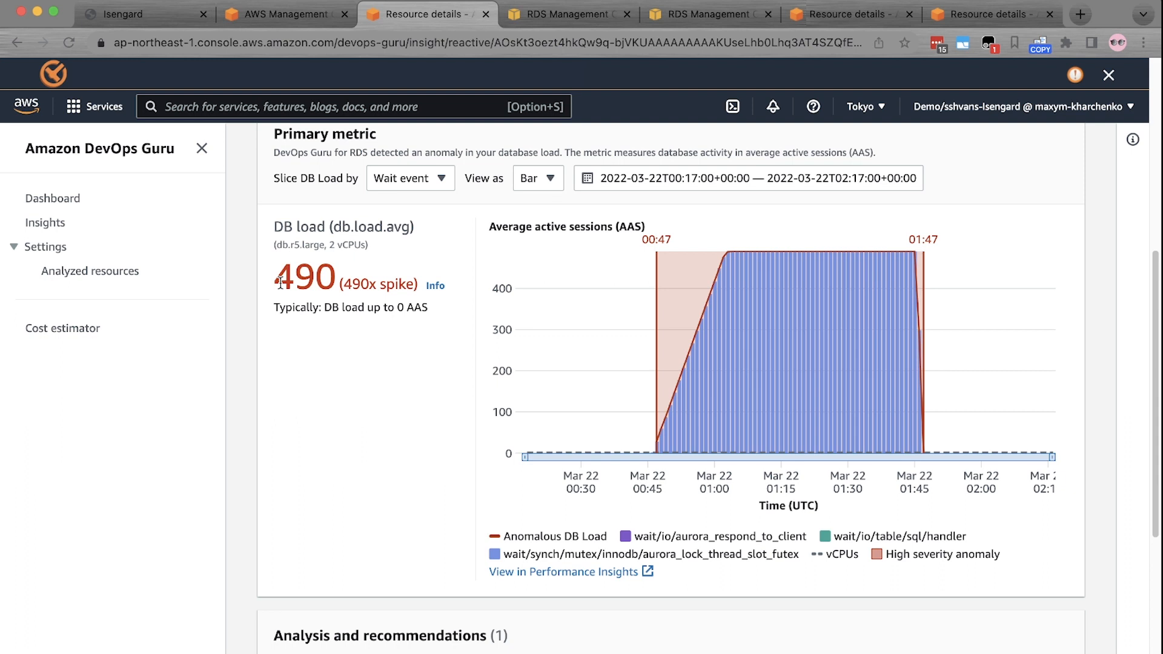
scroll(down, 3)
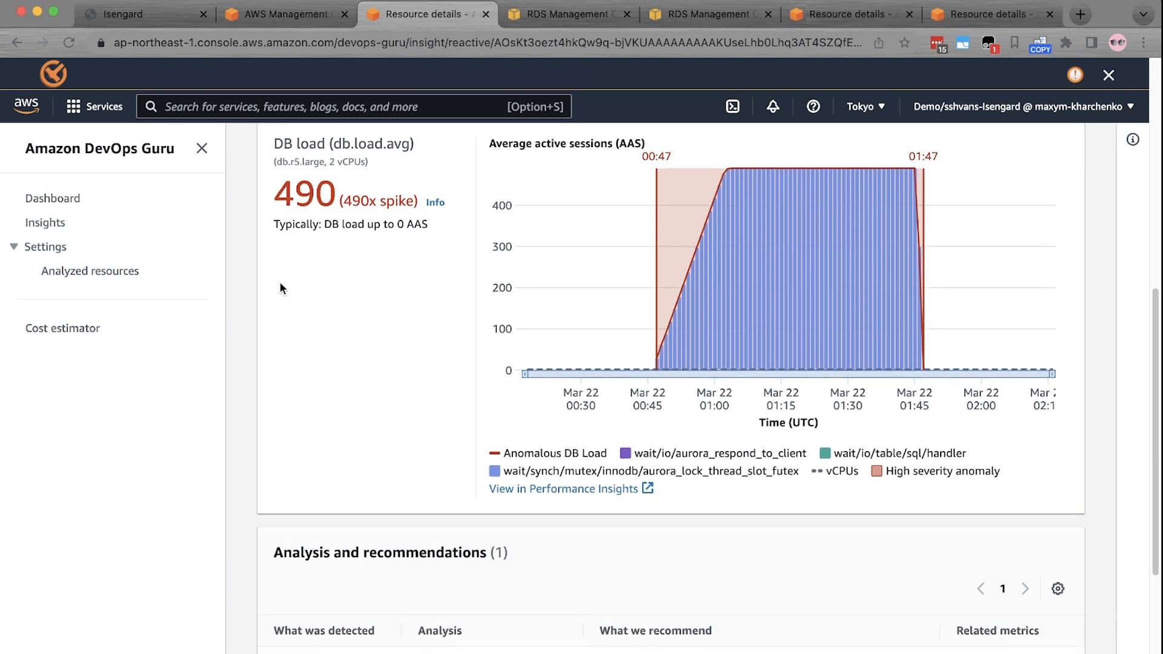
Scroll to Analysis and recommendations showing SYNCH wait events at 99% of DB load.
scroll(down, 3)
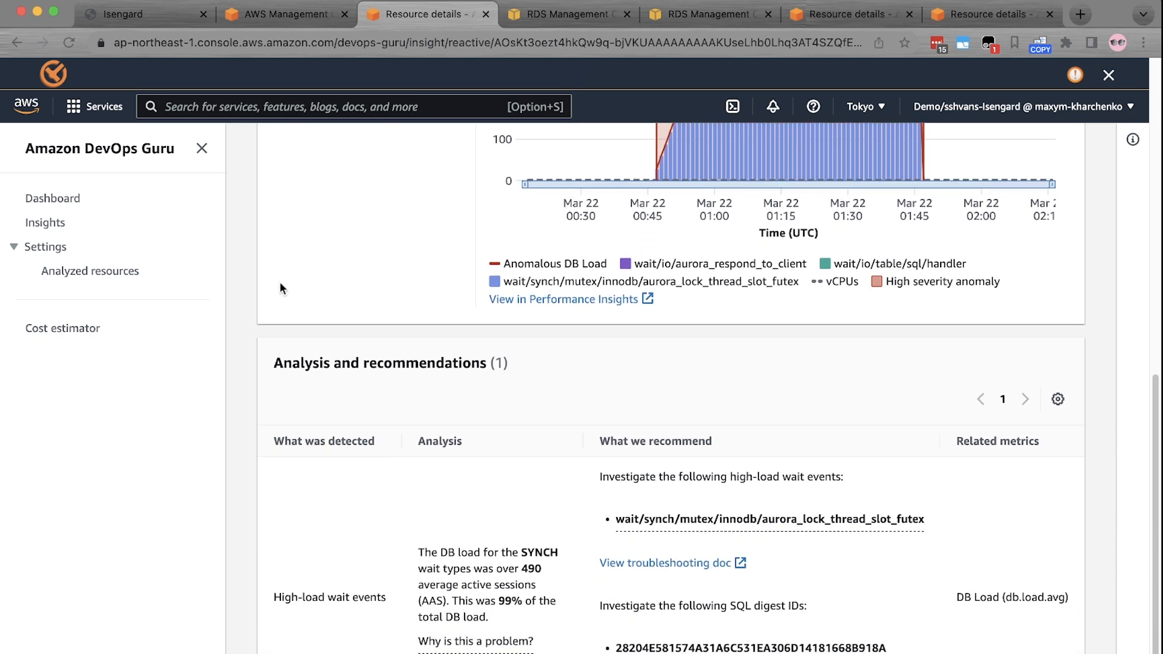
scroll(down, 3)
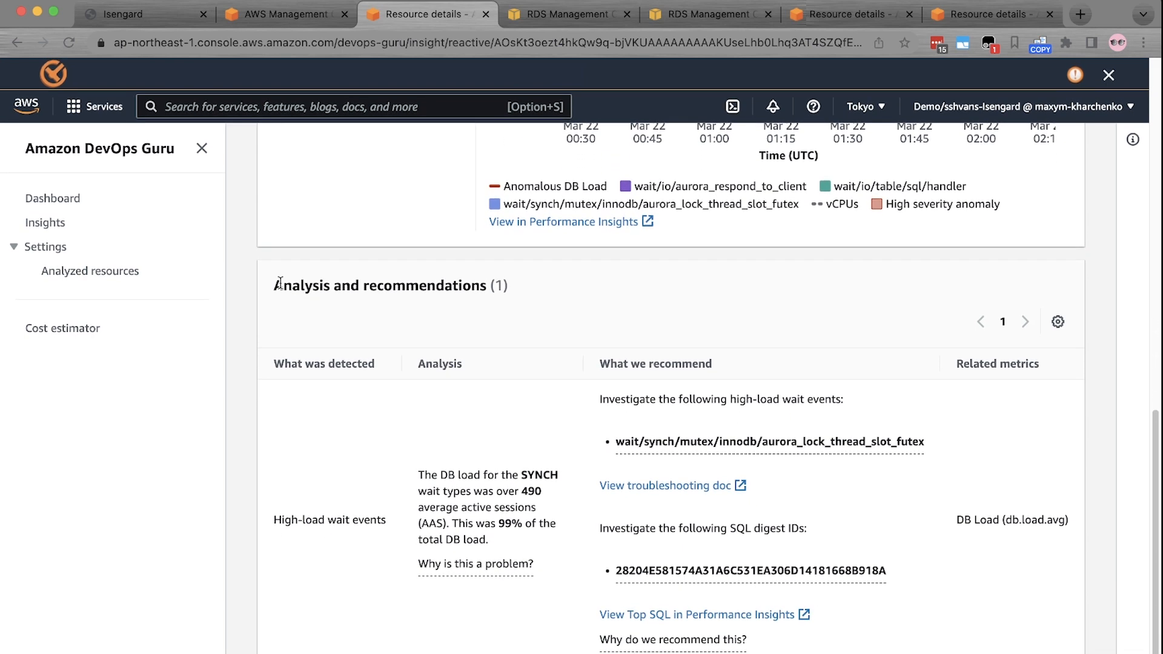
mouse_move(418, 364)
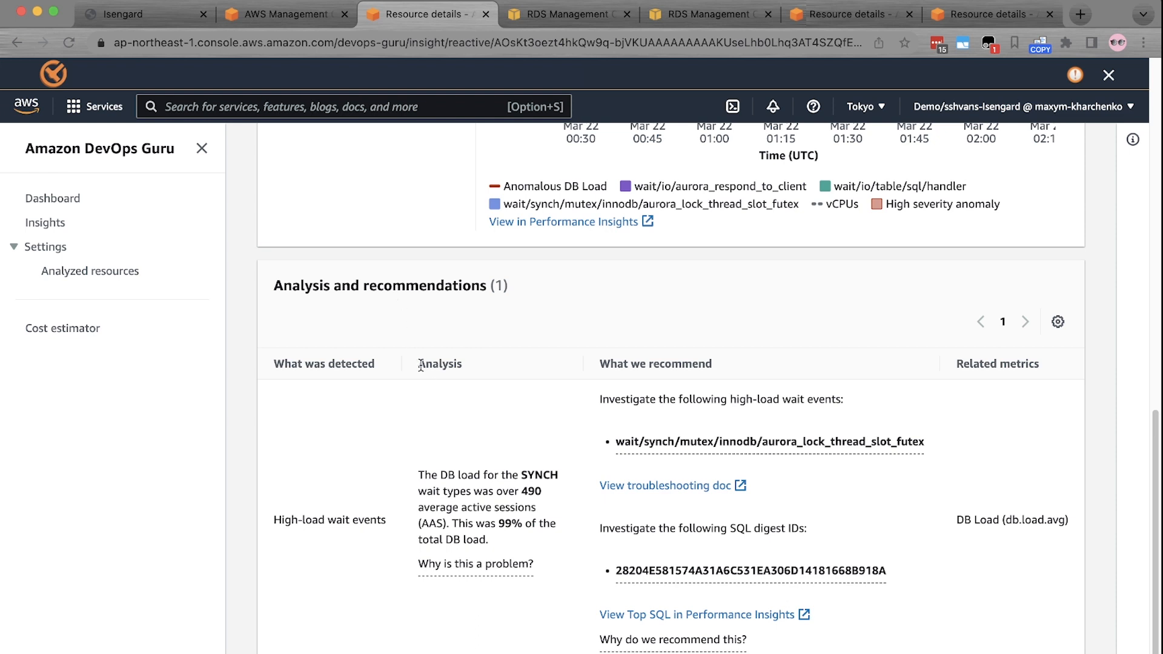
mouse_move(423, 427)
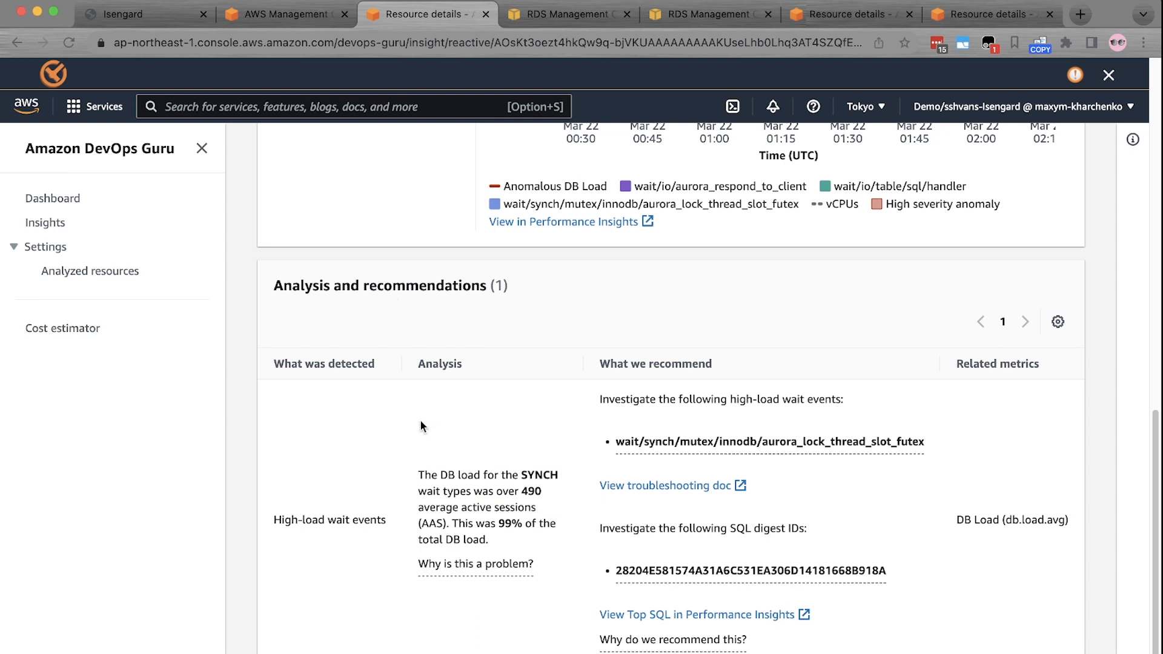
mouse_move(484, 443)
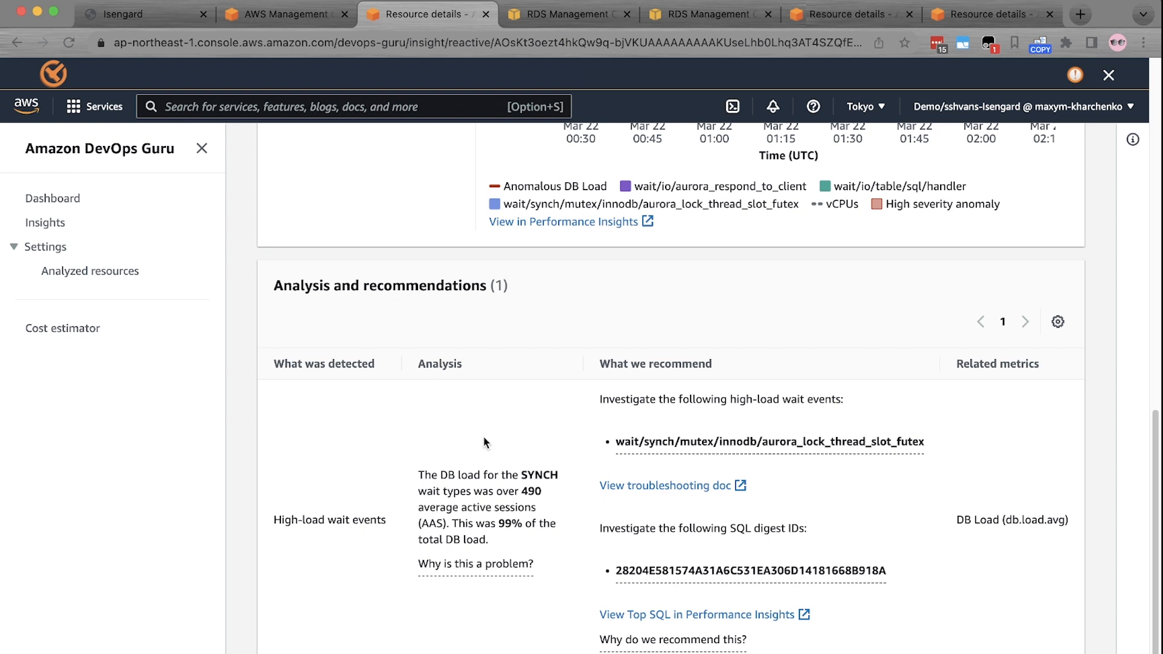
mouse_move(561, 451)
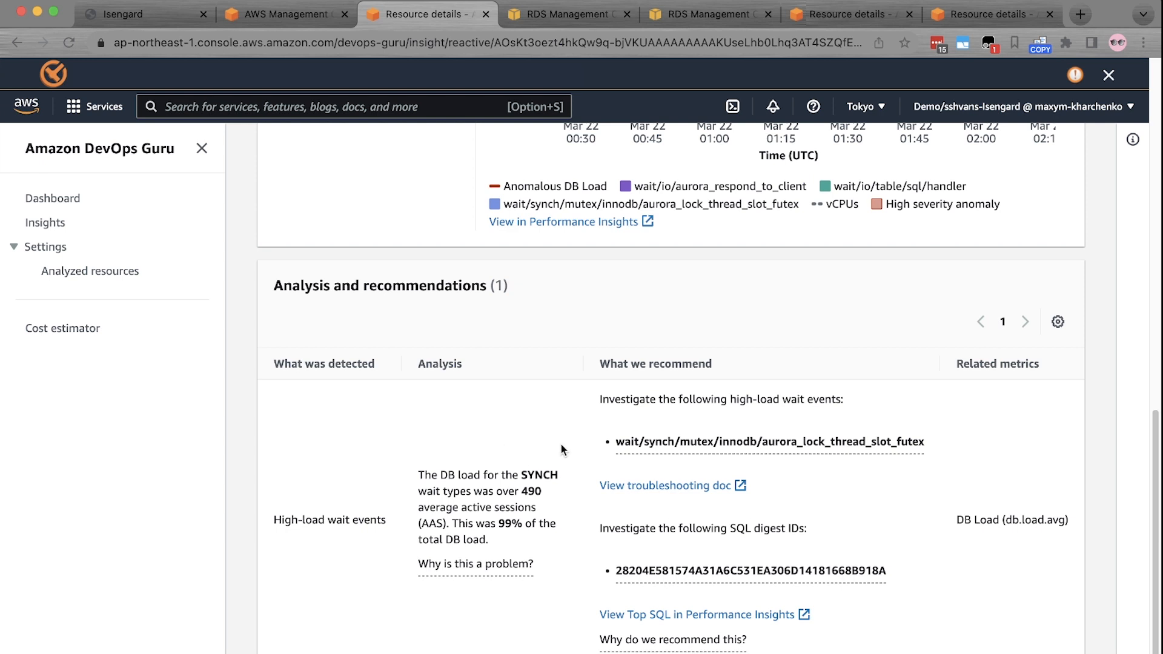
mouse_move(594, 447)
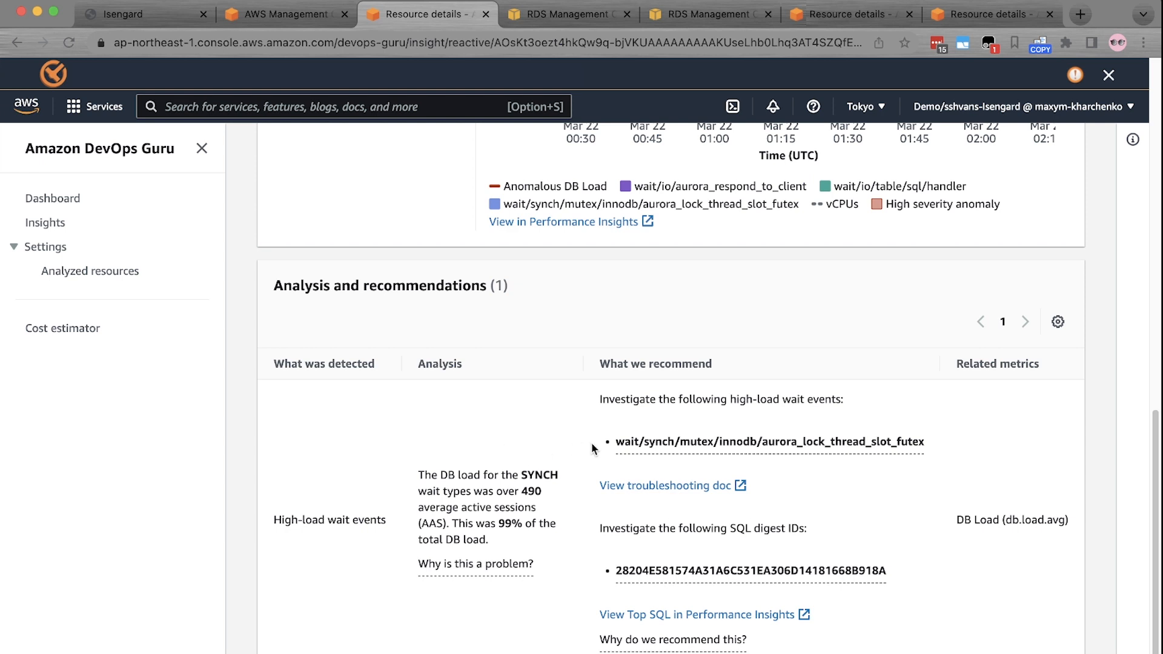
mouse_move(670, 436)
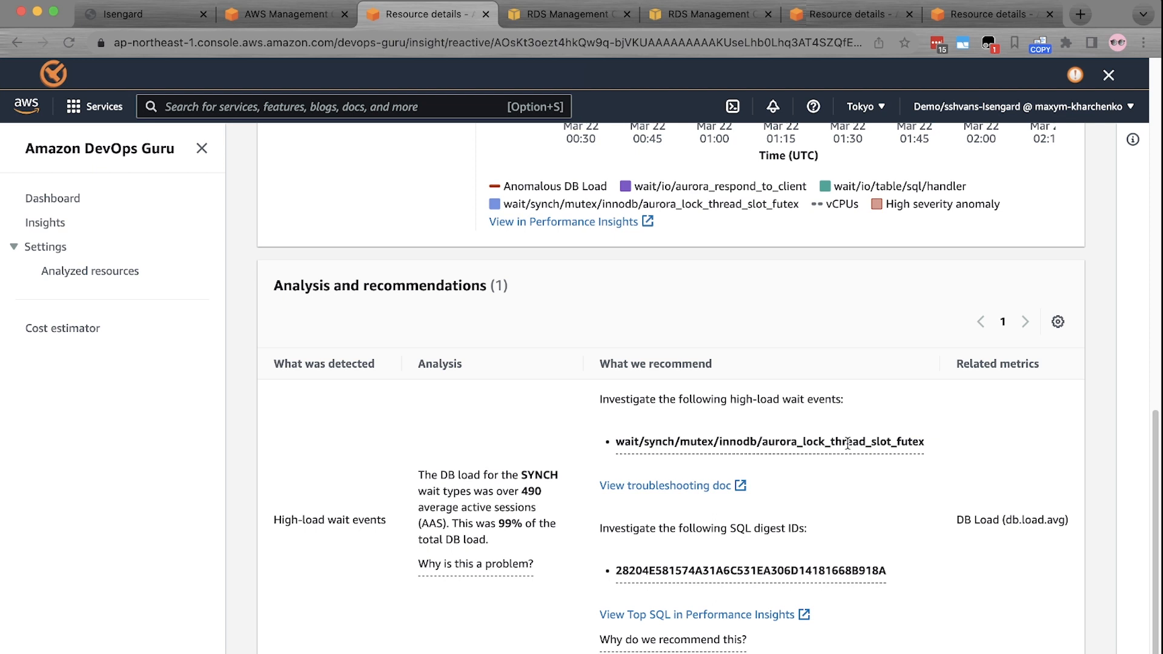
mouse_move(837, 441)
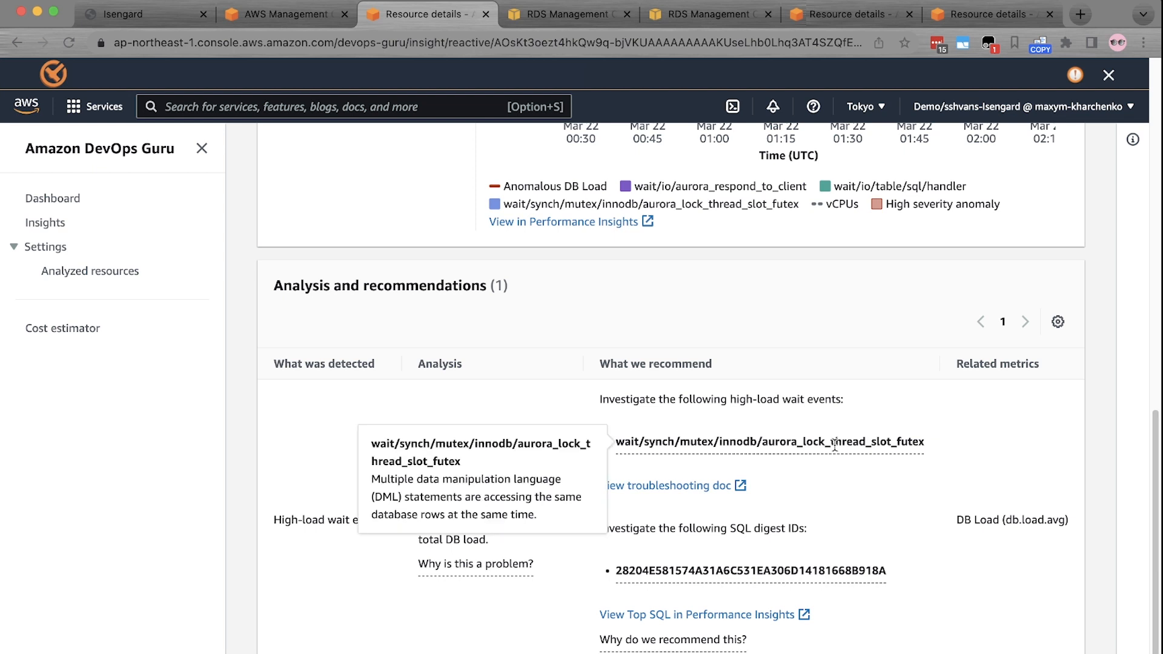
mouse_move(863, 482)
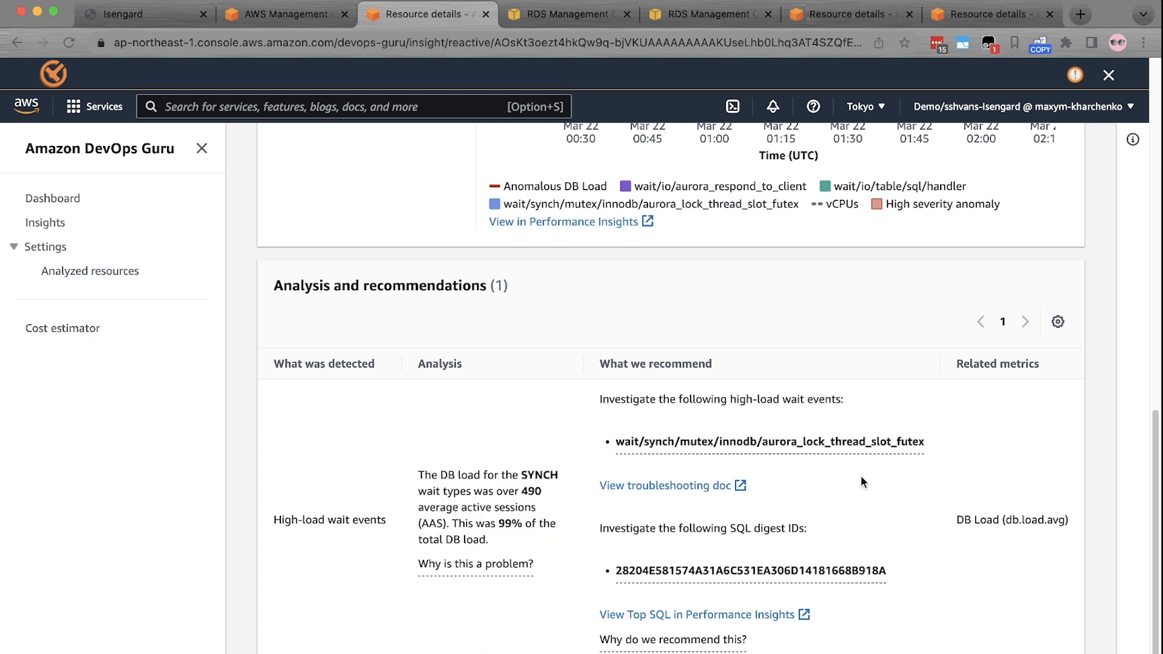
mouse_move(775, 481)
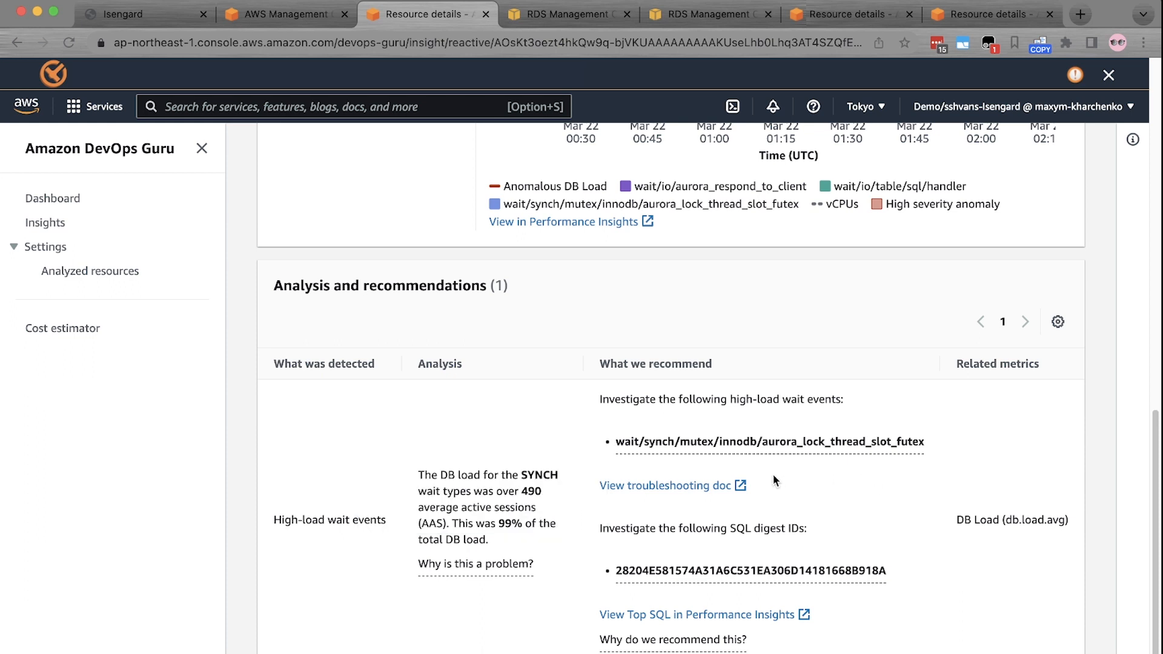
mouse_move(690, 495)
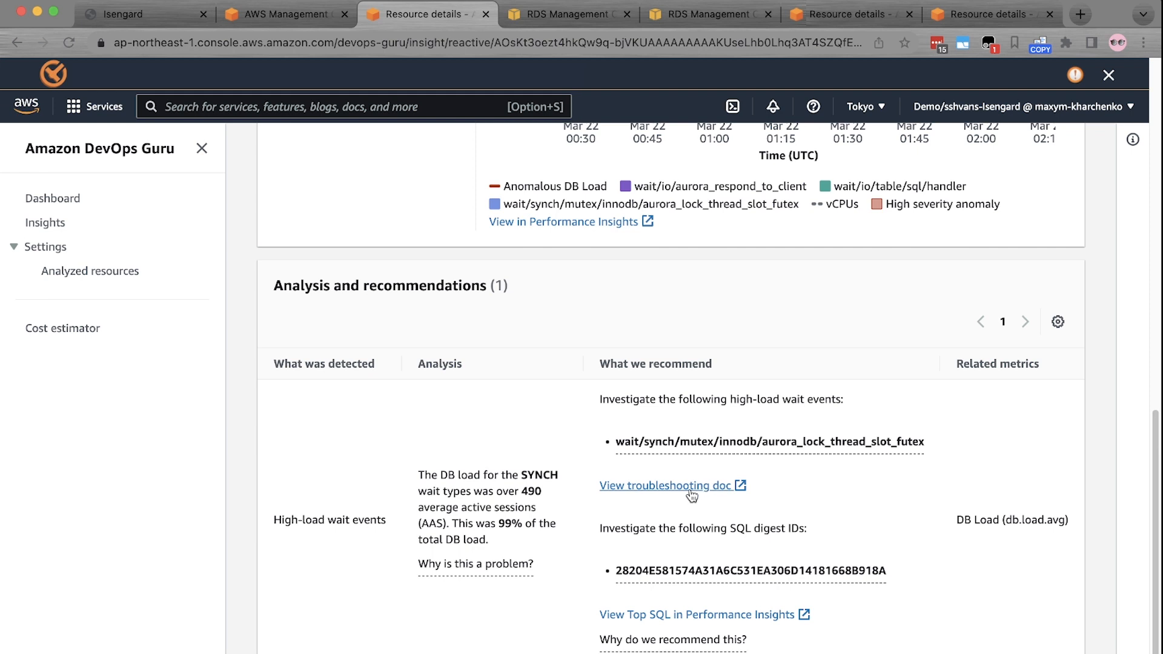
mouse_move(665, 498)
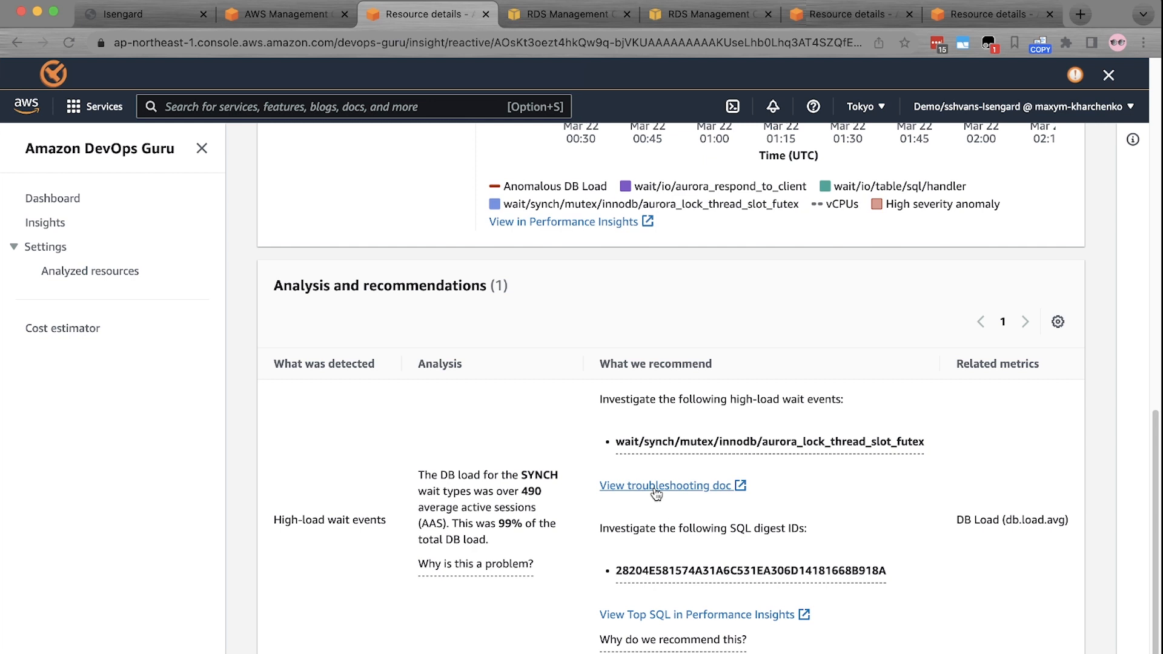
right_click(666, 485)
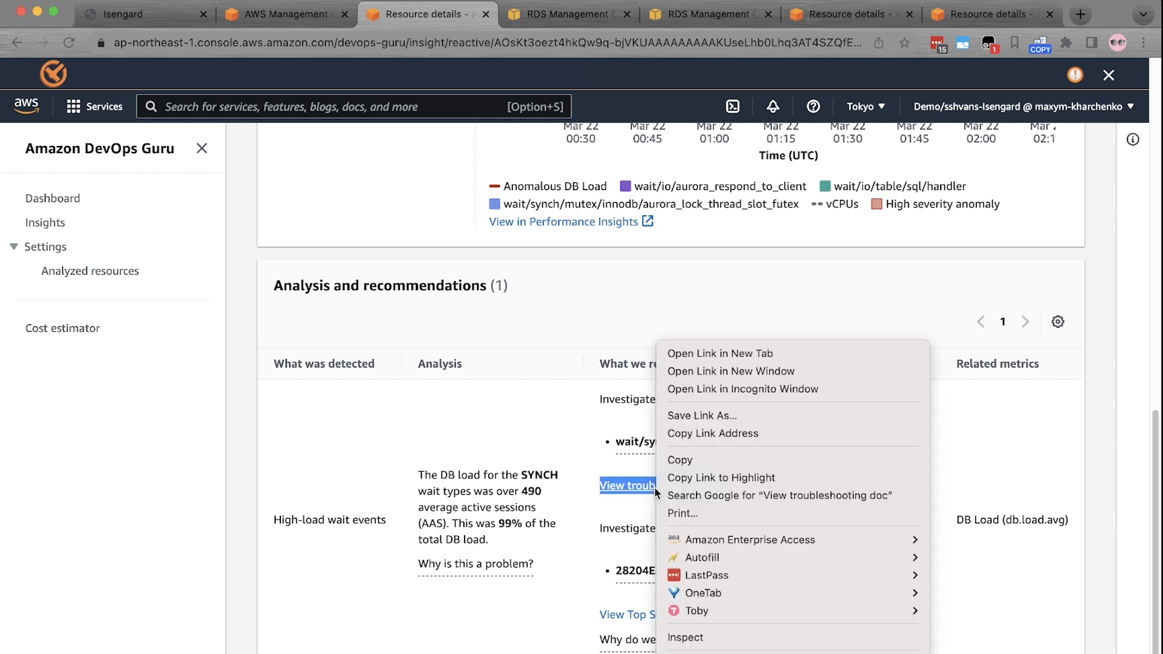
mouse_move(720, 477)
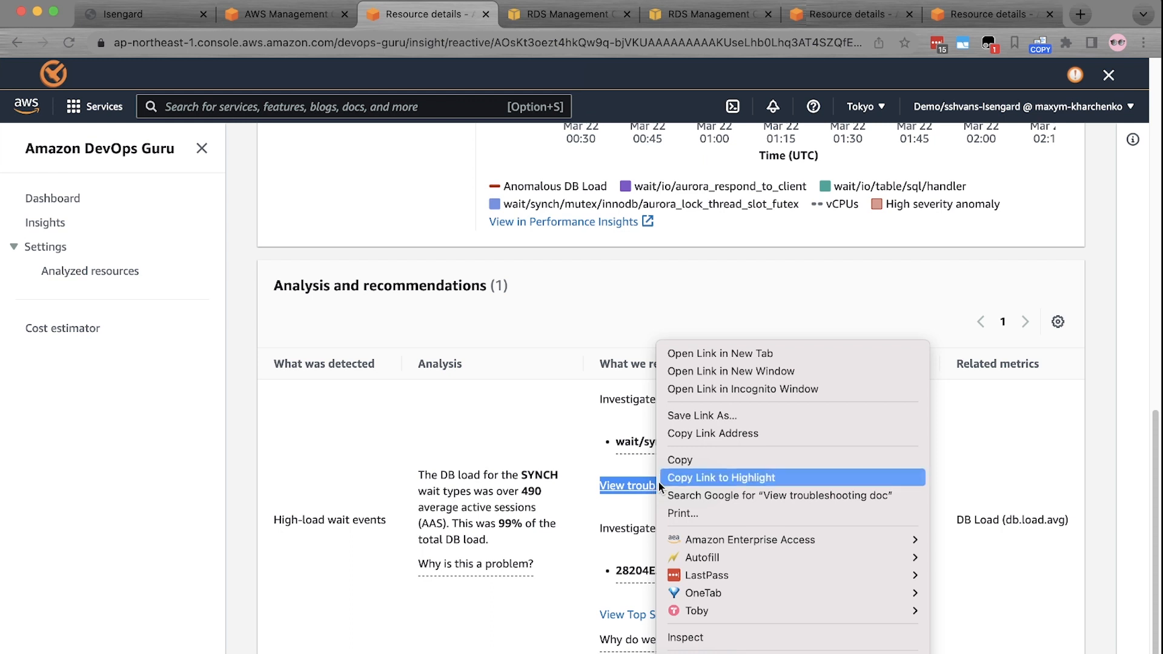
Open the aurora_lock_thread_slot_futex troubleshooting doc in a new tab and switch to it.
click(718, 352)
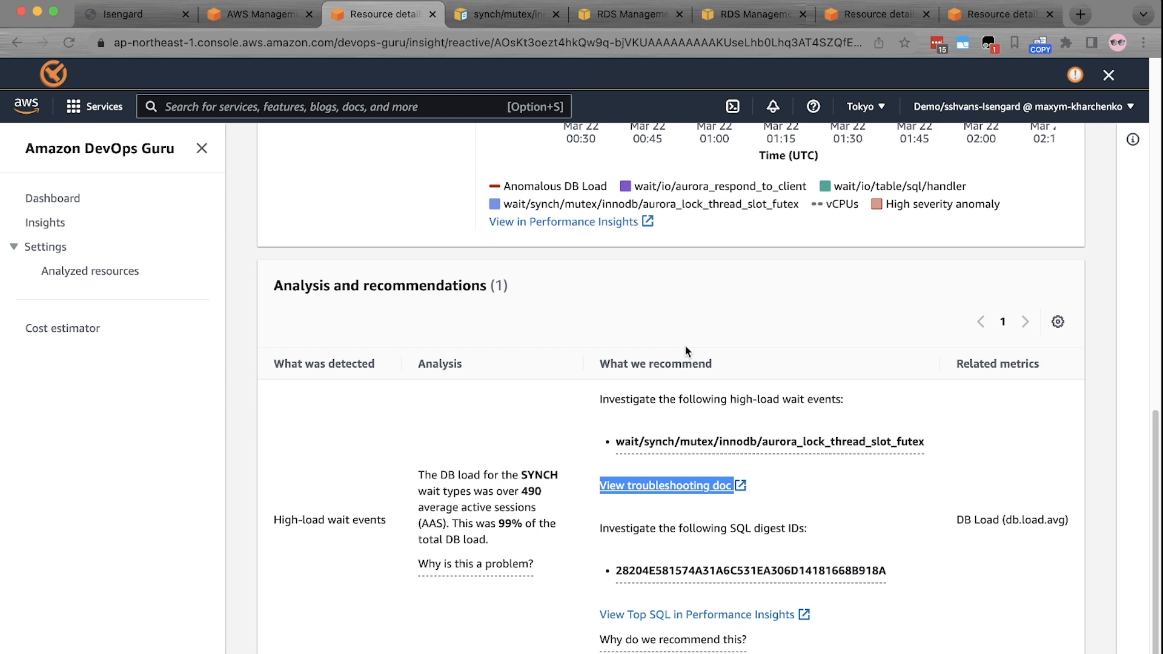
mouse_move(676, 335)
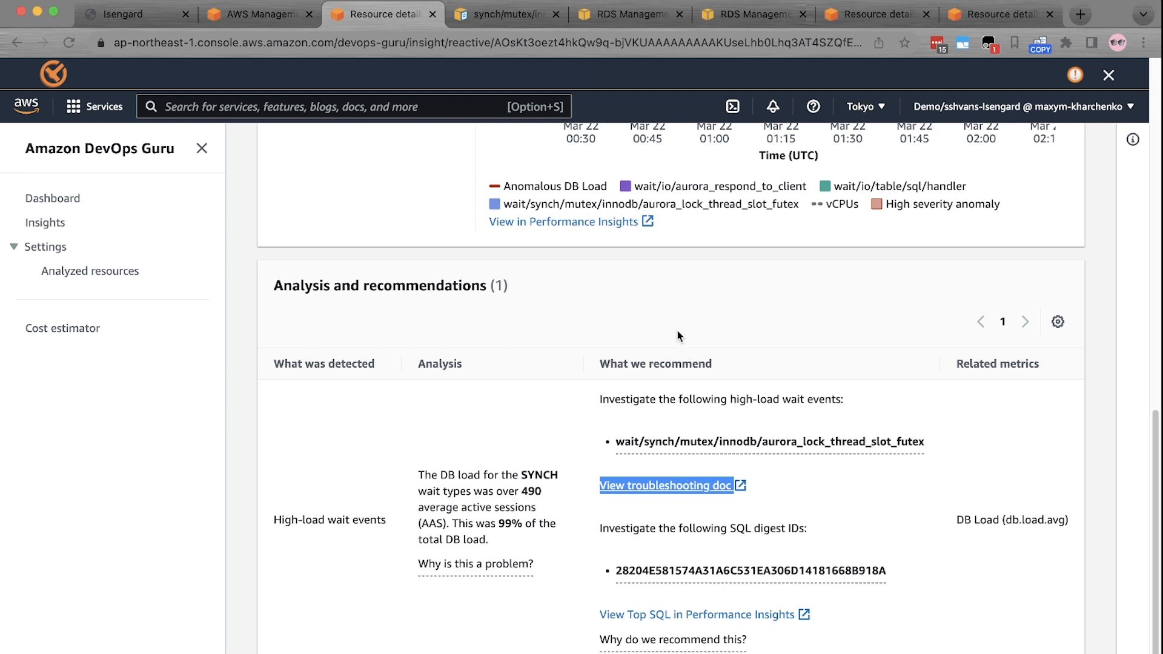
mouse_move(507, 15)
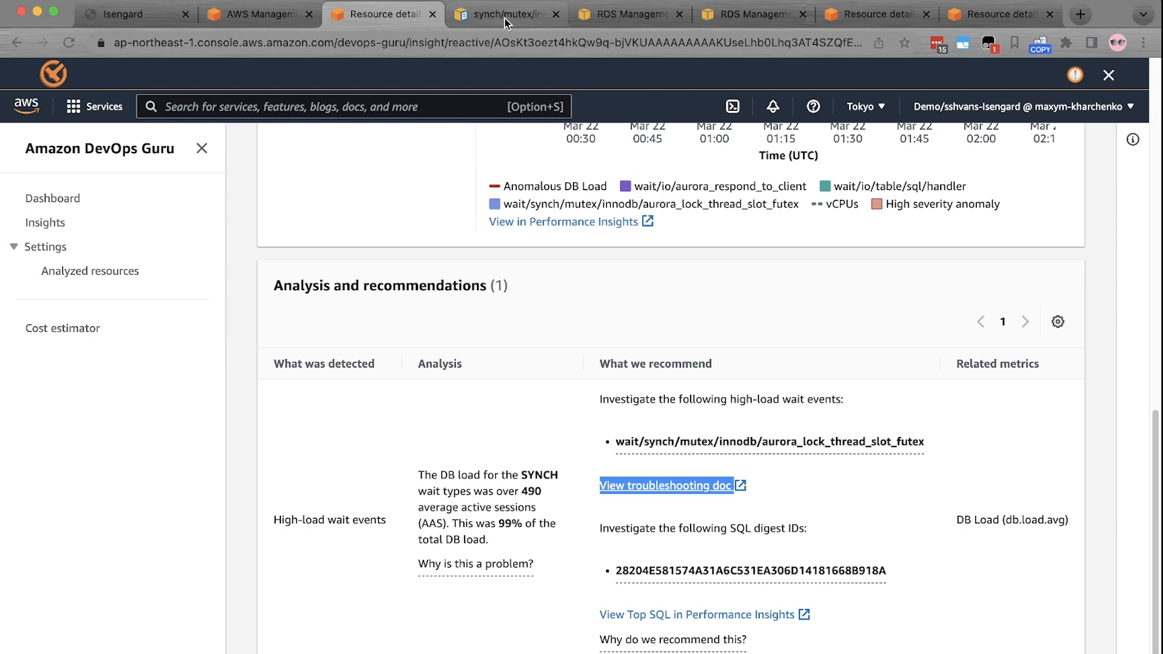
click(666, 485)
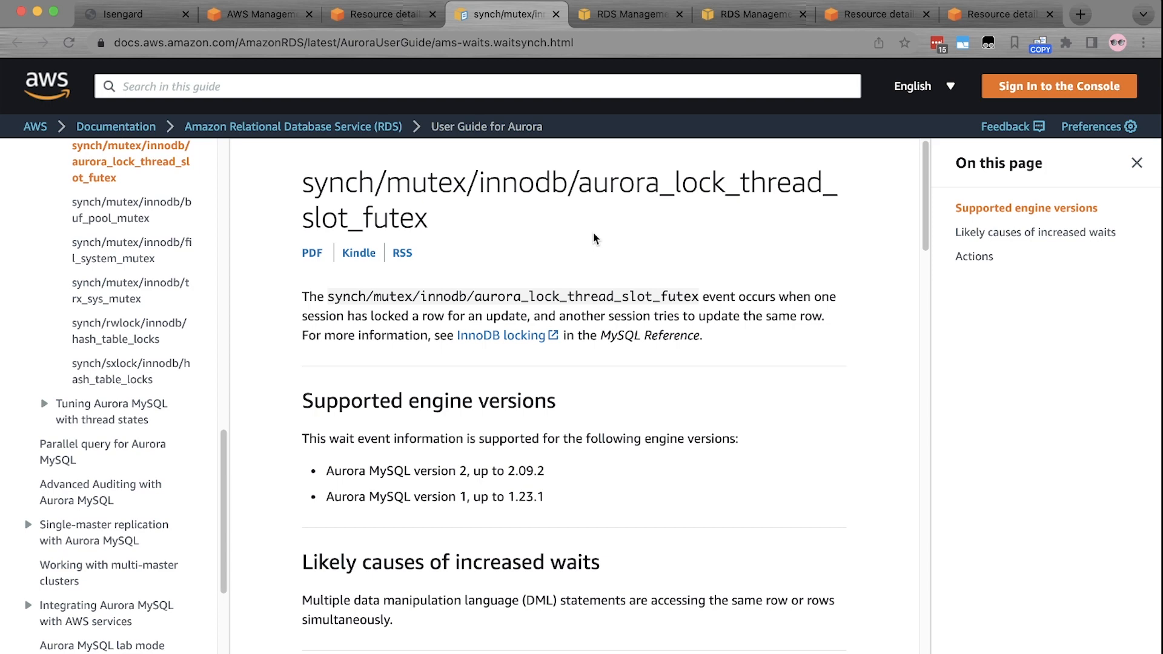
Scroll the aurora_lock_thread_slot_futex page through engine versions, likely causes and actions.
scroll(down, 3)
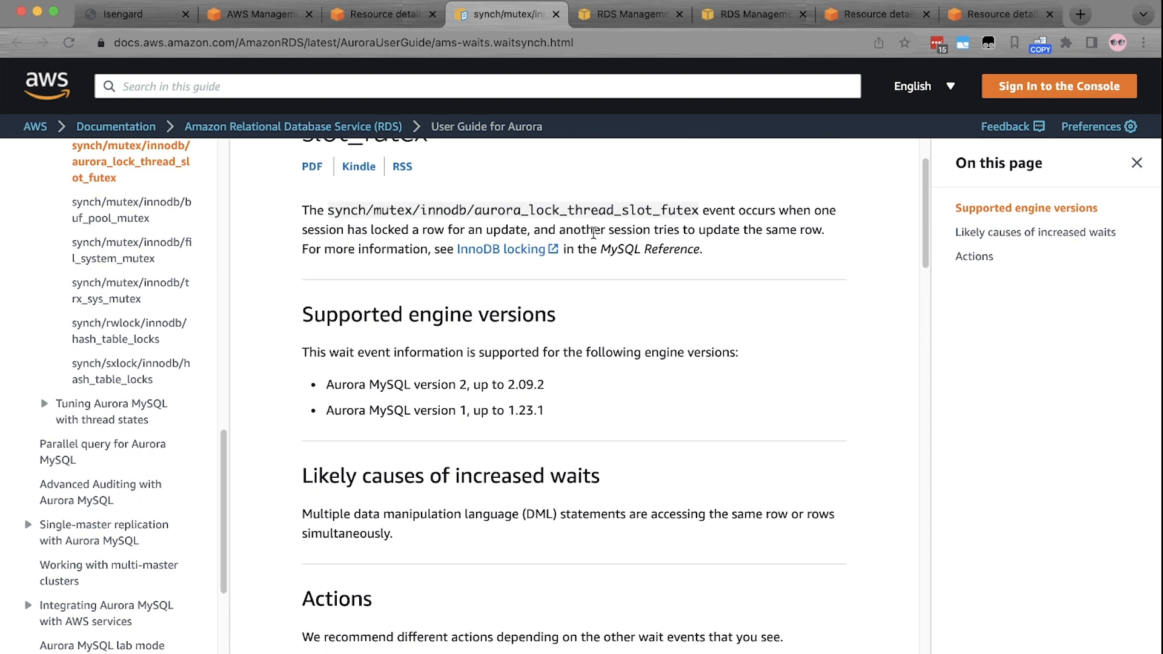
scroll(down, 3)
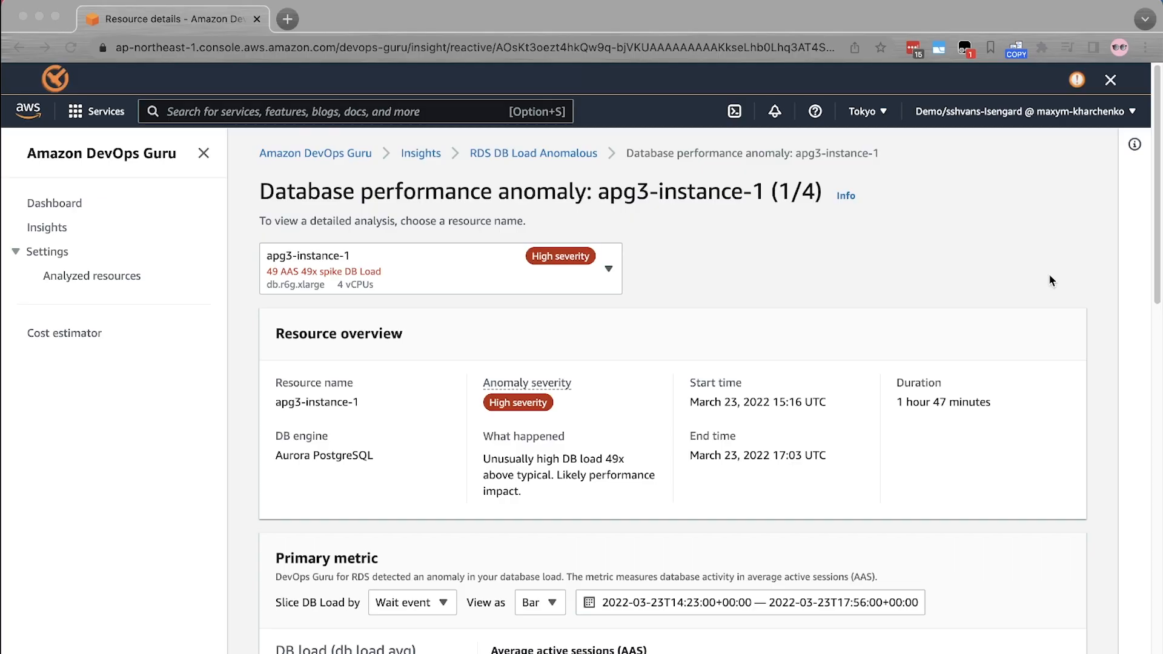
mouse_move(1035, 286)
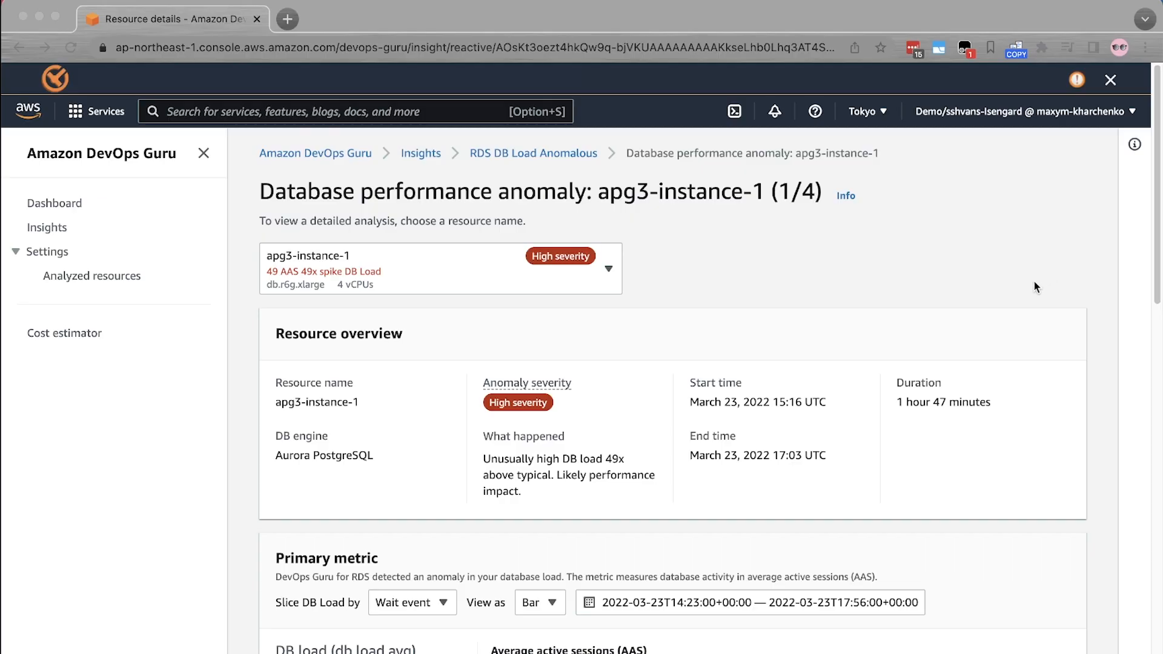
Scroll past the DB load chart showing 49 AAS, a 49x CPU-driven spike from 15:16 to 17:03.
scroll(down, 3)
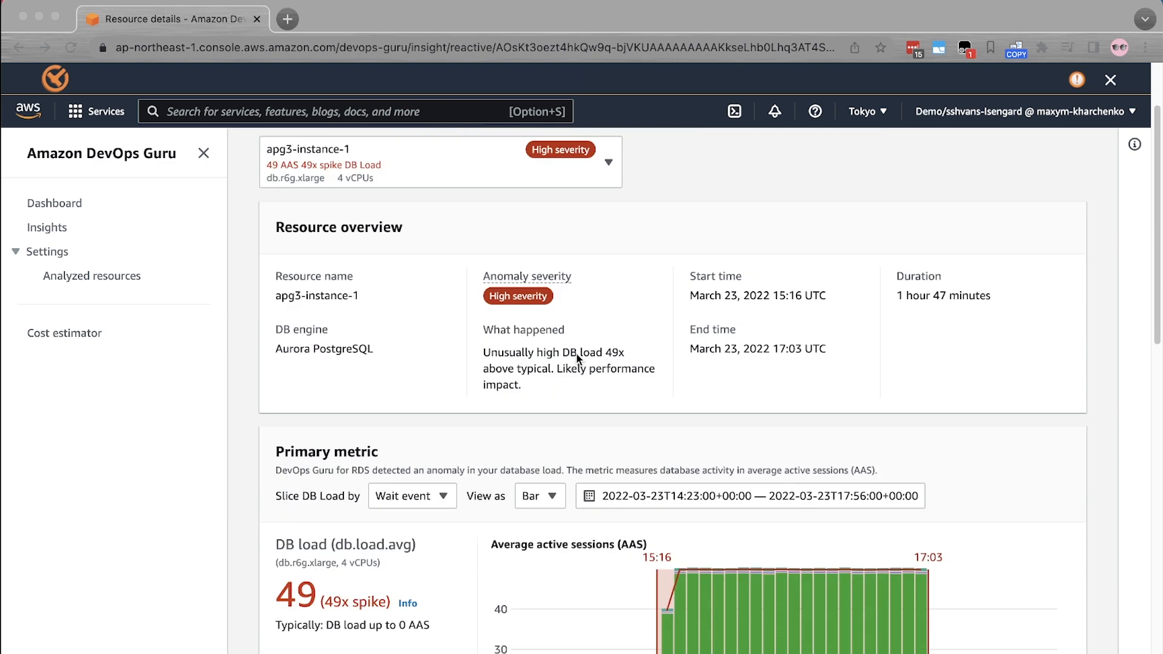
scroll(down, 3)
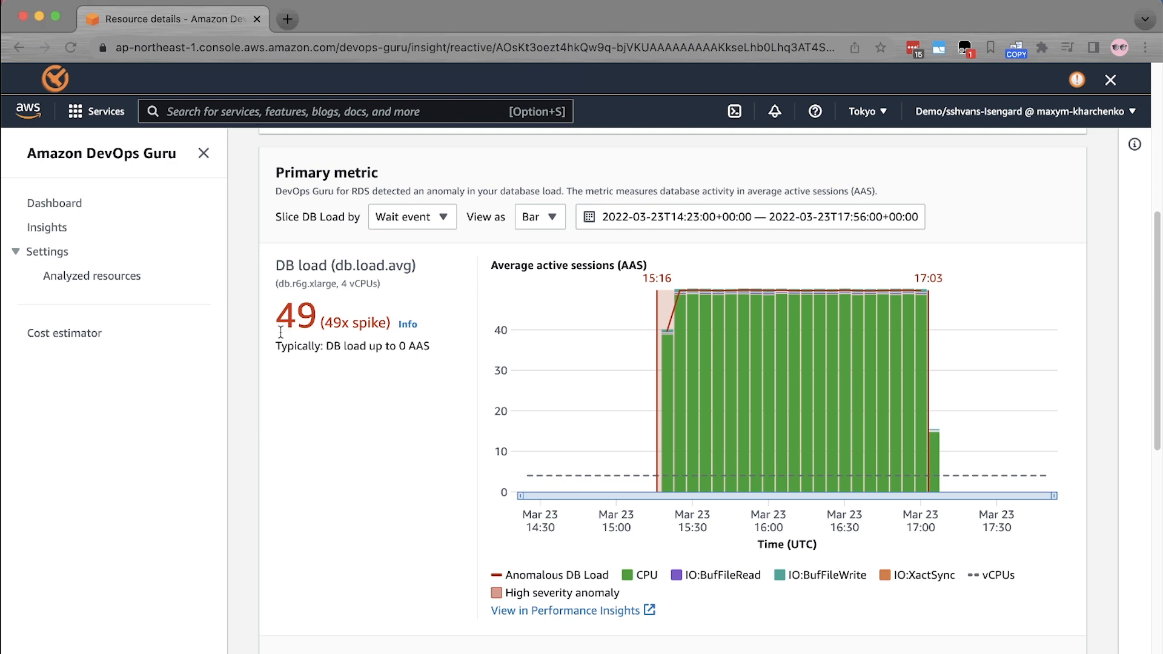
mouse_move(386, 430)
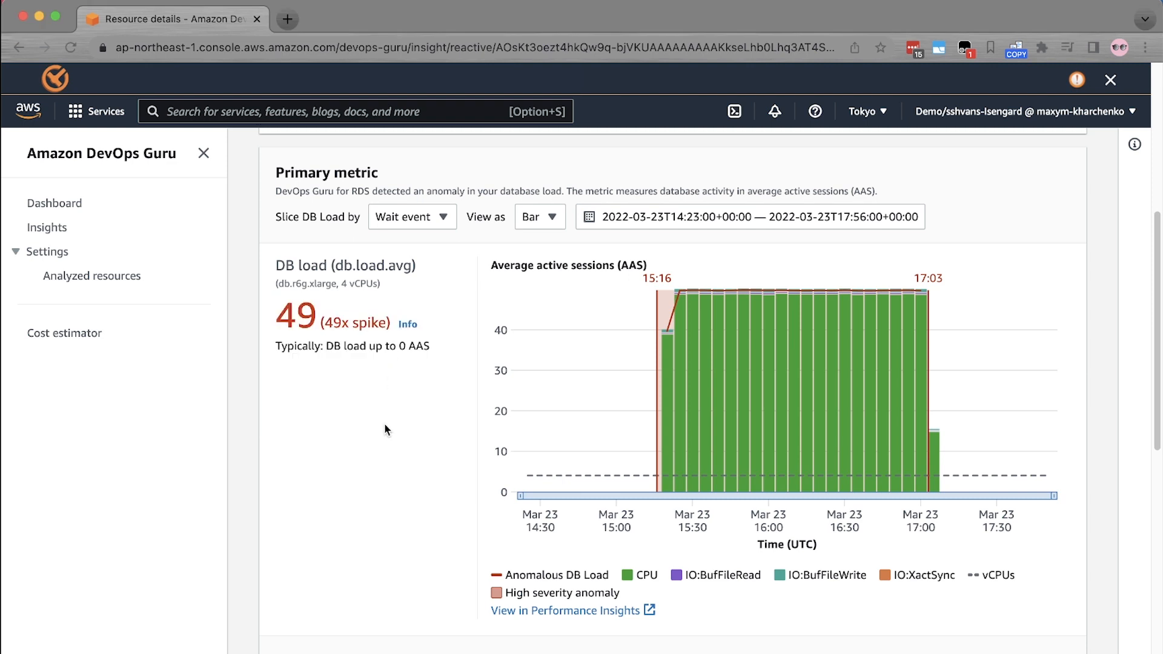
scroll(down, 3)
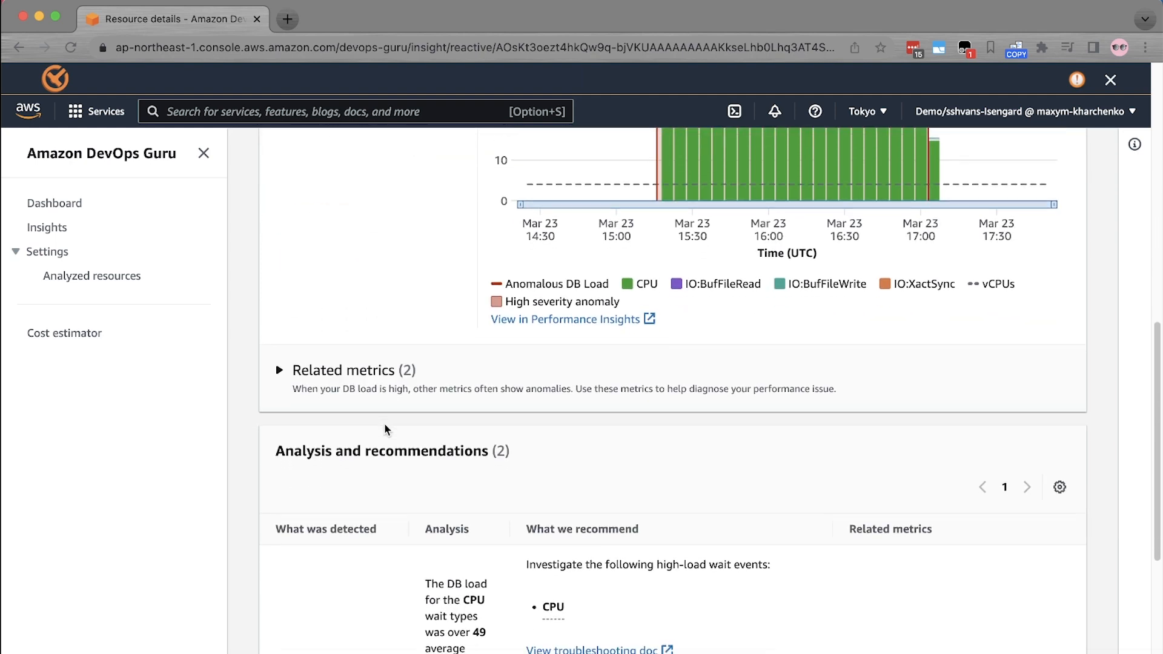
scroll(down, 3)
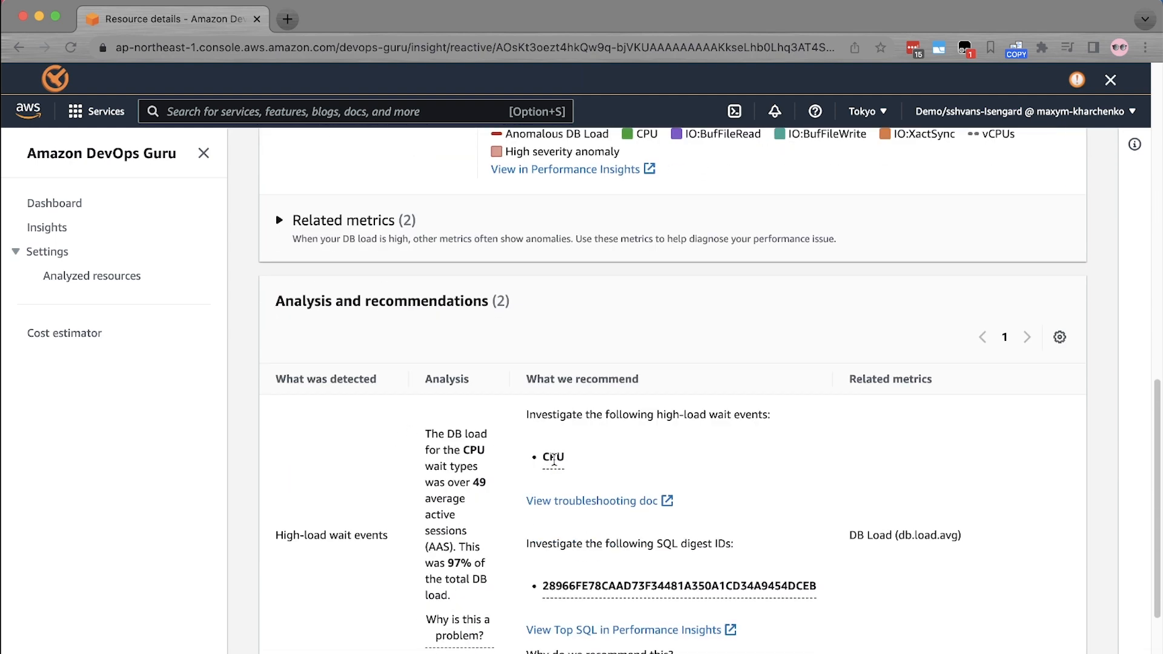
mouse_move(552, 456)
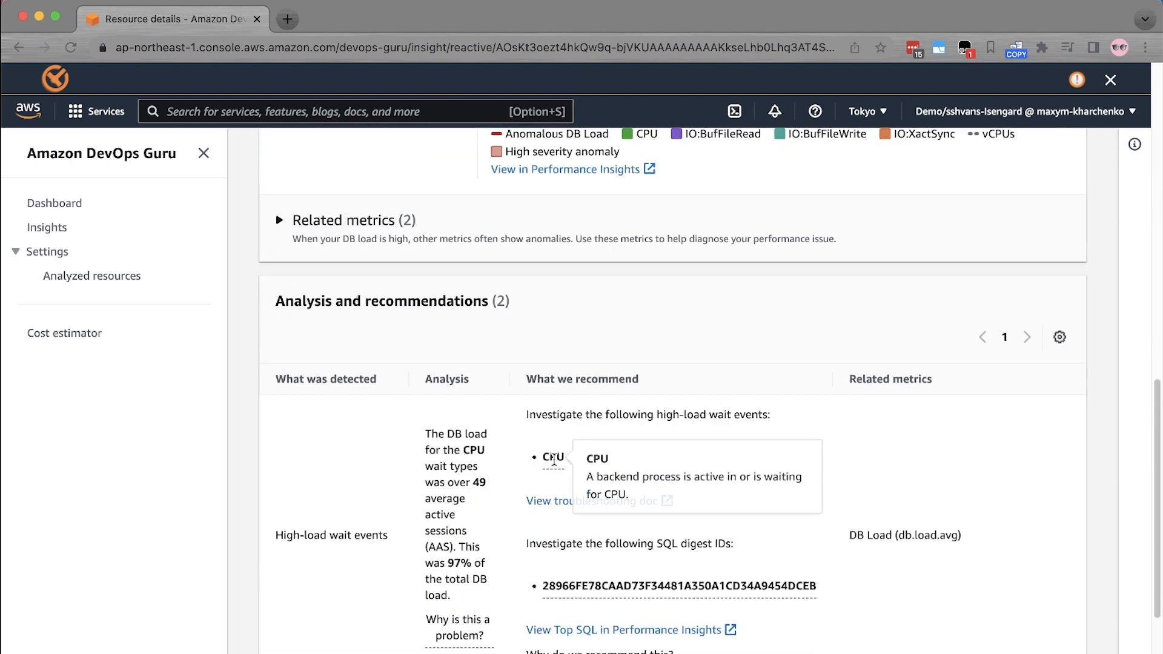
mouse_move(594, 470)
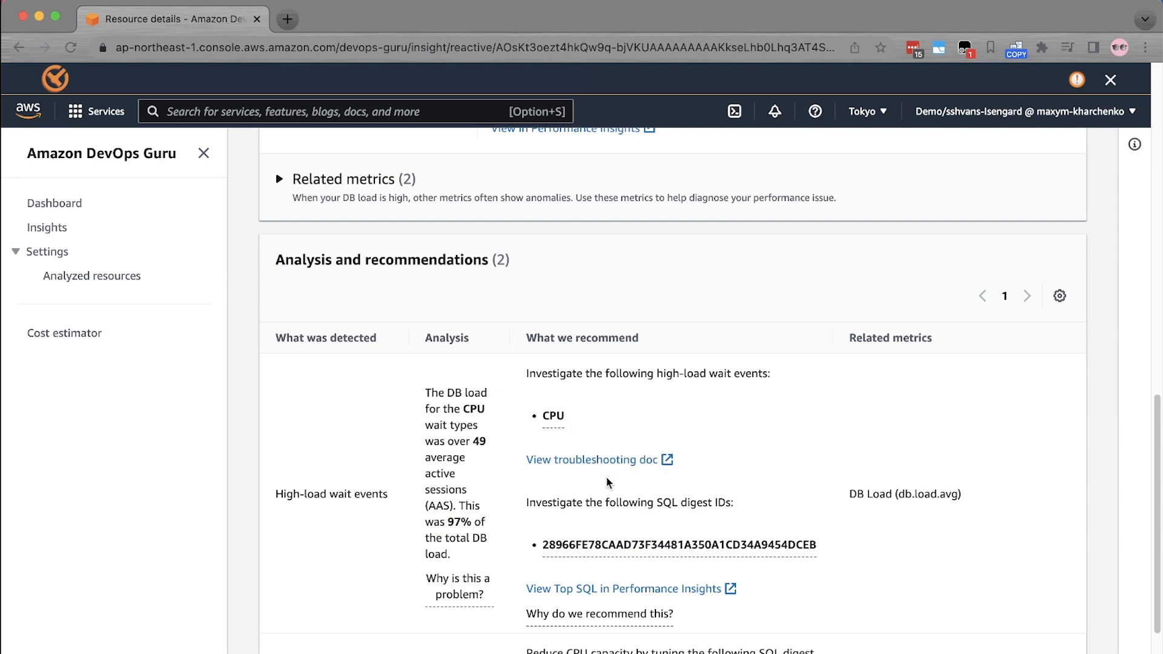
mouse_move(586, 469)
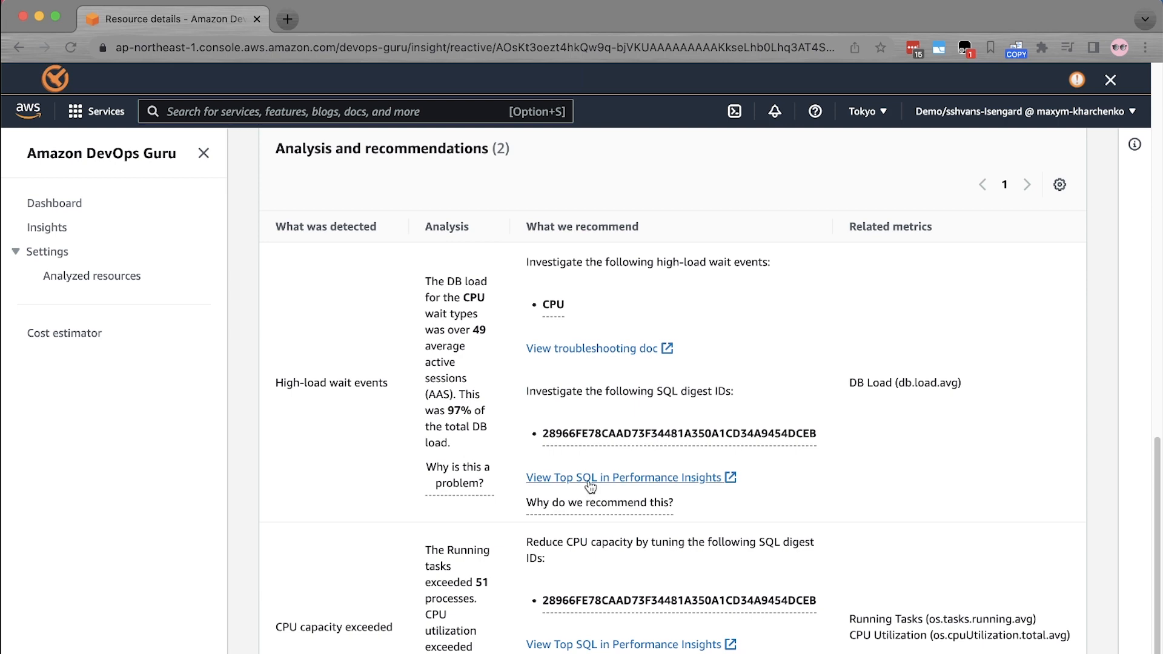
scroll(down, 3)
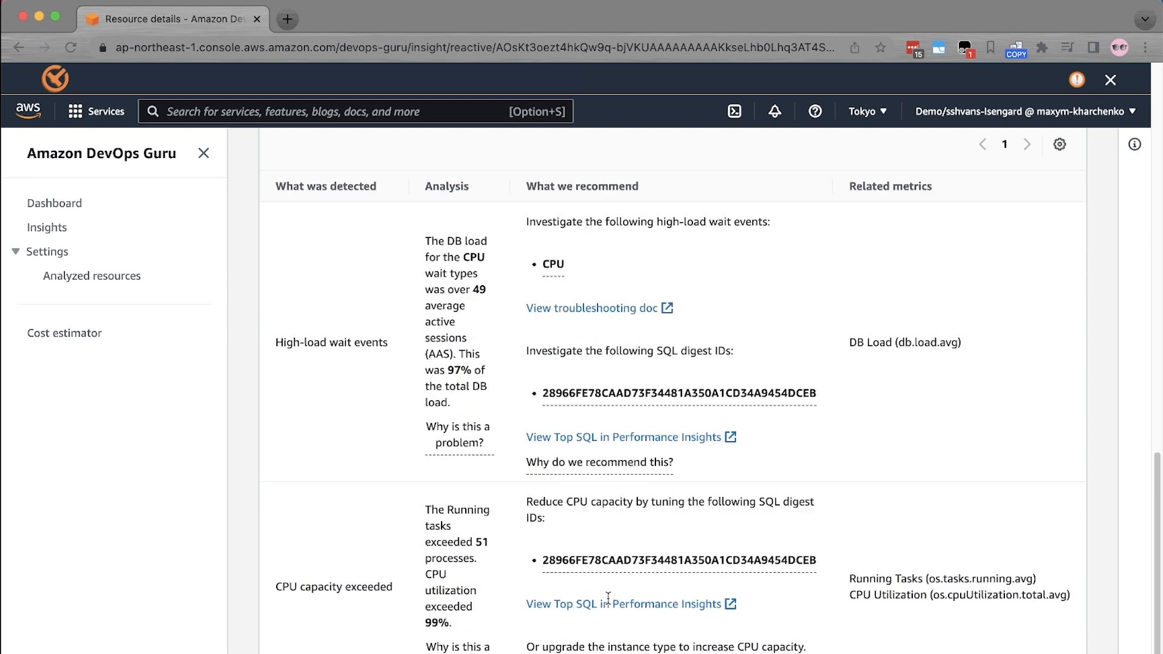
scroll(down, 3)
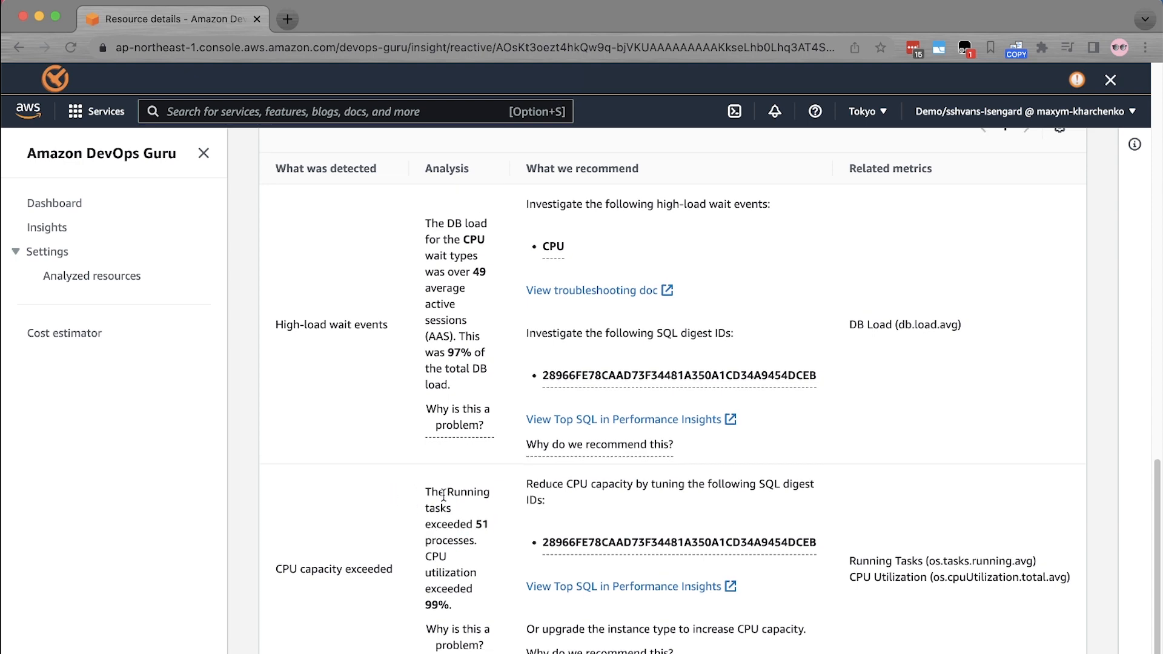
scroll(up, 3)
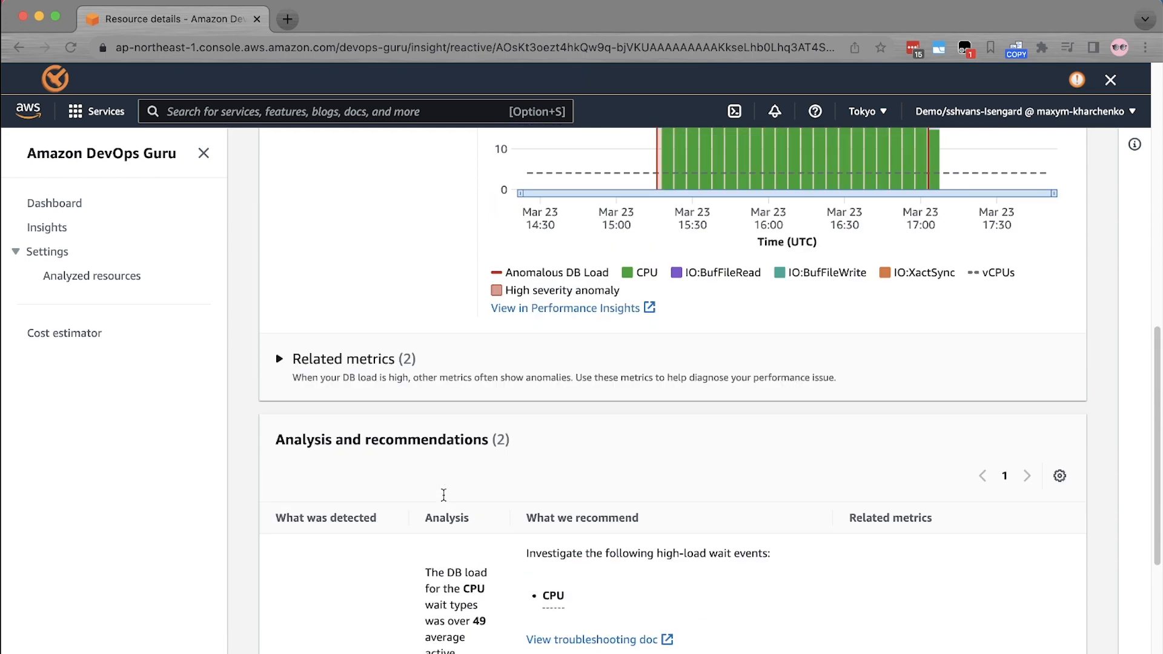
Expand Related metrics to show Running Tasks at 51, a 51x rise over typical.
scroll(down, 3)
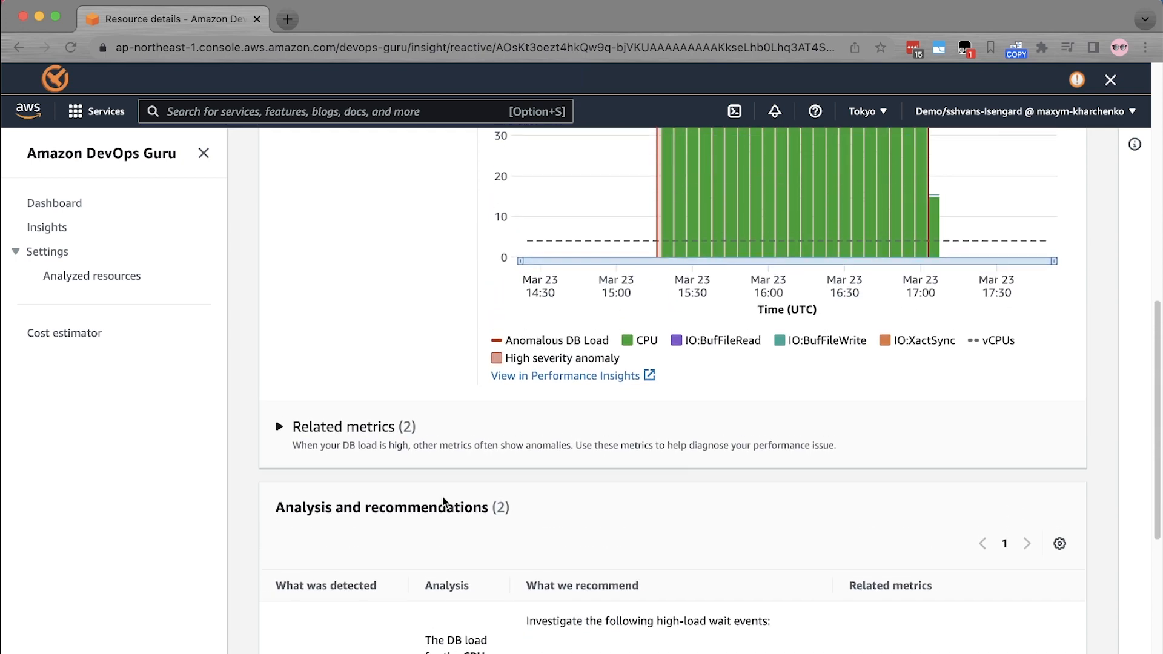
scroll(up, 3)
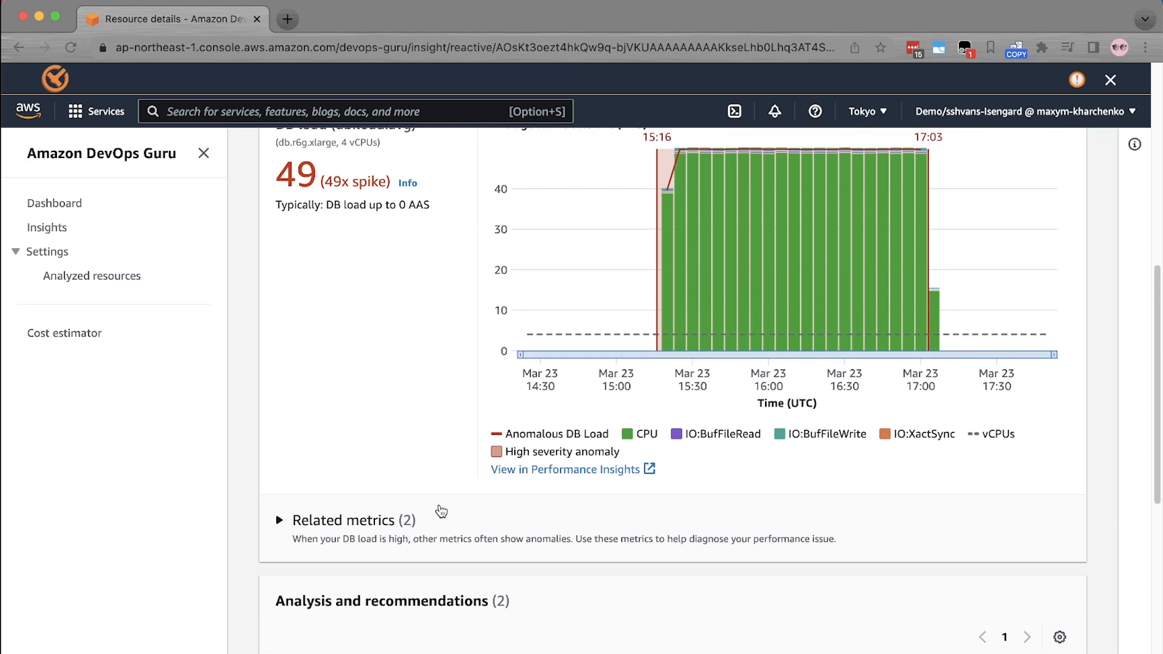
mouse_move(429, 511)
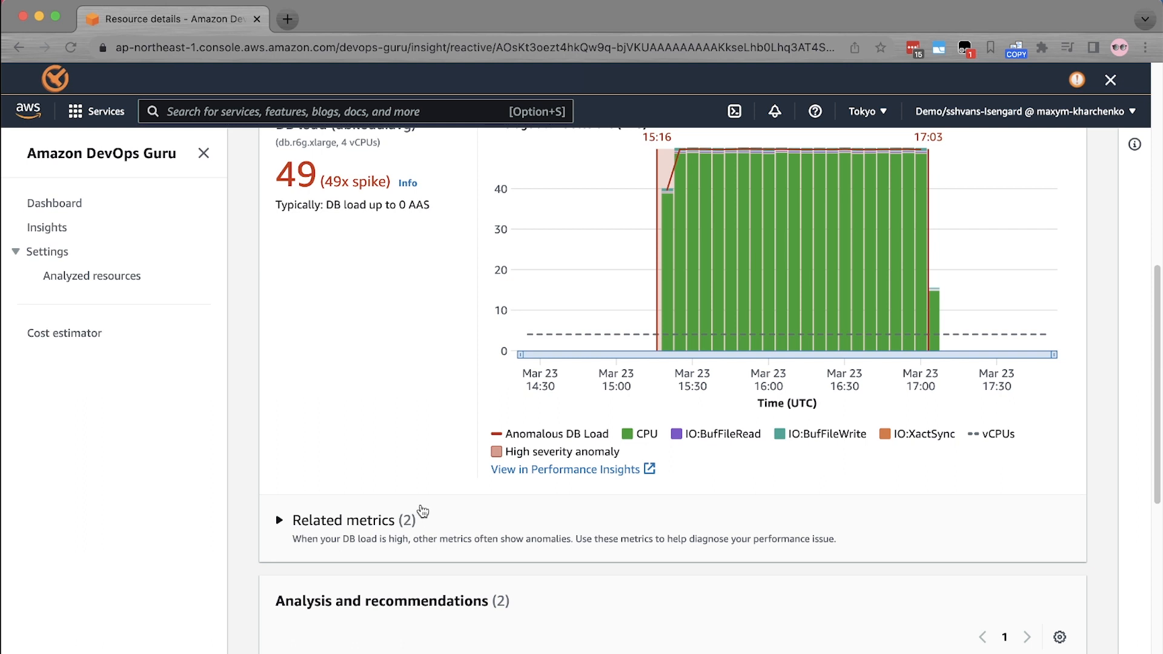
mouse_move(280, 525)
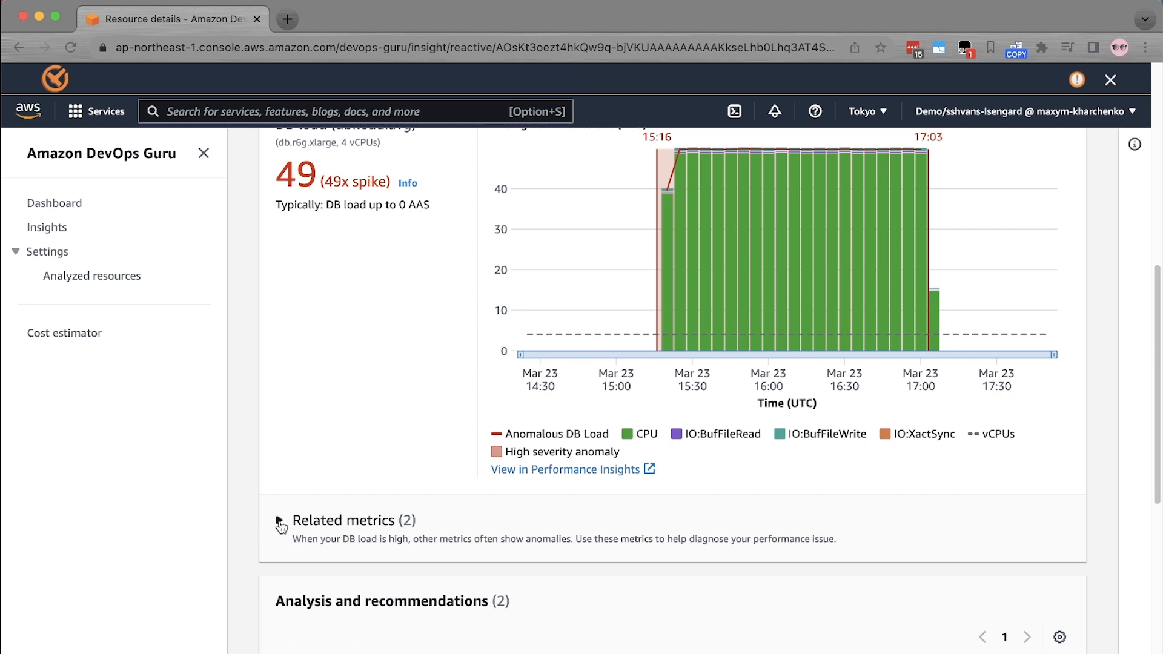
click(280, 520)
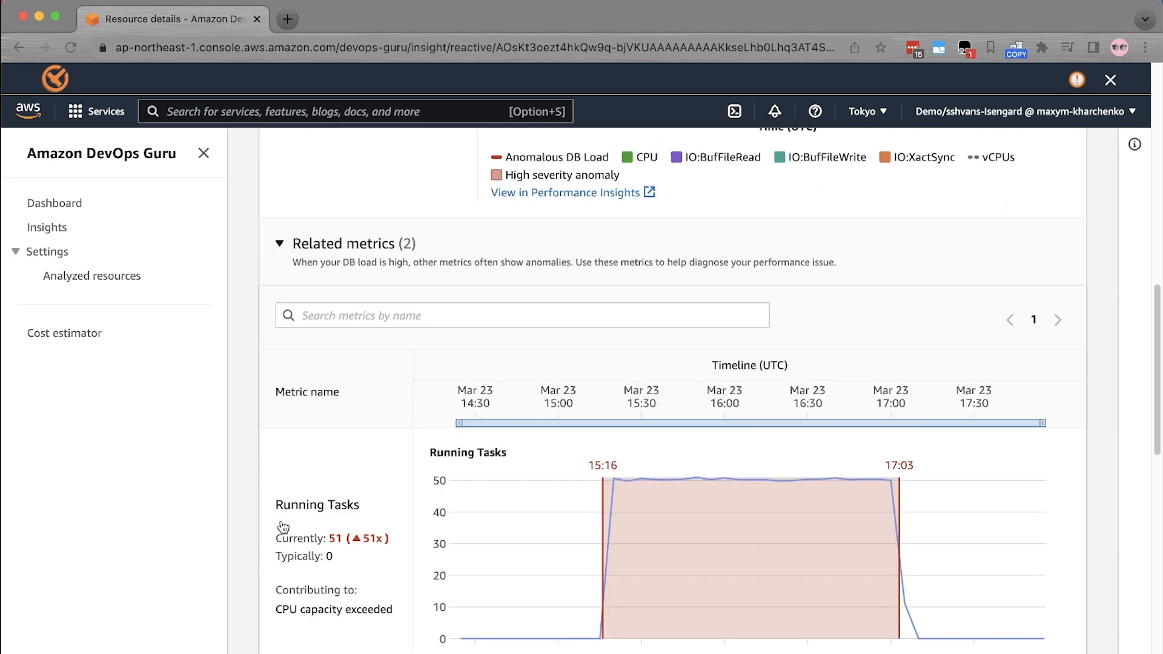
Scroll through the Running Tasks (51) and CPU Utilization (99, 33x typical) related-metric charts.
scroll(down, 3)
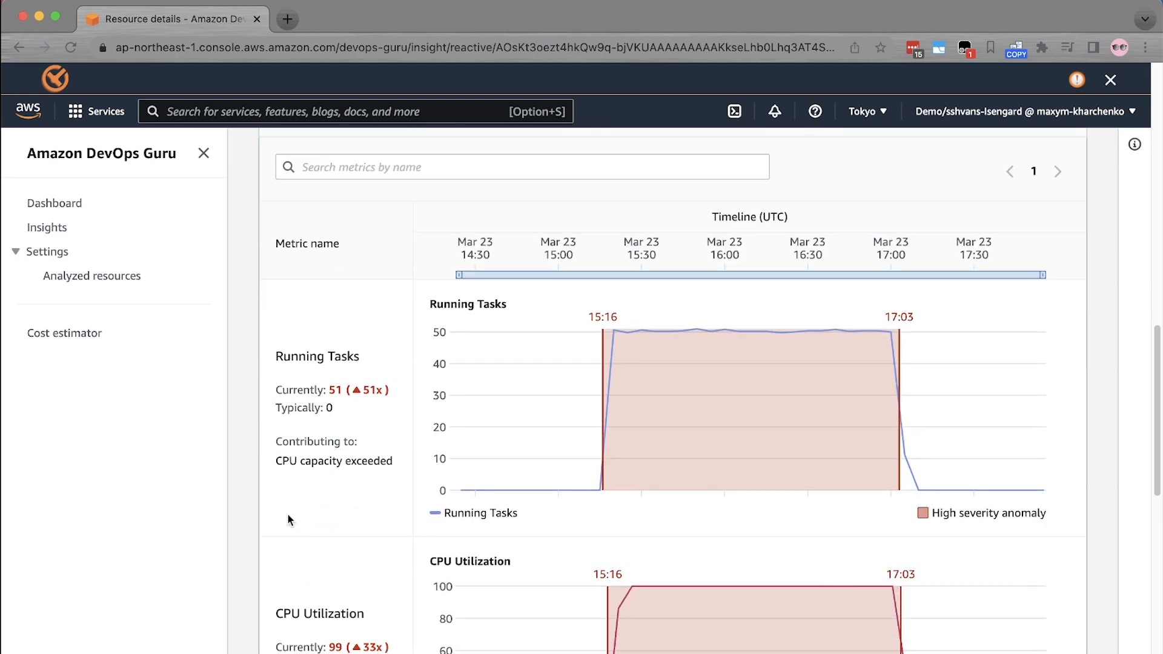
scroll(down, 3)
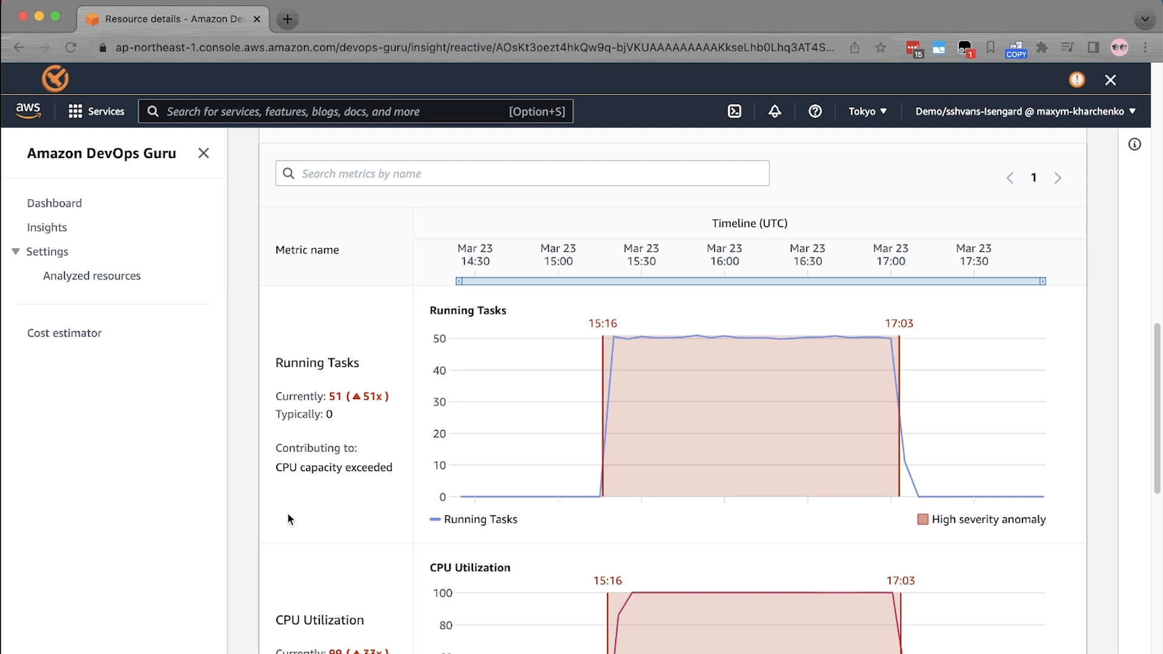
scroll(down, 3)
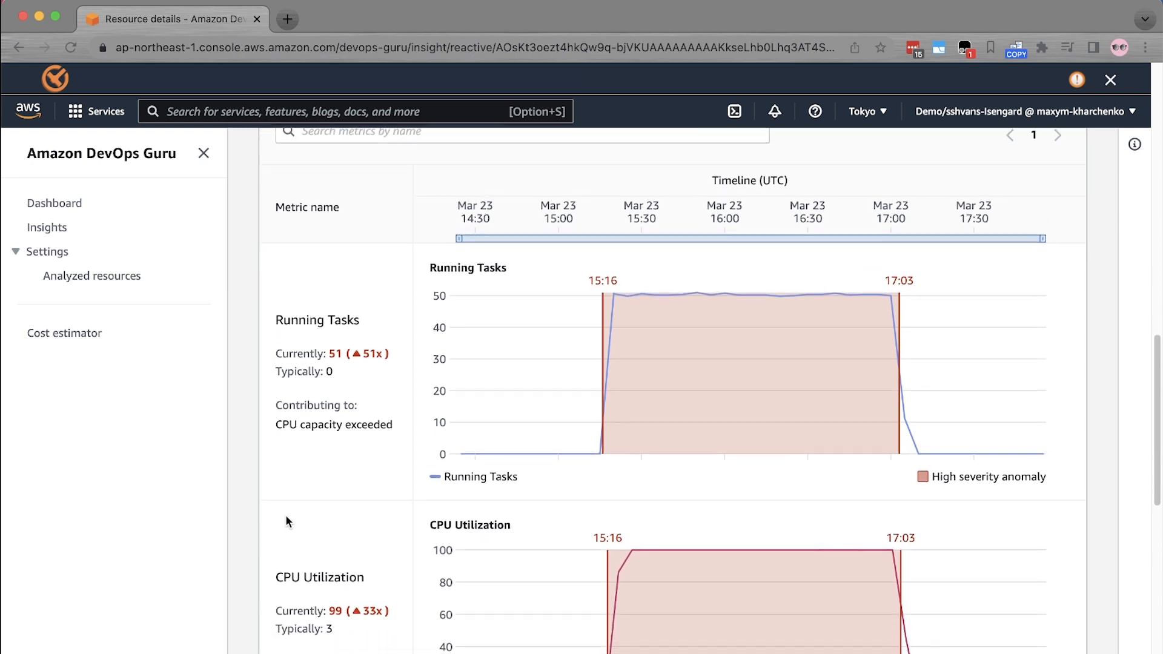
scroll(down, 3)
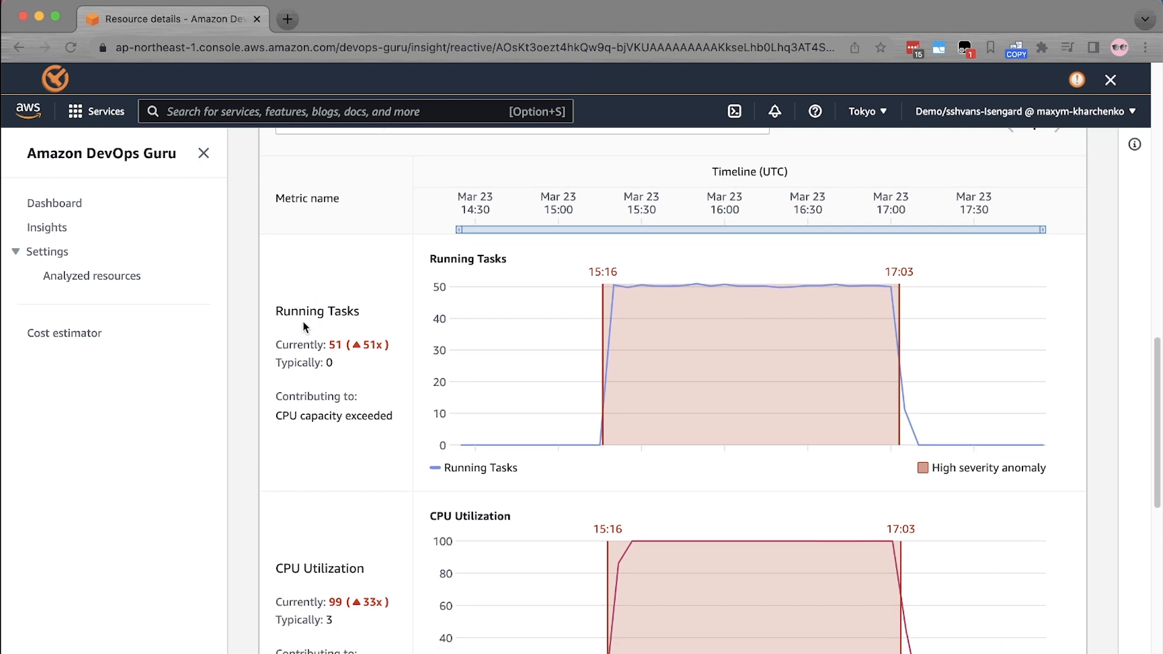
mouse_move(600, 315)
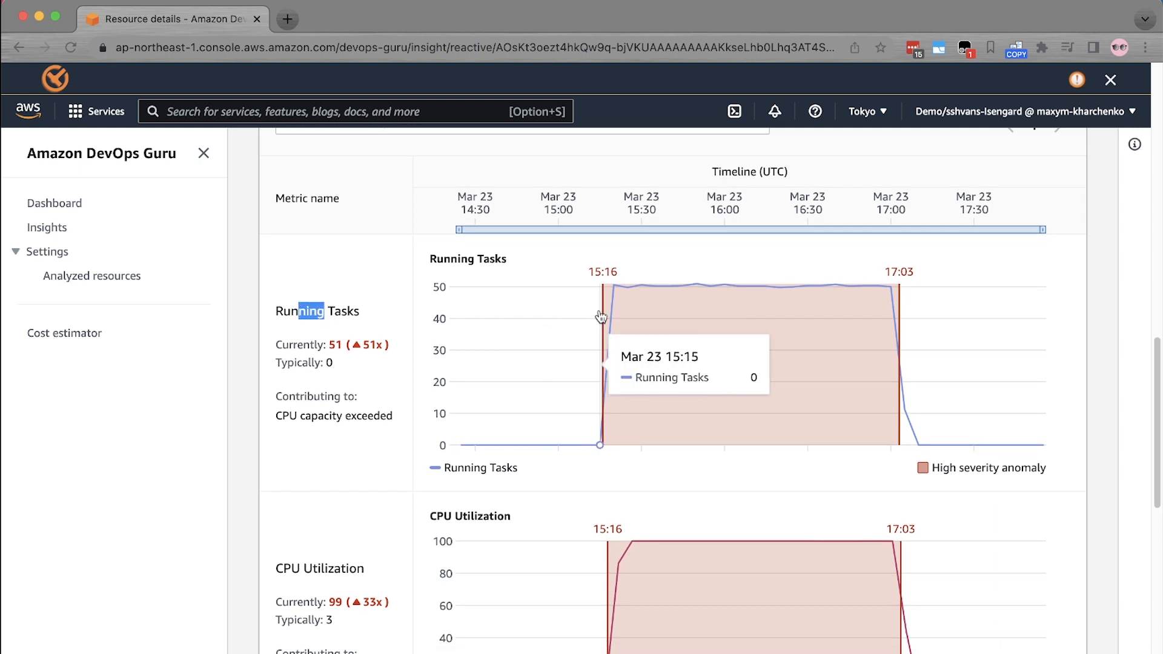
mouse_move(724, 300)
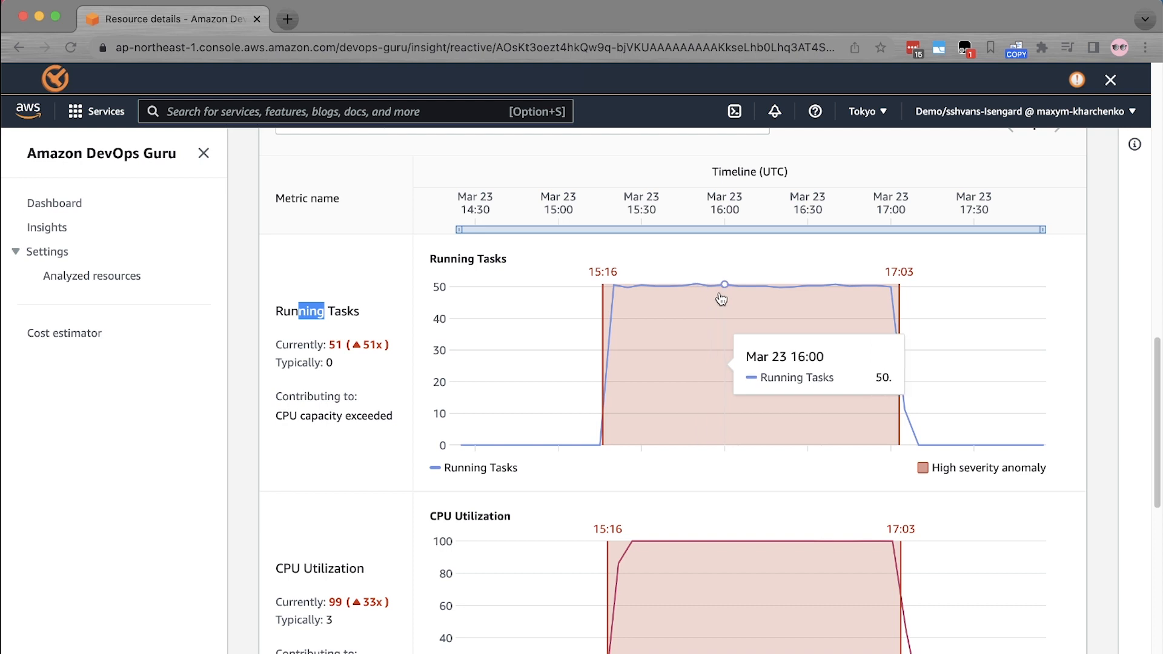
mouse_move(795, 290)
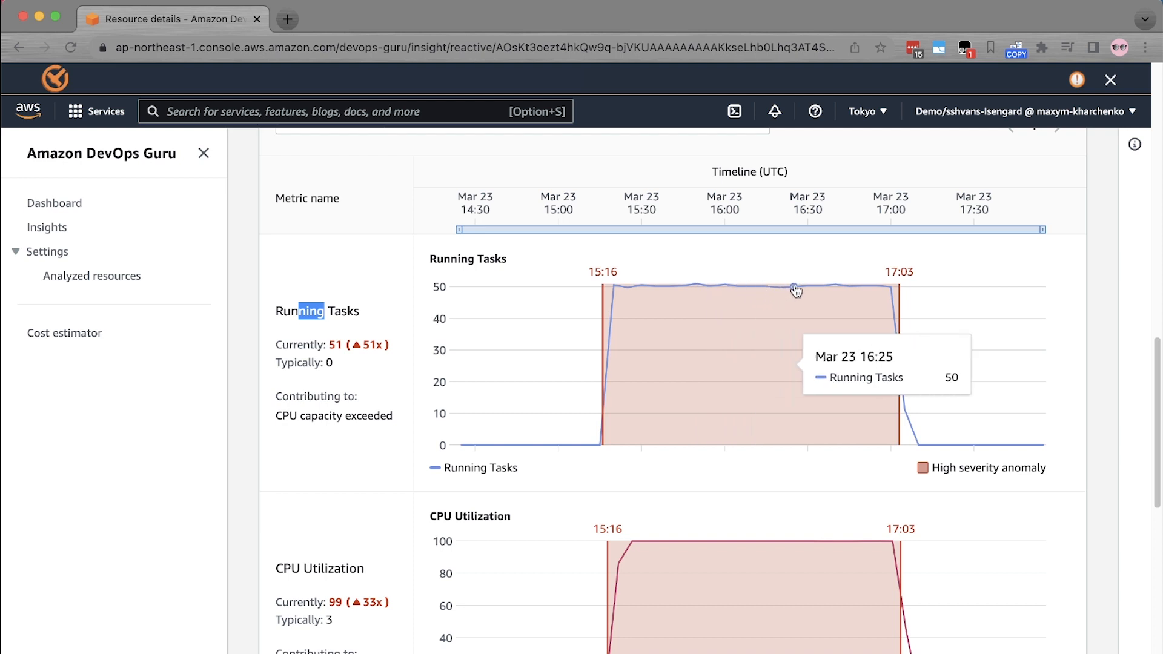
scroll(down, 3)
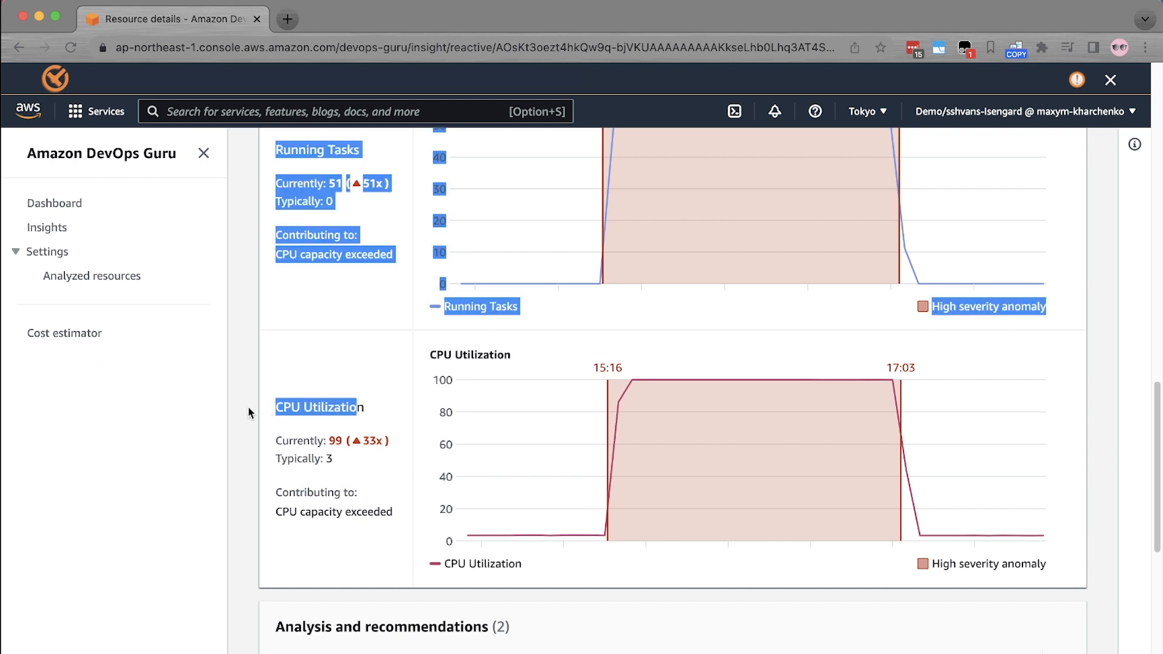
mouse_move(585, 395)
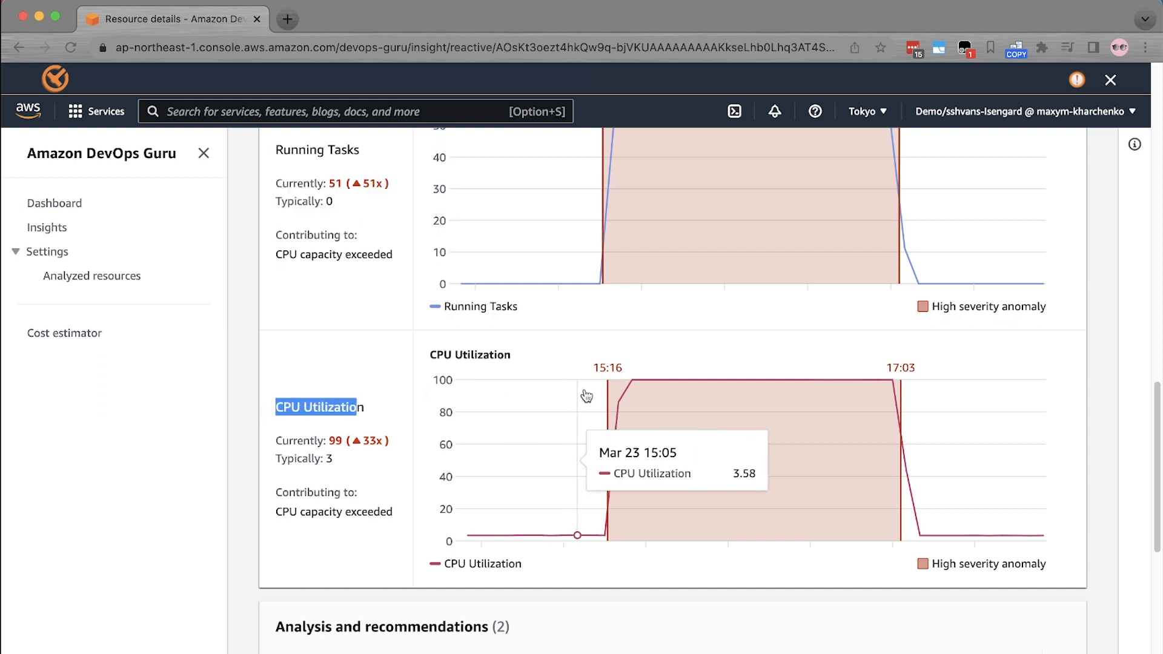
mouse_move(645, 388)
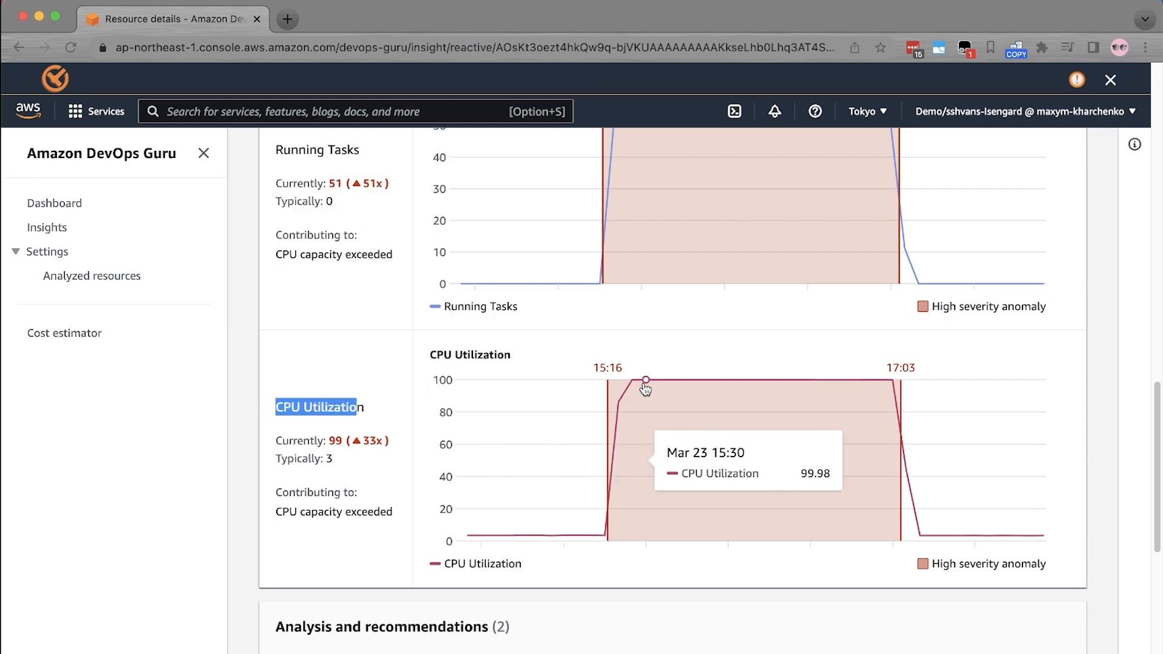
mouse_move(715, 394)
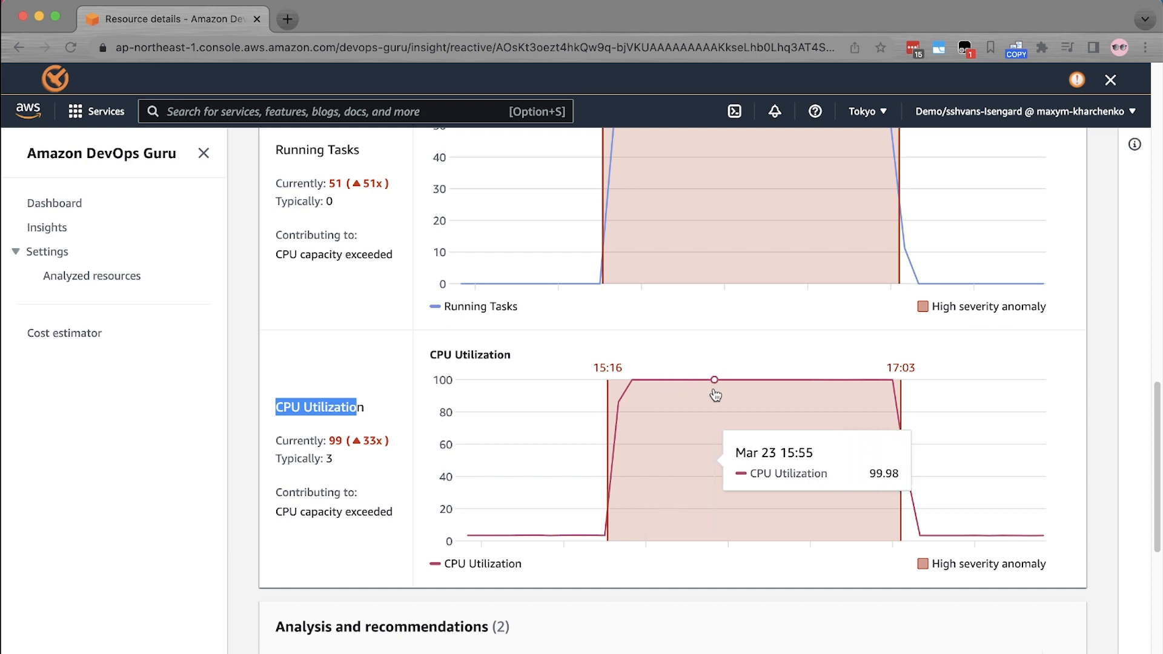
mouse_move(723, 393)
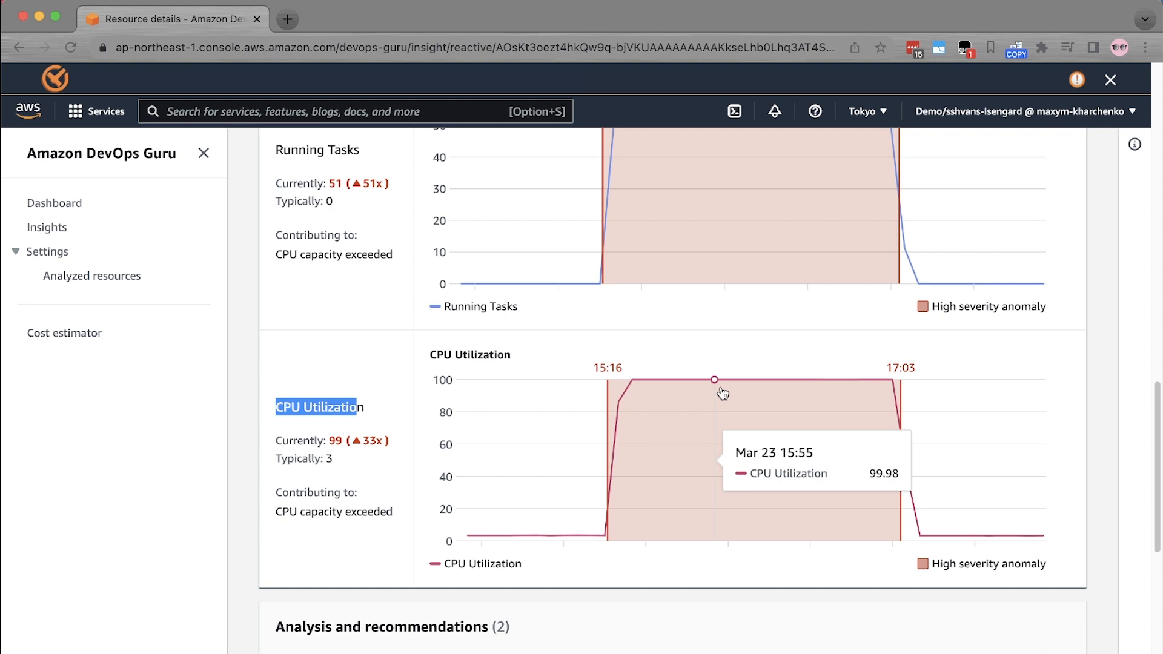
scroll(up, 3)
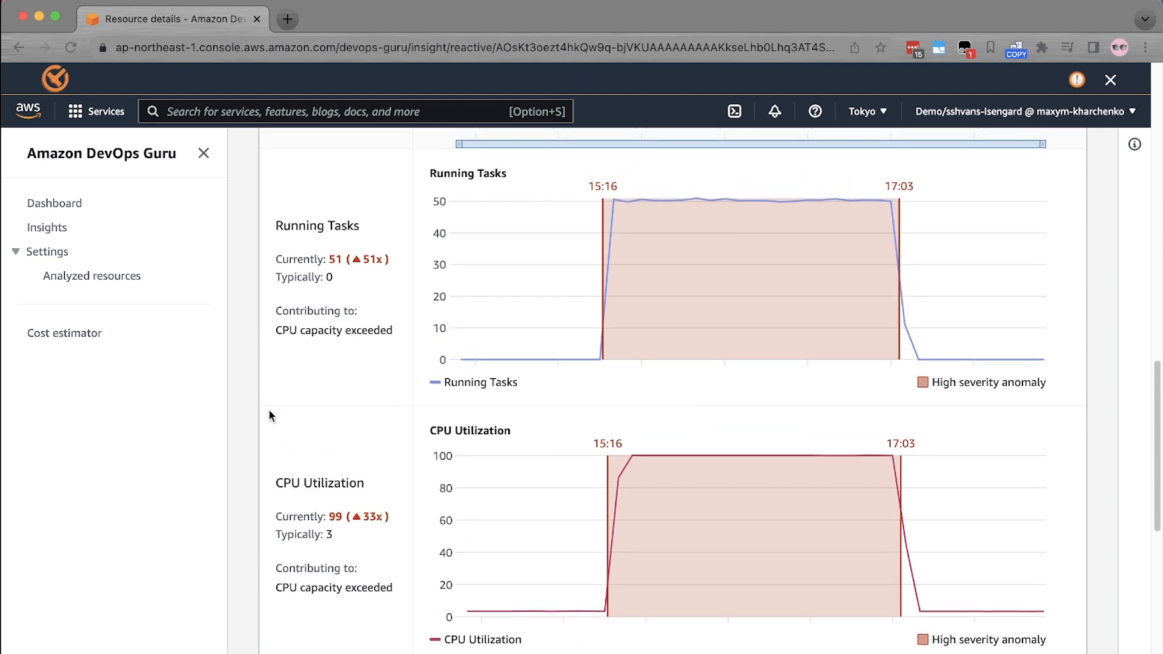
mouse_move(275, 419)
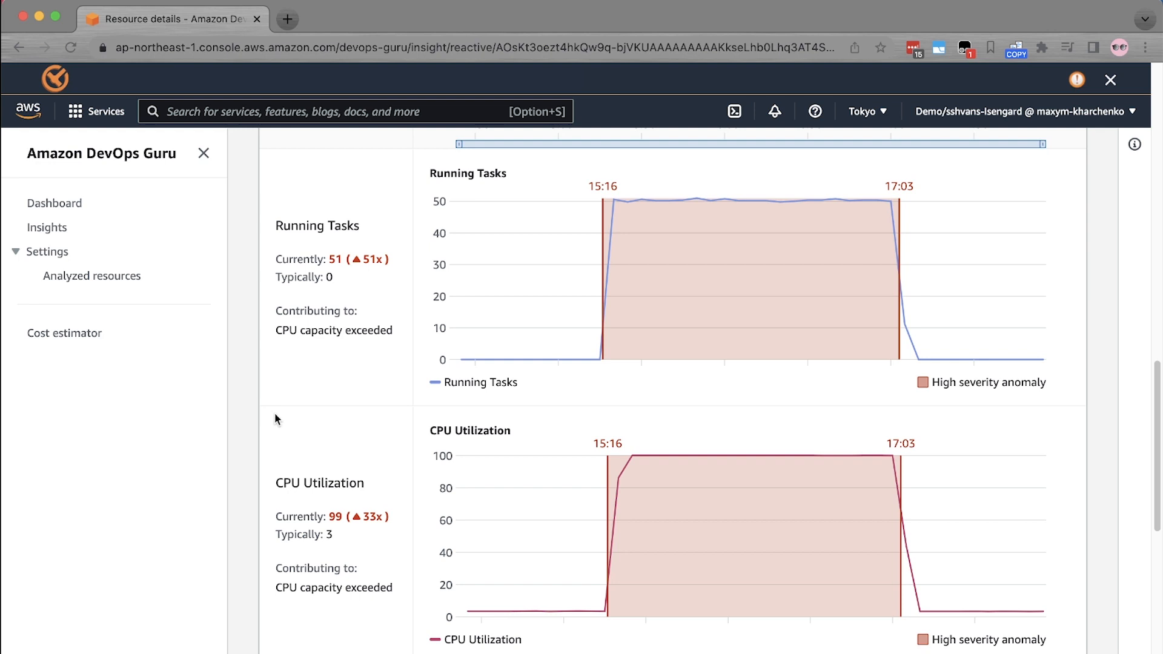
mouse_move(290, 252)
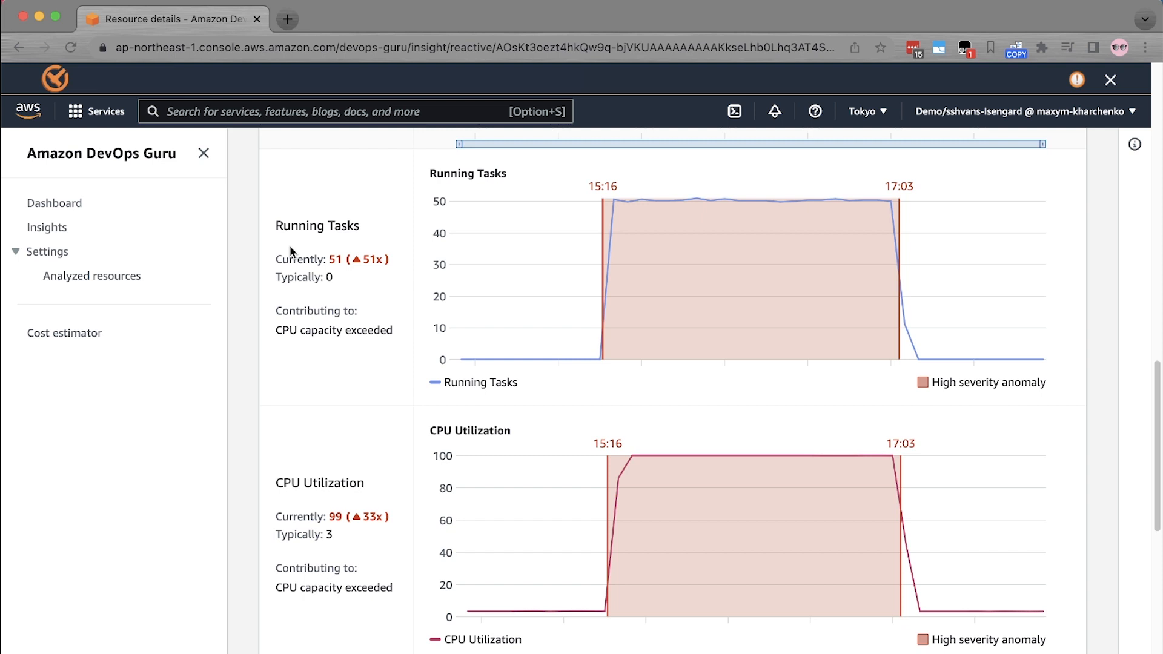
mouse_move(278, 225)
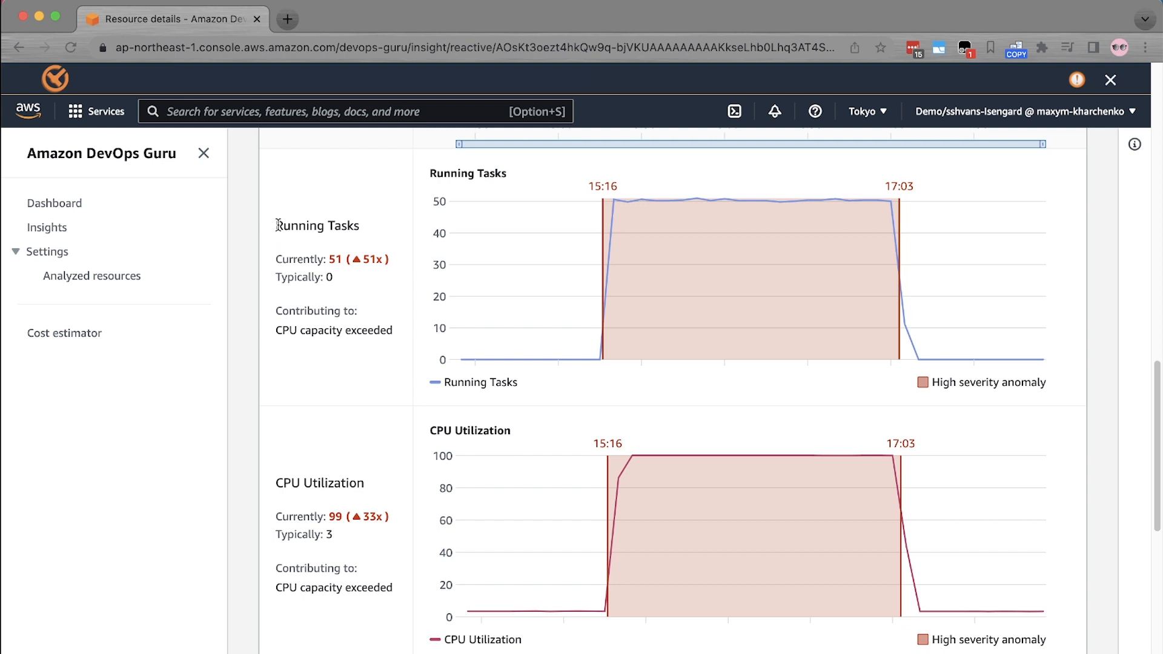
double_click(315, 225)
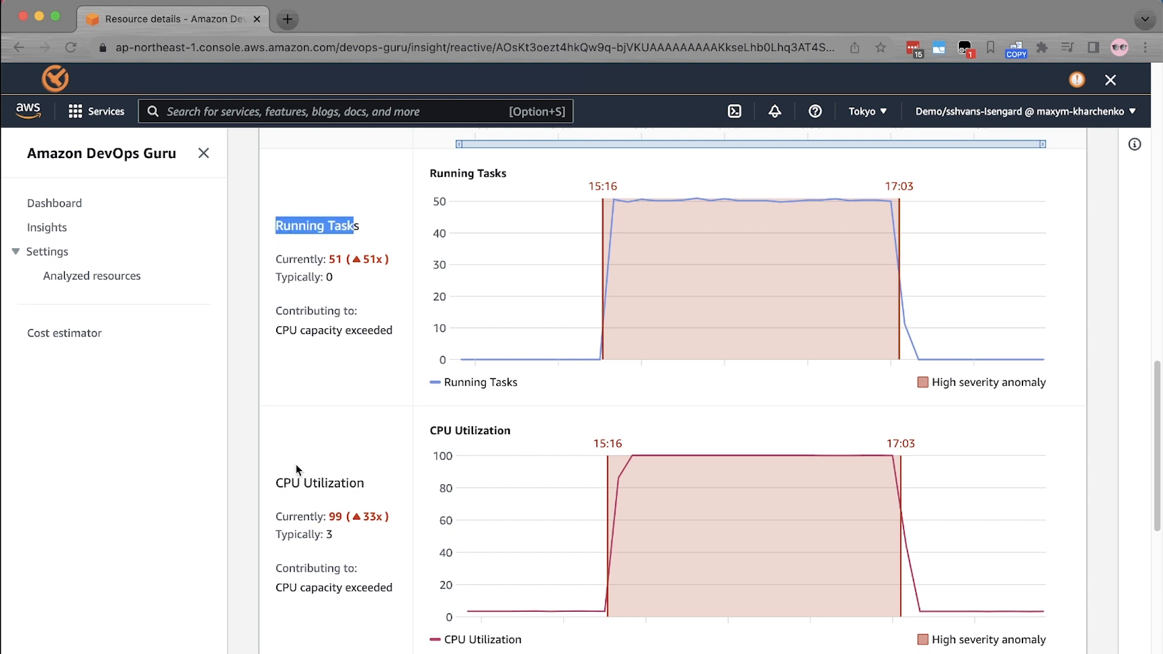
double_click(320, 483)
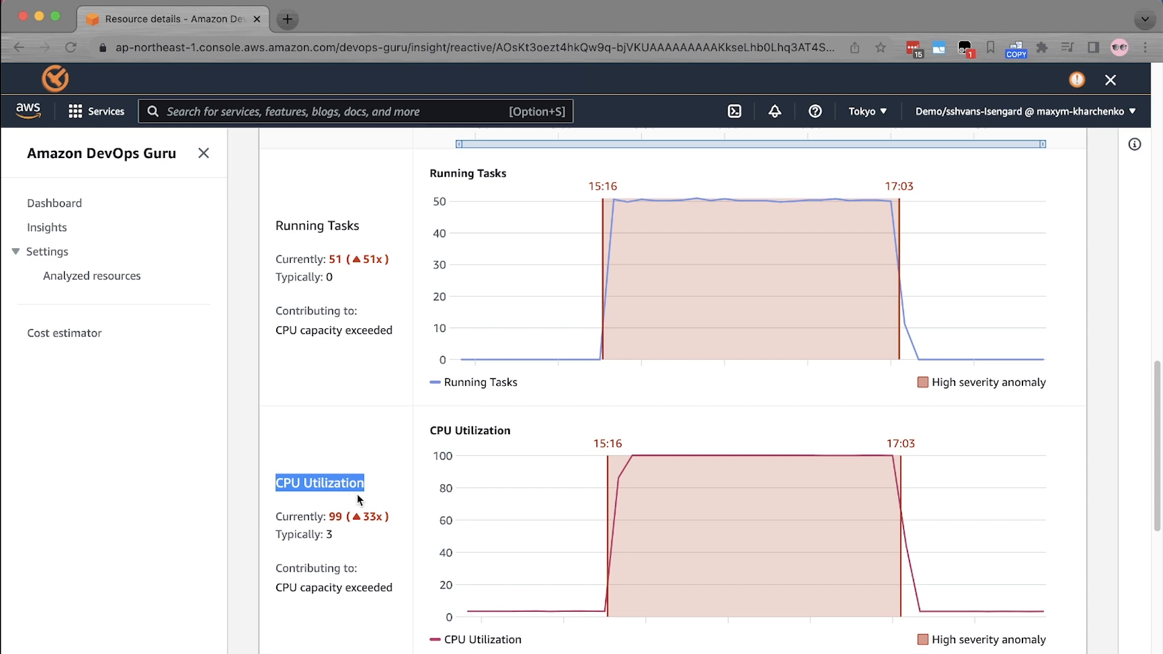
scroll(down, 3)
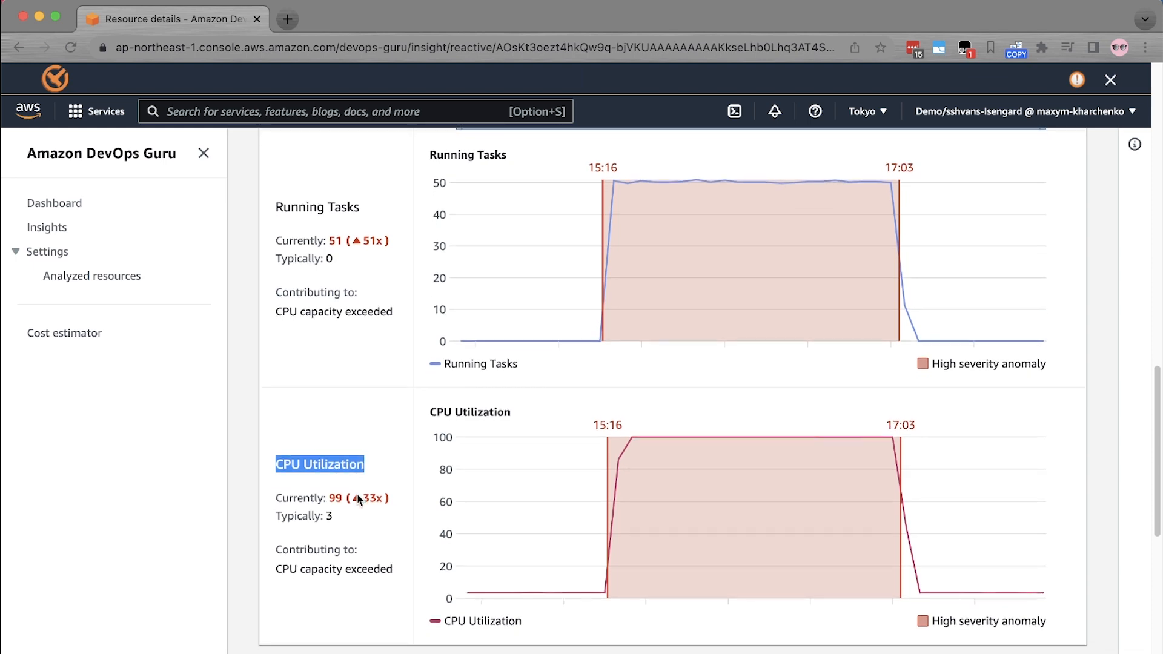
scroll(down, 3)
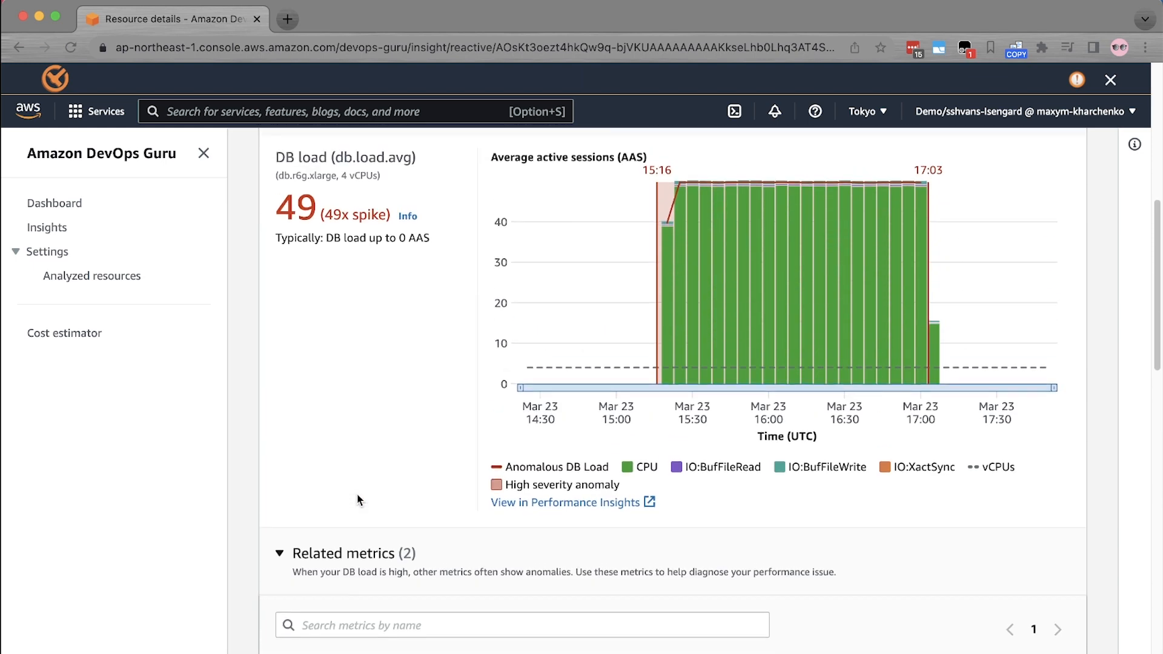
scroll(up, 3)
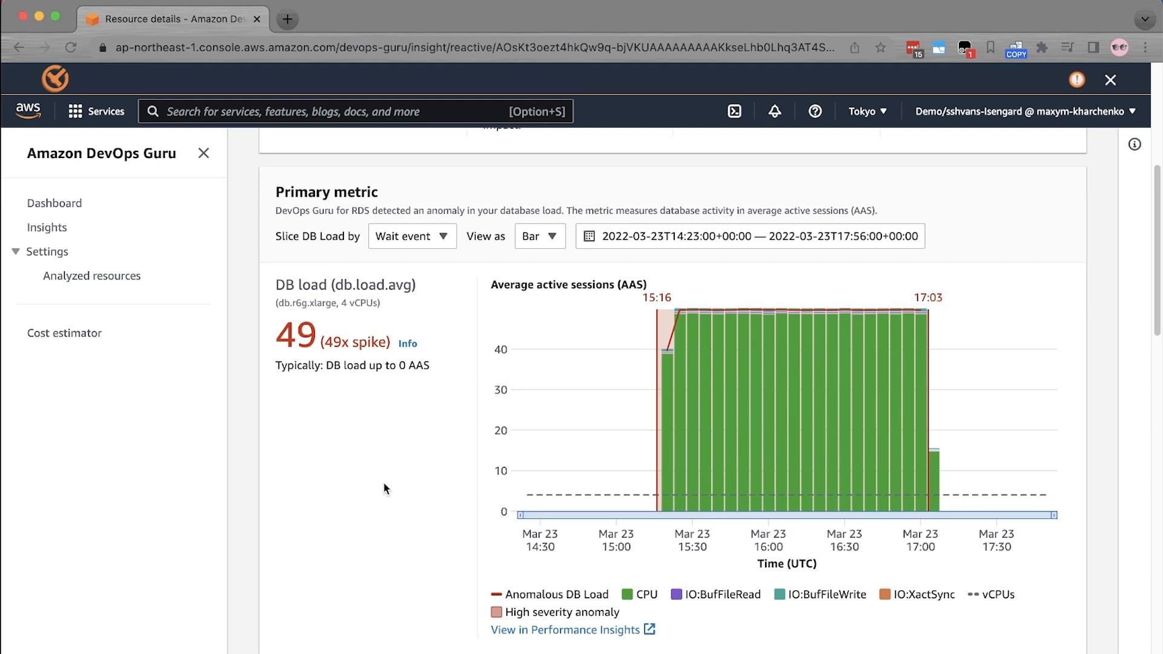
mouse_move(378, 492)
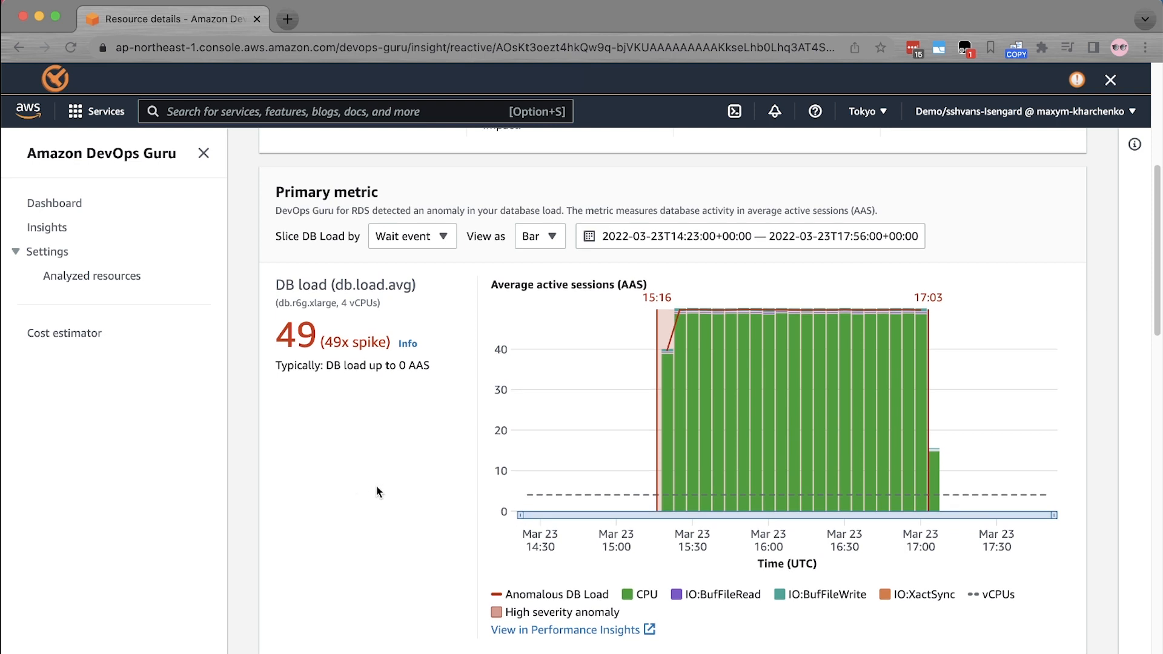
mouse_move(705, 311)
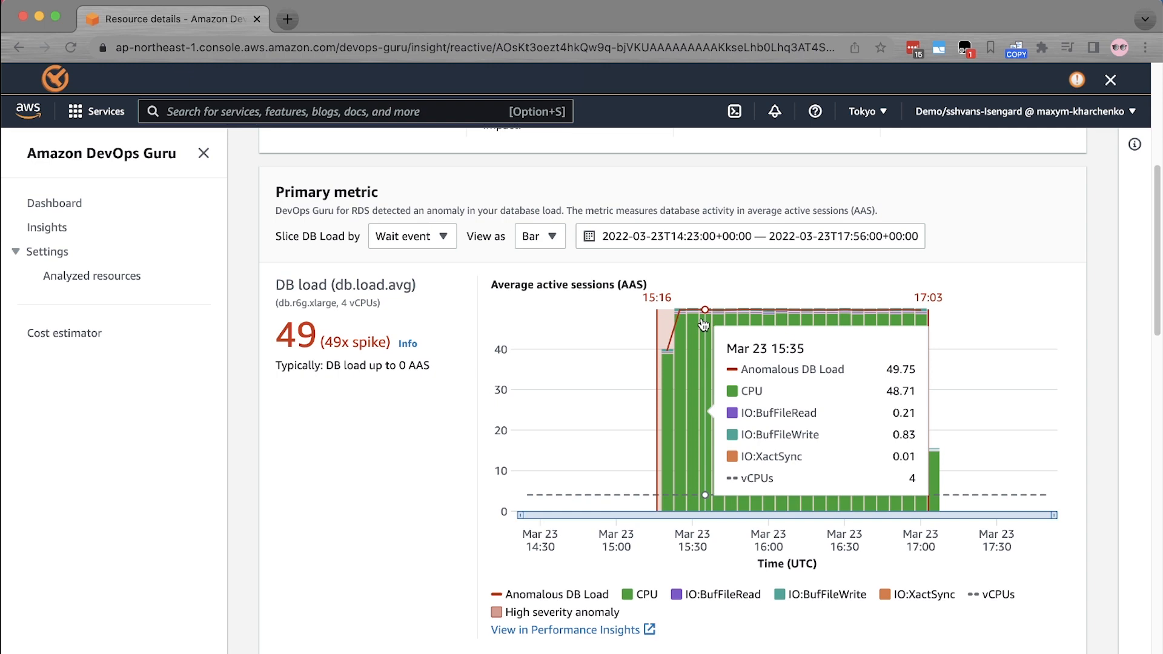
mouse_move(471, 361)
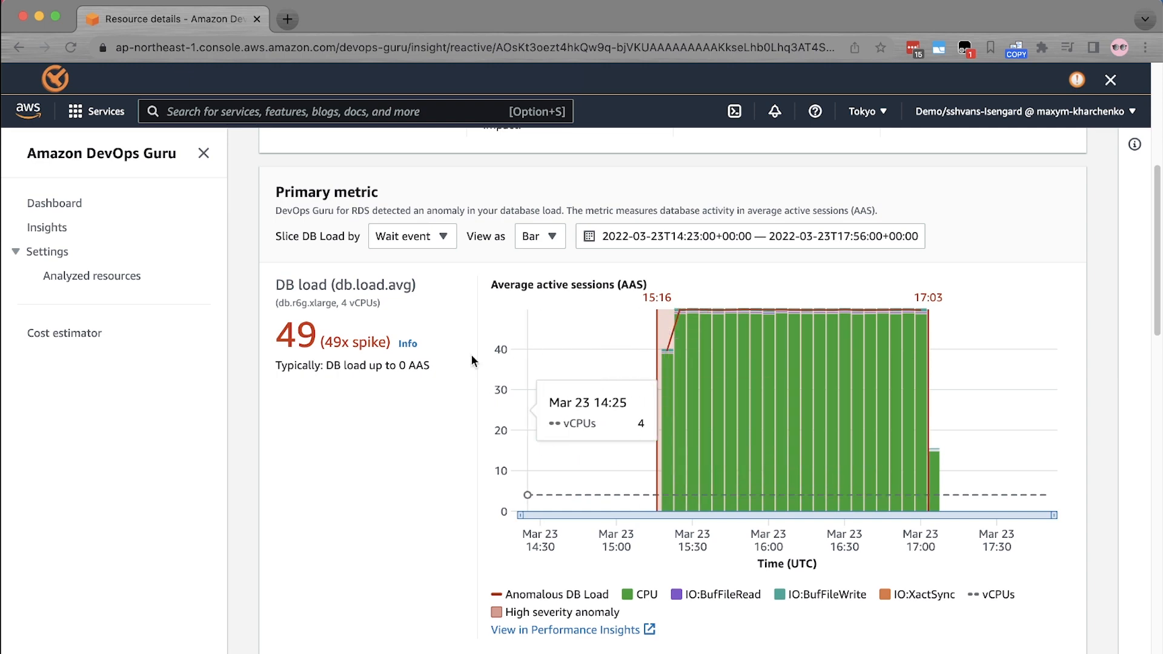
scroll(down, 3)
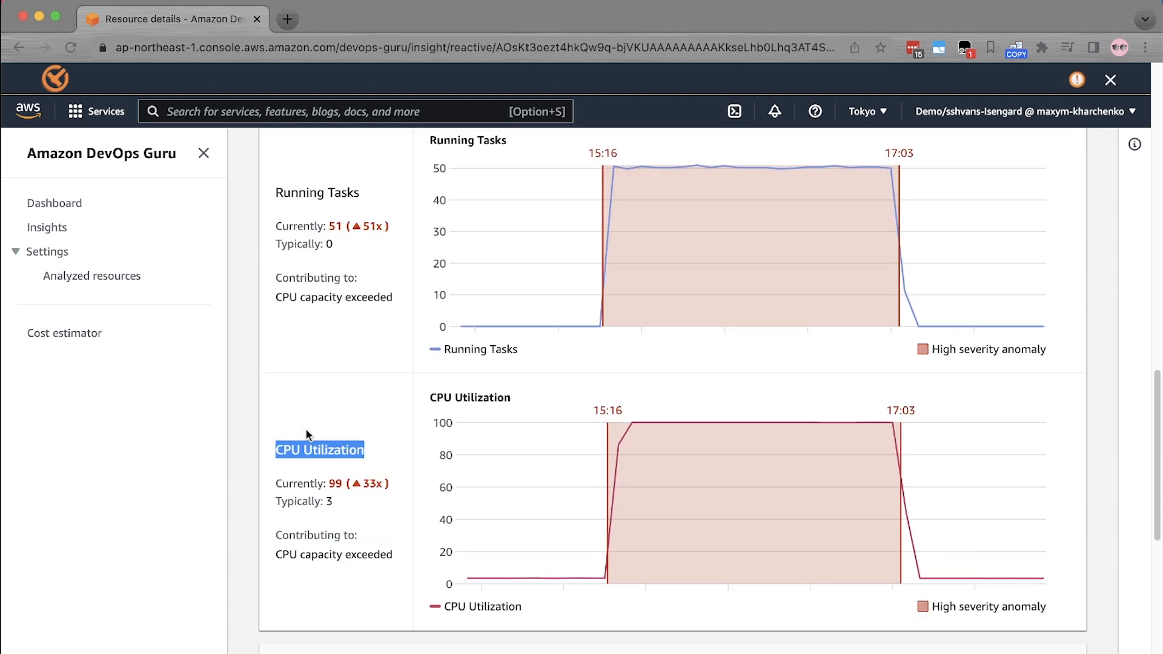
Scroll back to the recommendations: CPU waits at 97% of load and CPU capacity exceeded.
scroll(up, 3)
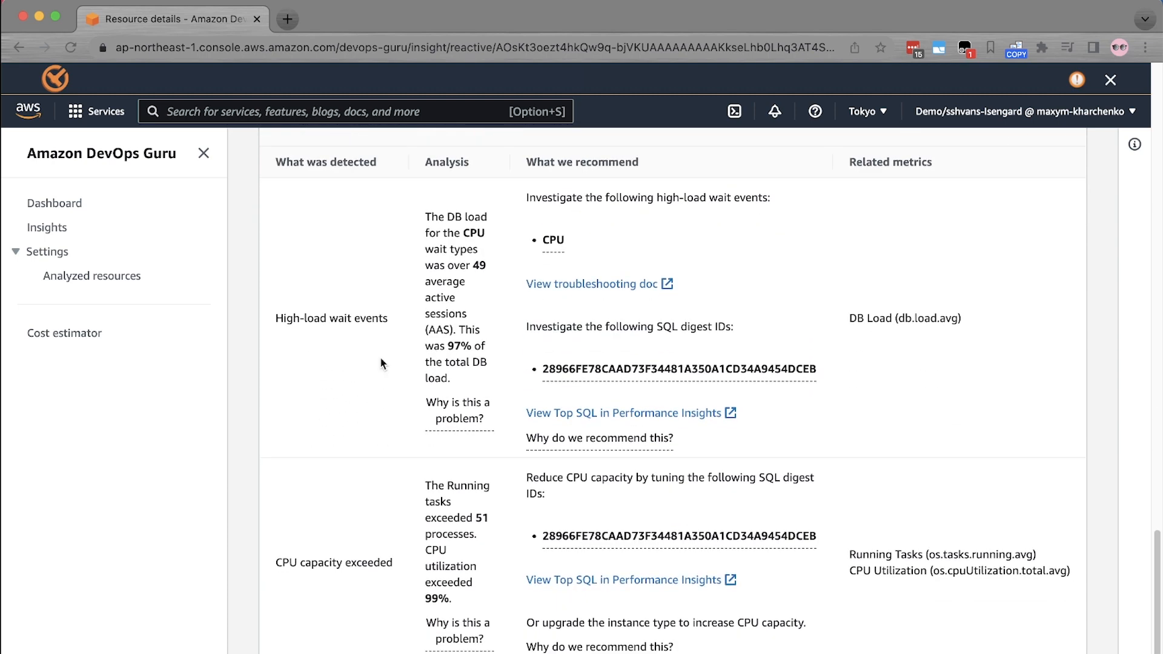
mouse_move(468, 362)
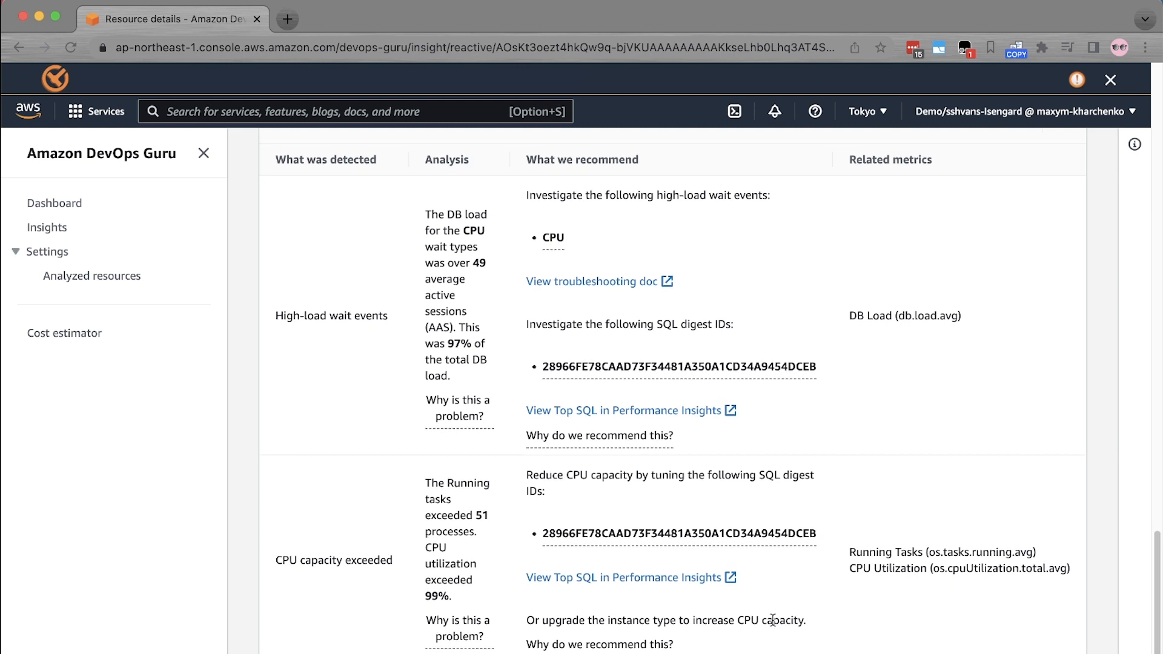
mouse_move(649, 303)
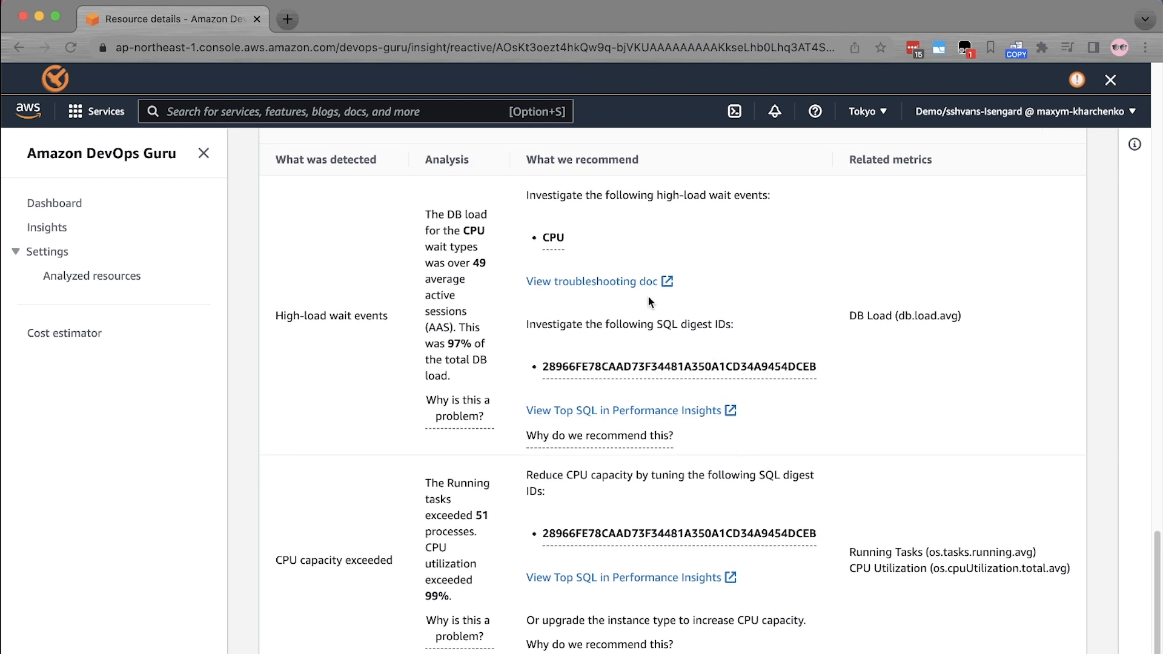
mouse_move(534, 395)
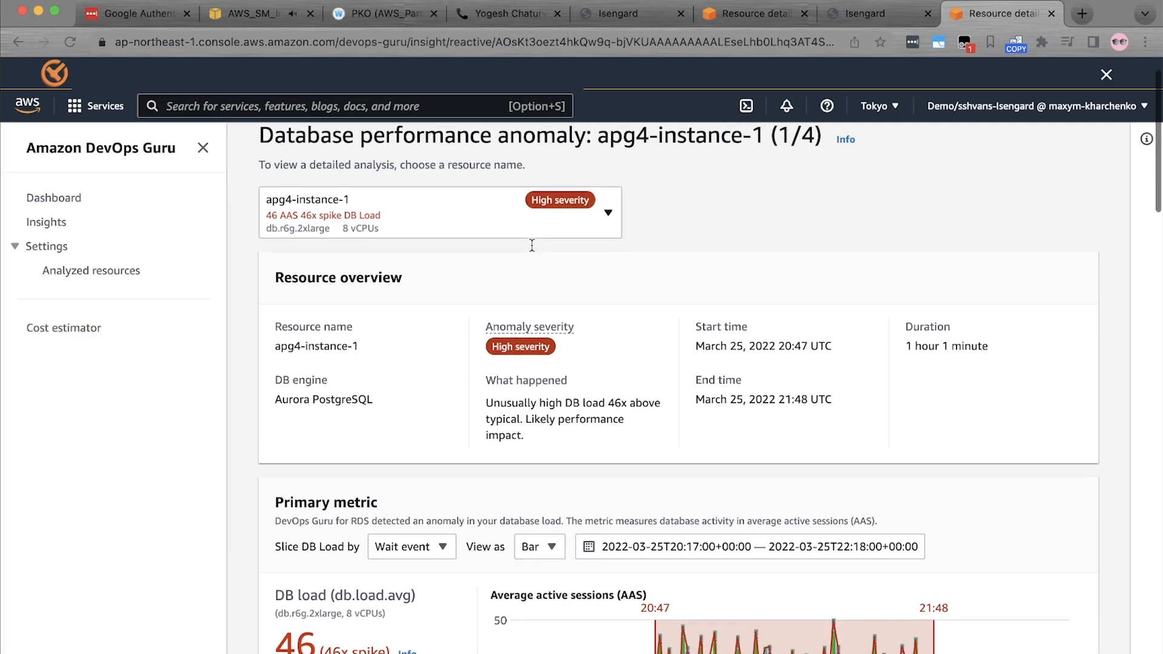
Scroll the apg4-instance-1 anomaly past memory-pressure metrics to its two recommendations, including CPU waits above 46 AAS.
scroll(down, 3)
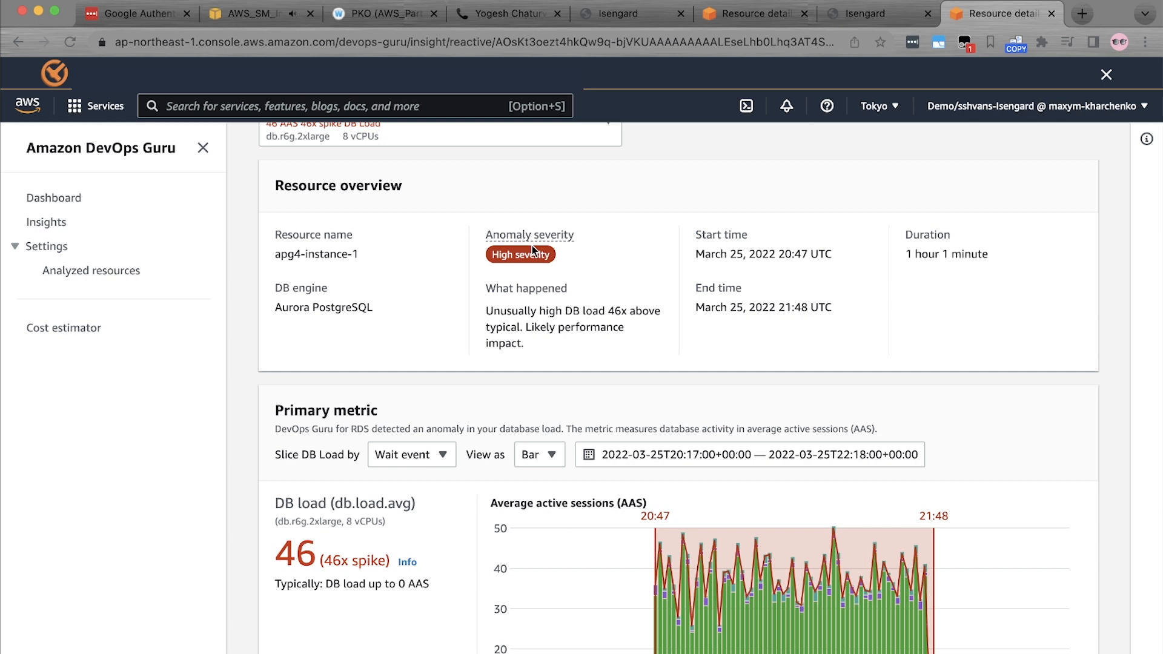
scroll(down, 3)
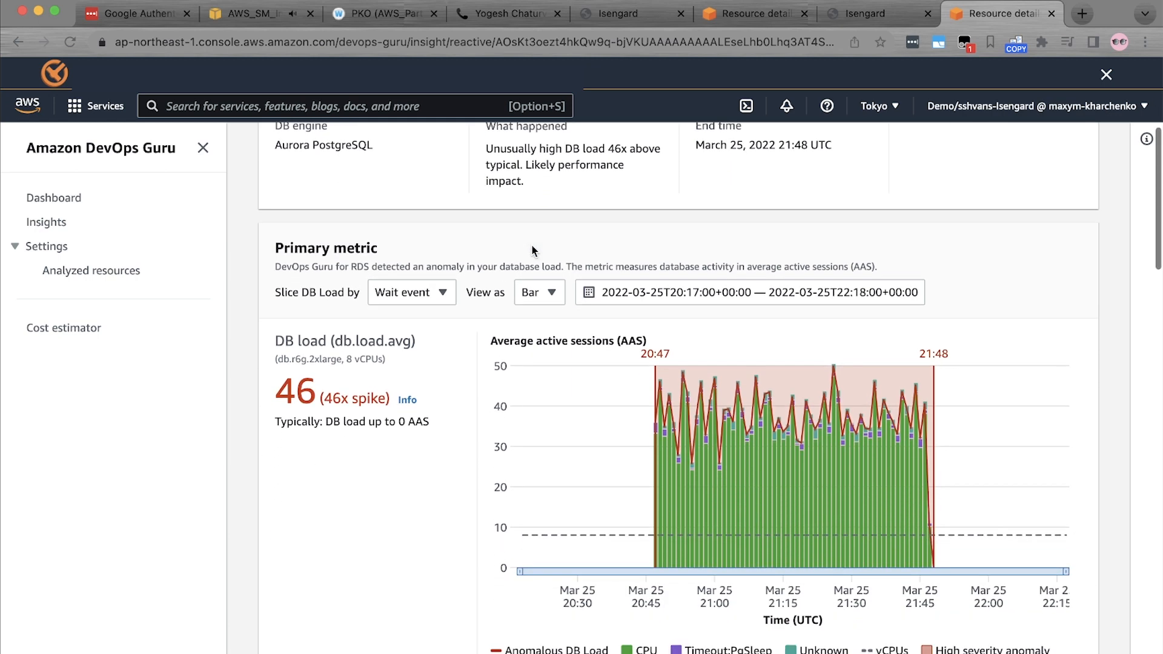
scroll(down, 3)
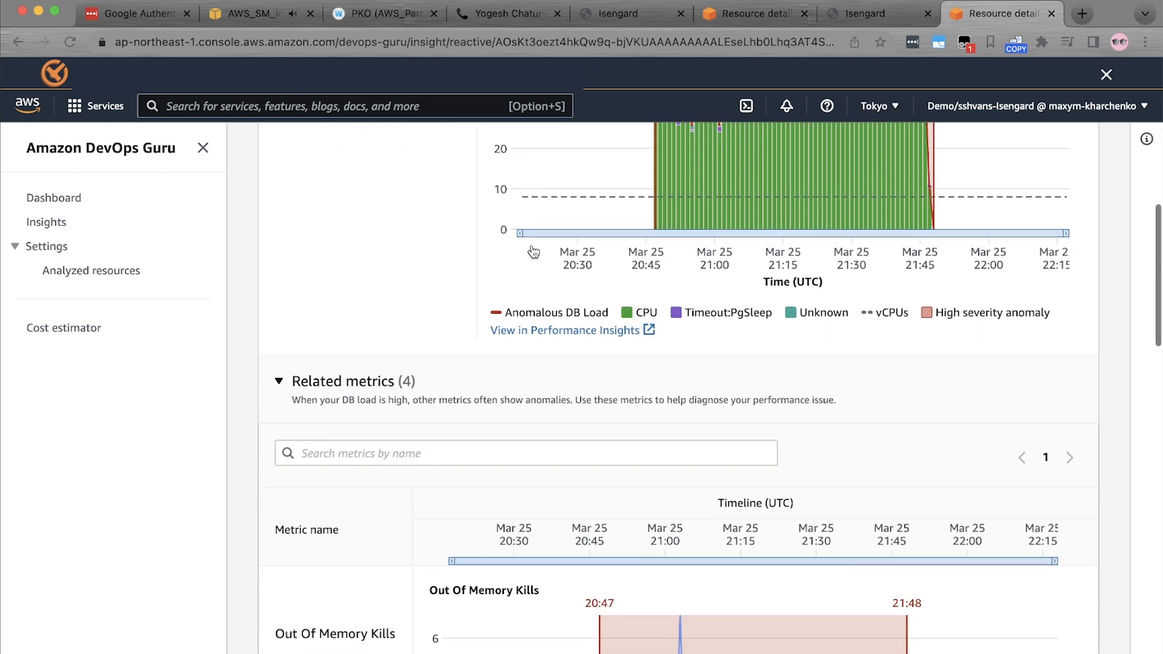
scroll(down, 3)
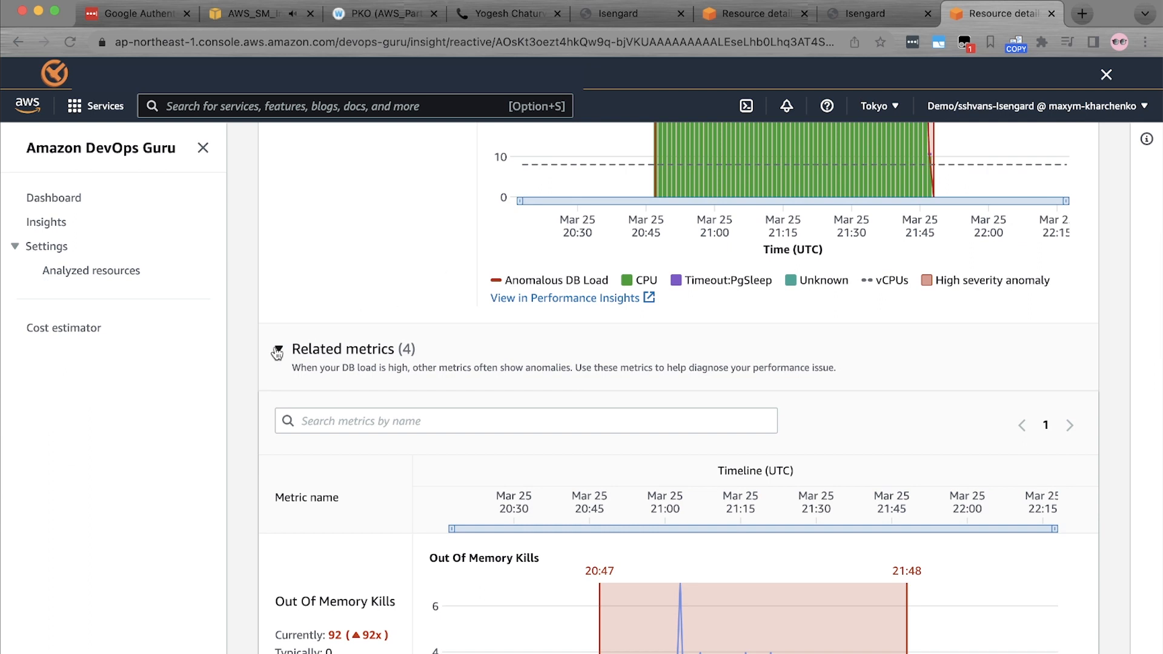
scroll(down, 3)
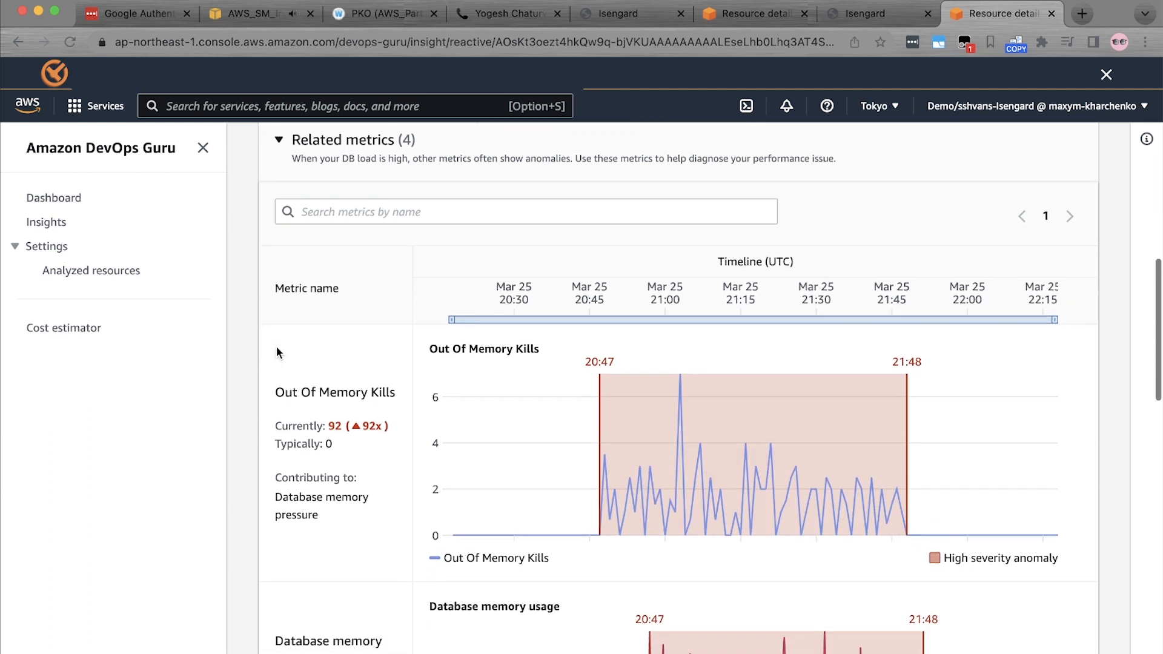
scroll(down, 3)
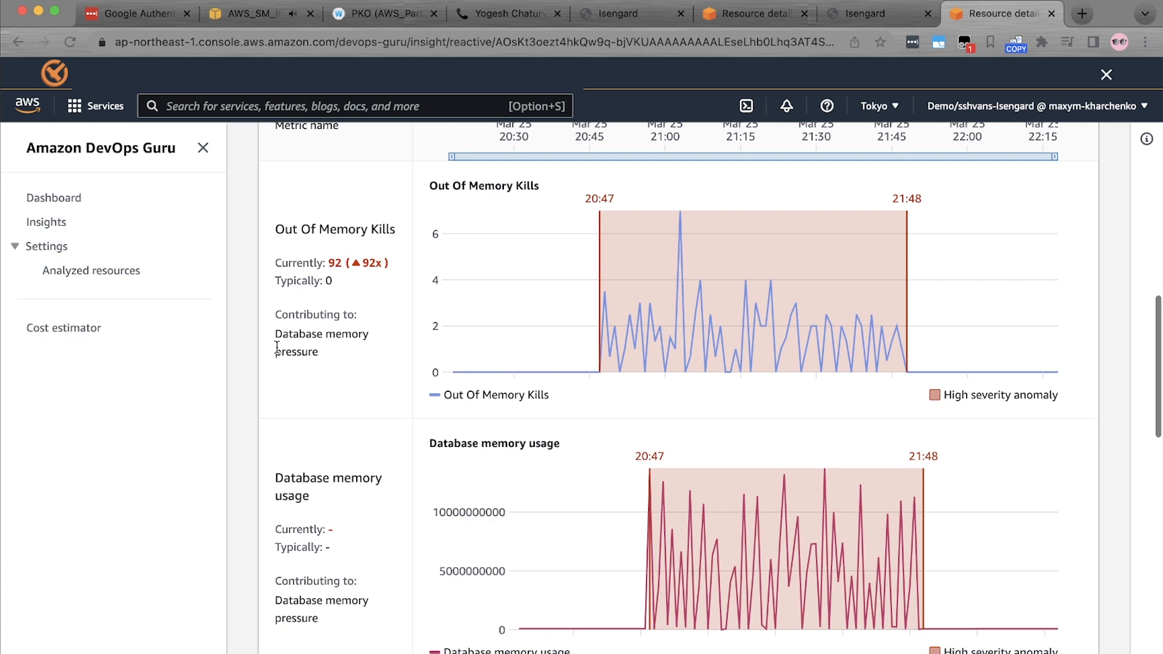
scroll(down, 3)
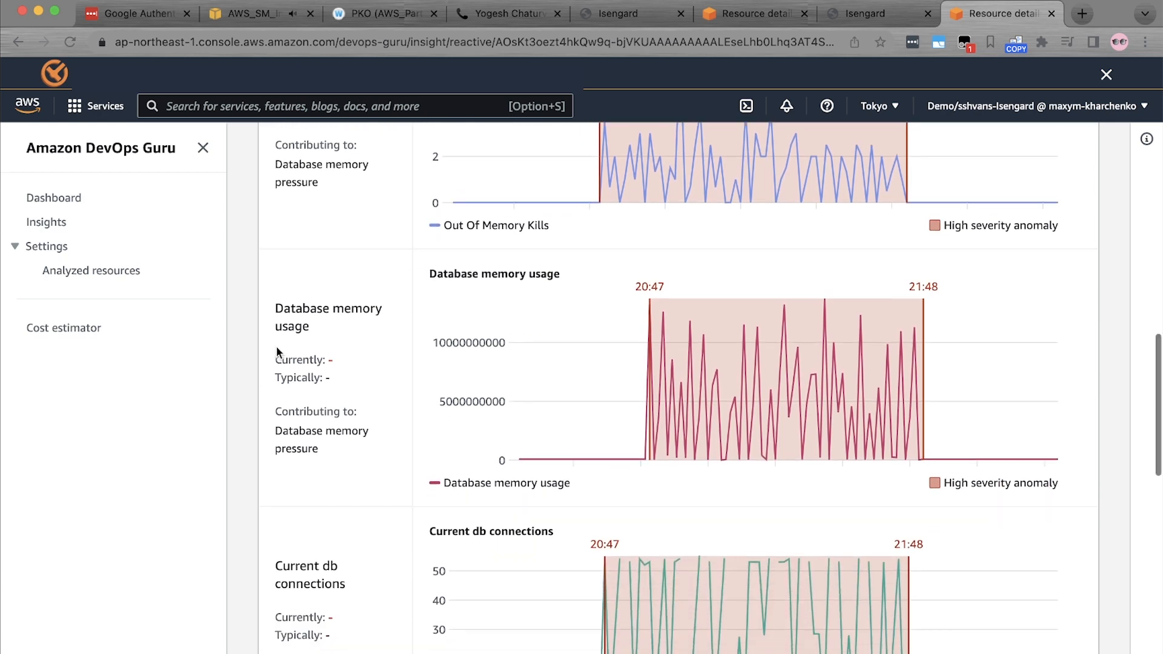
scroll(down, 3)
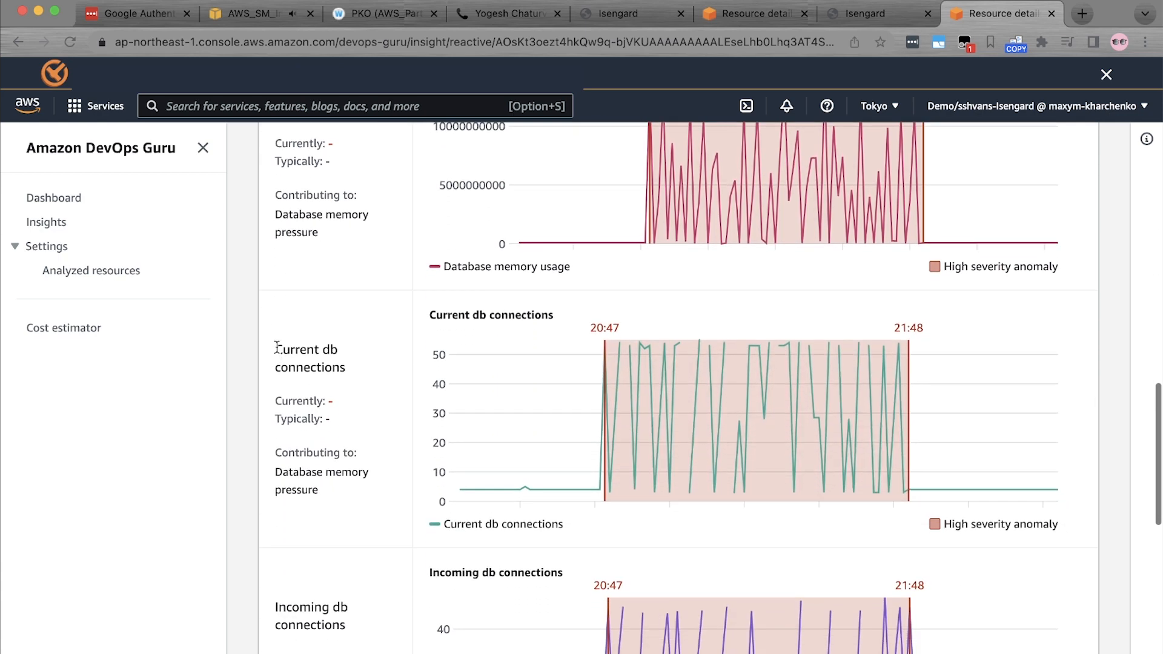
scroll(down, 3)
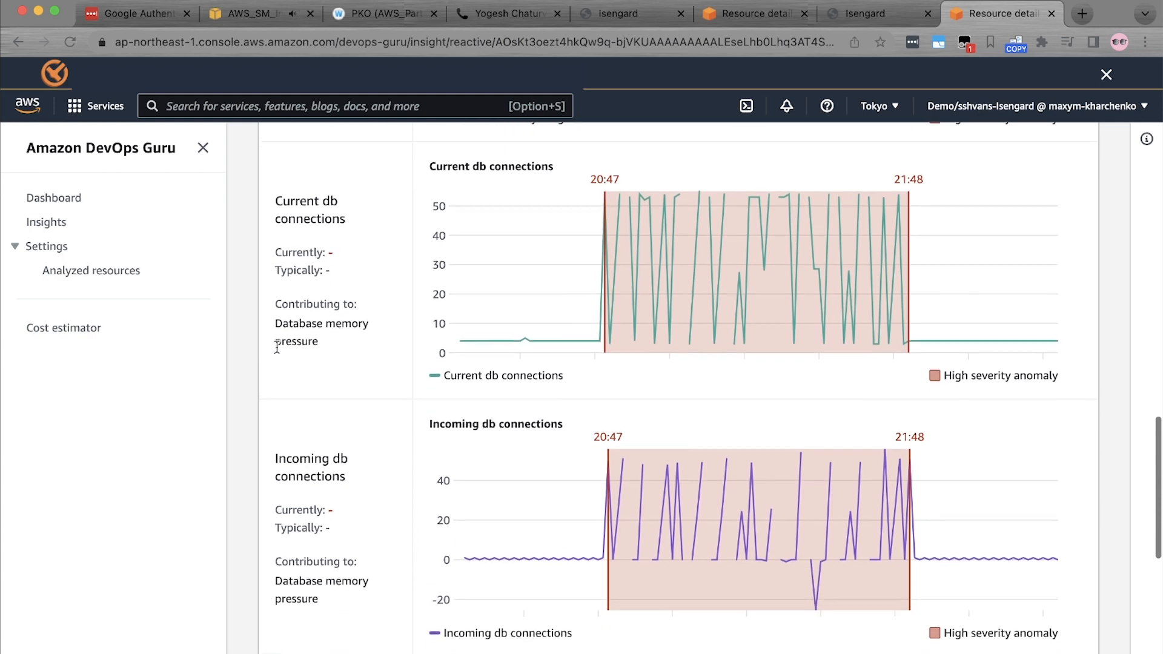
scroll(down, 3)
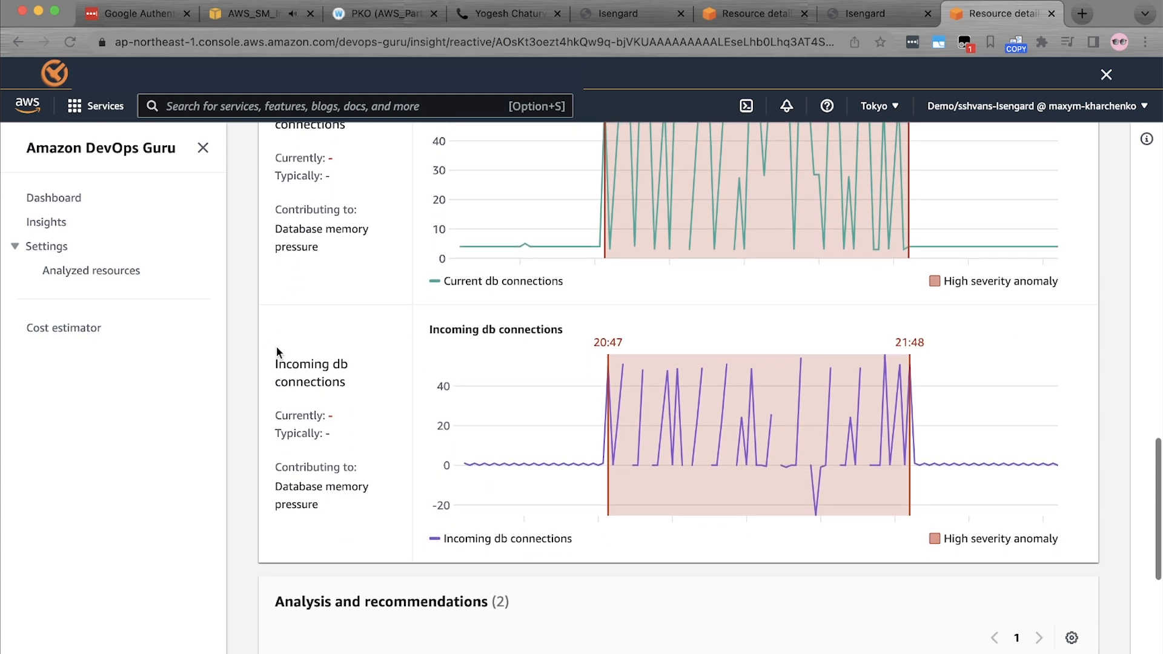
scroll(down, 3)
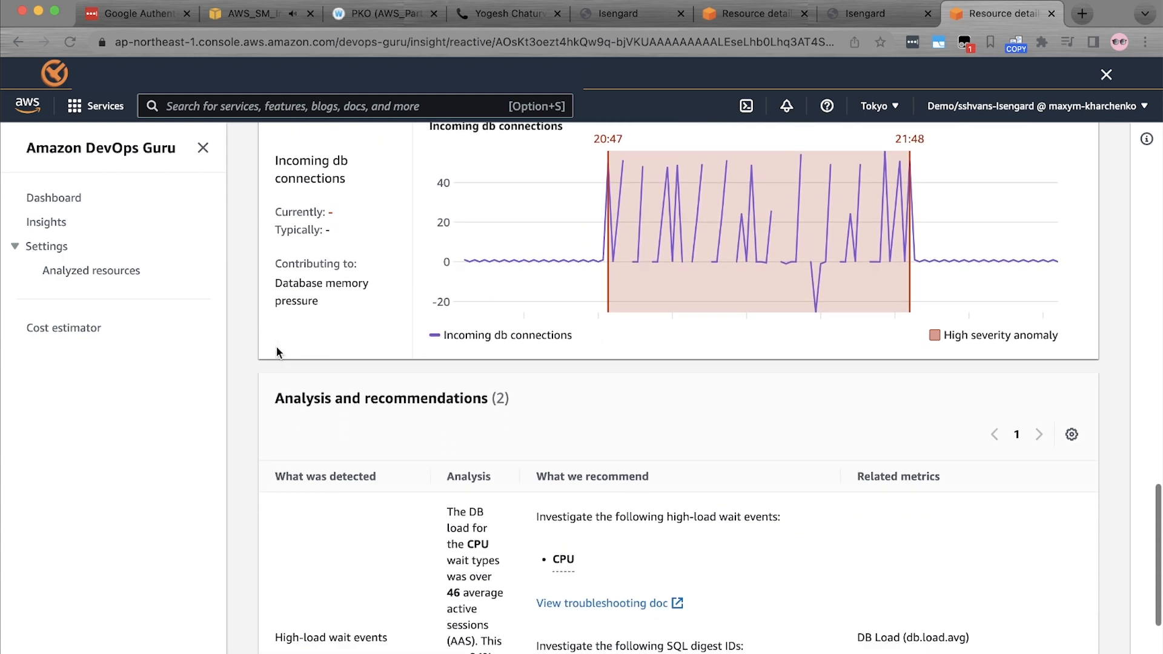